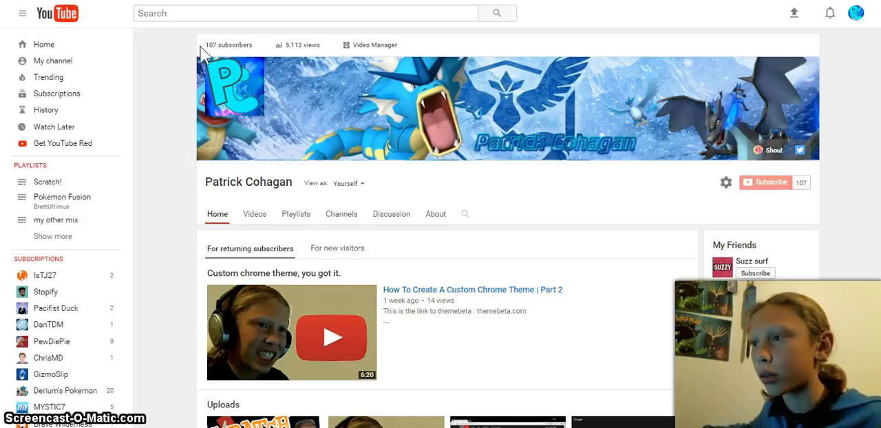
Load more uploads on the Videos tab and scroll down to the three-year-old videos
double_click(228, 44)
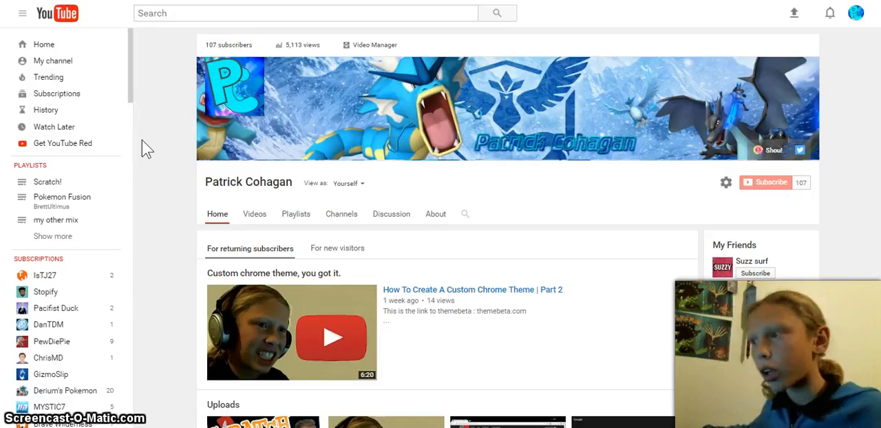
mouse_move(388, 169)
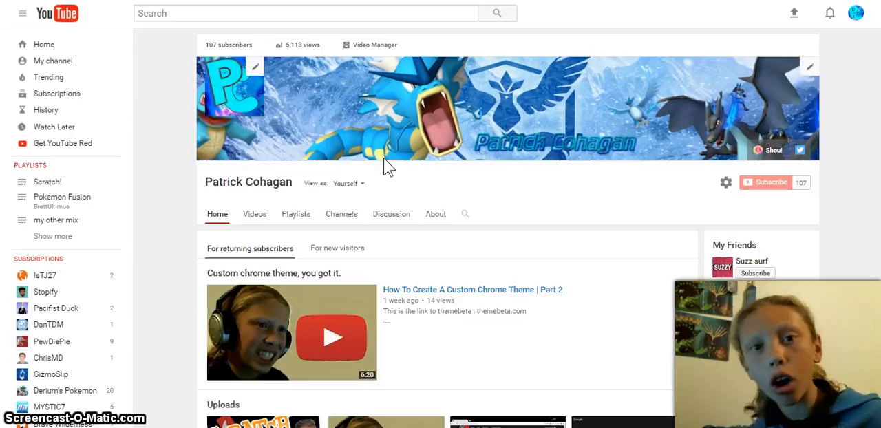
scroll("down", 3)
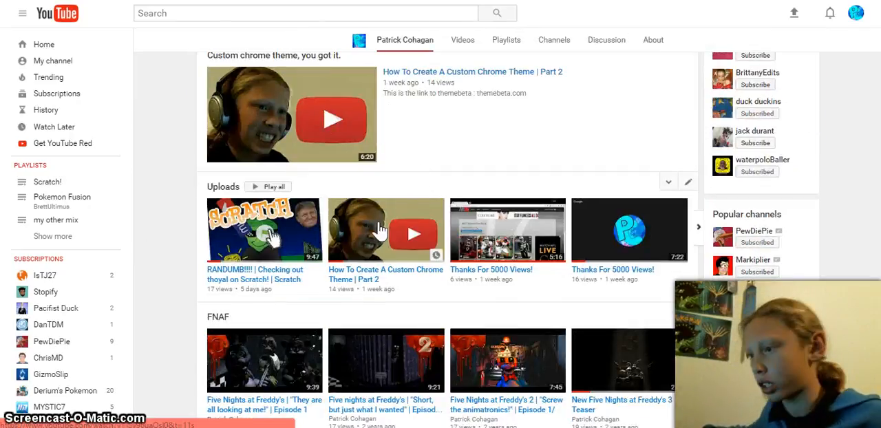
mouse_move(347, 295)
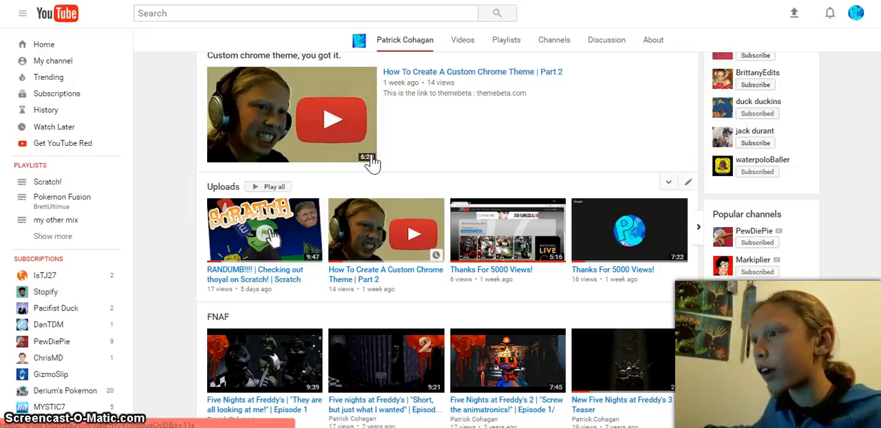
scroll("up", 3)
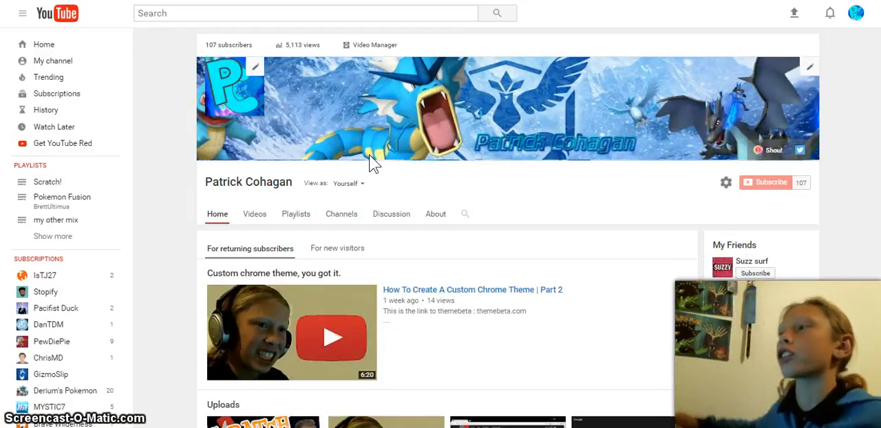
mouse_move(447, 203)
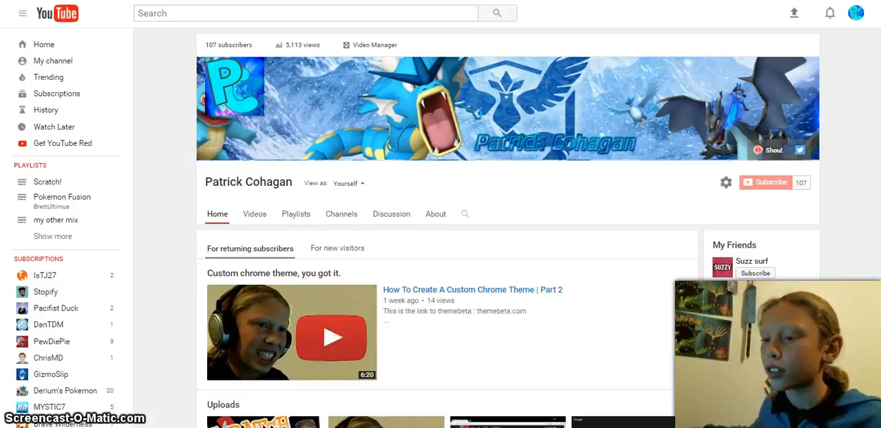
scroll("down", 3)
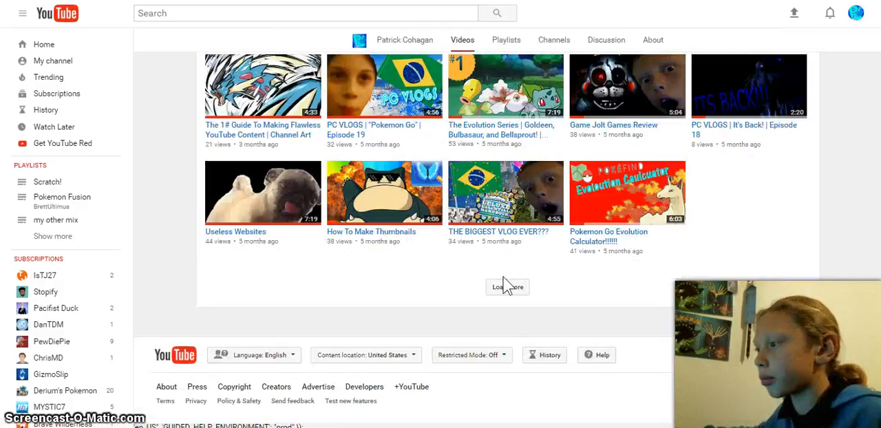
left_click(507, 287)
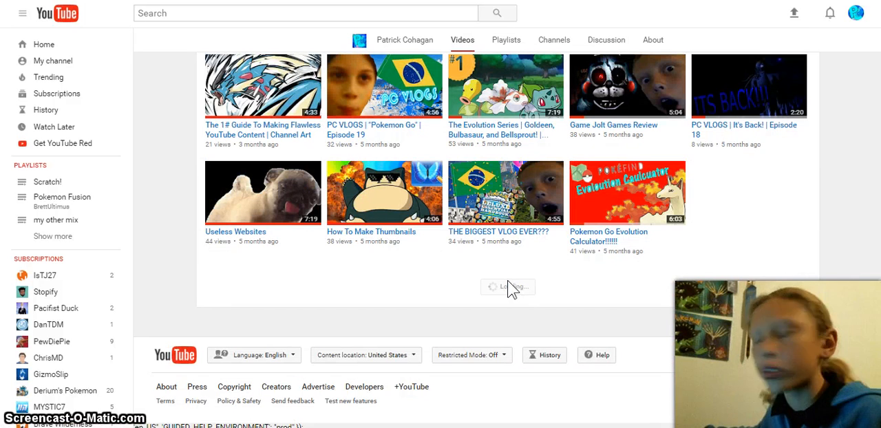
mouse_move(360, 311)
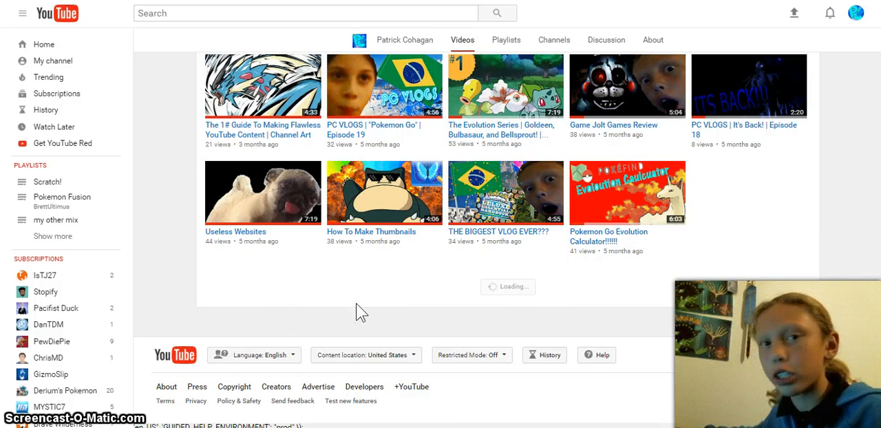
scroll("down", 3)
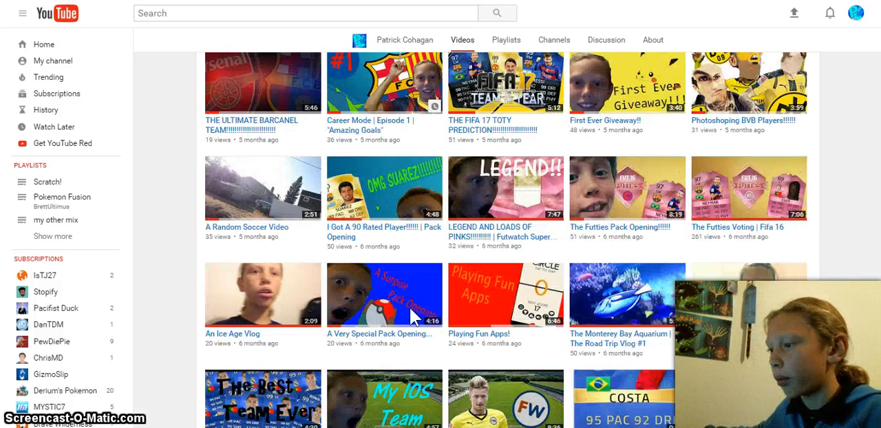
scroll("down", 3)
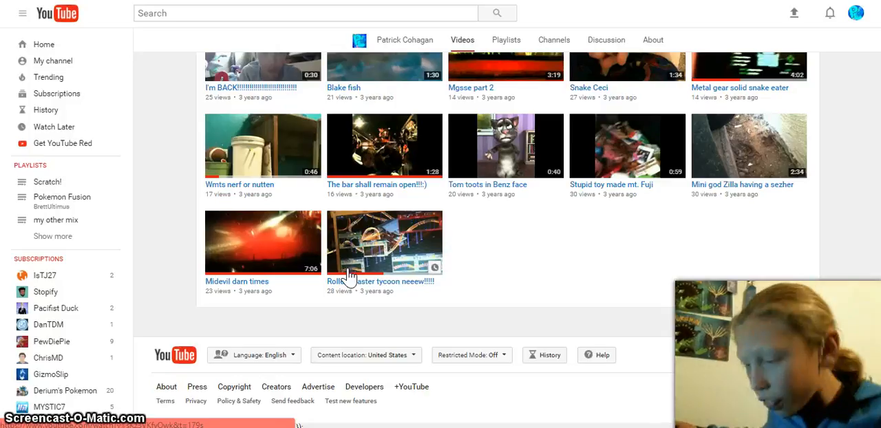
mouse_move(406, 246)
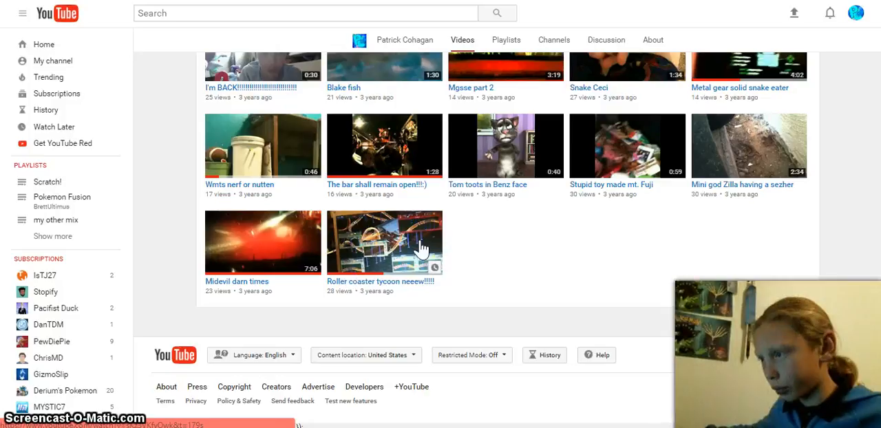
mouse_move(378, 282)
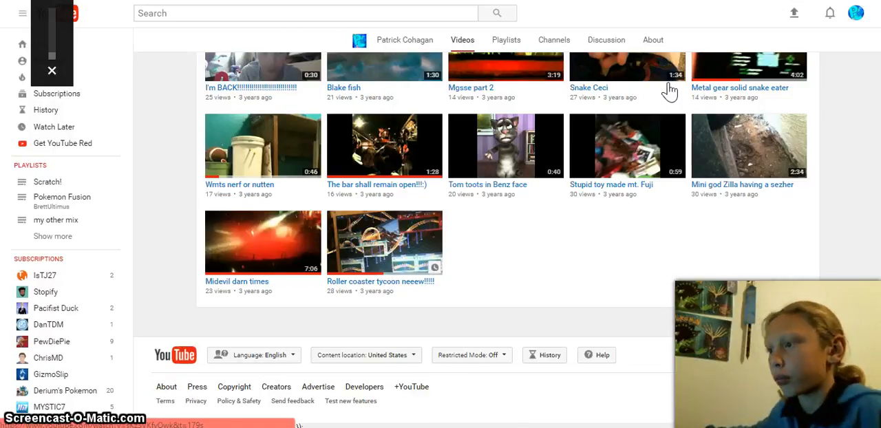
Open the 'Roller coaster tycoon neeew!!!!!' video and scroll through its page
left_click(52, 70)
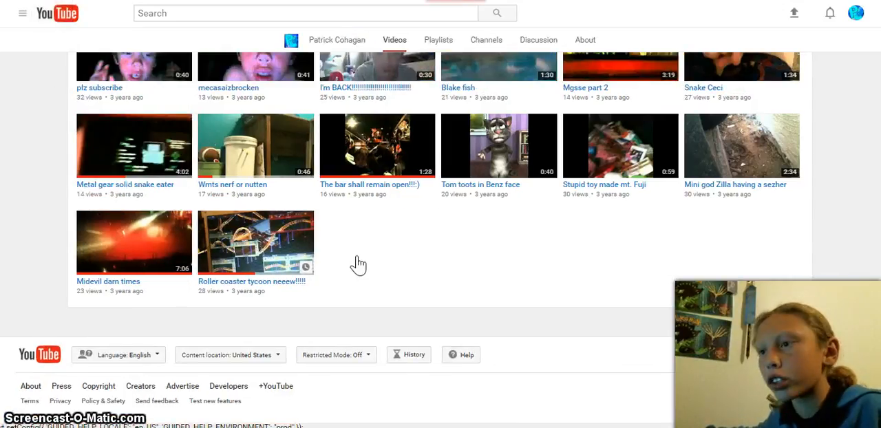
mouse_move(275, 288)
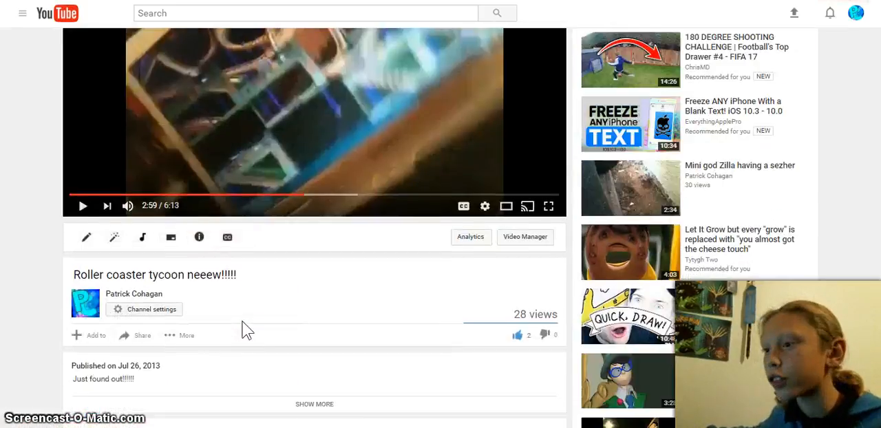
scroll("down", 3)
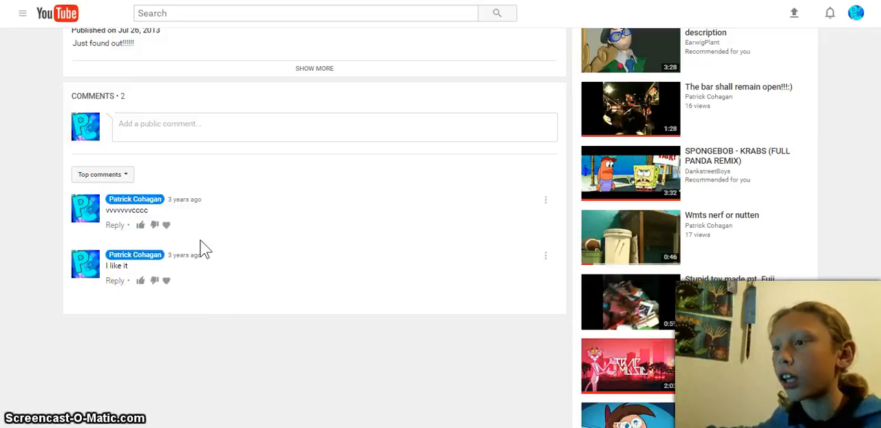
mouse_move(192, 198)
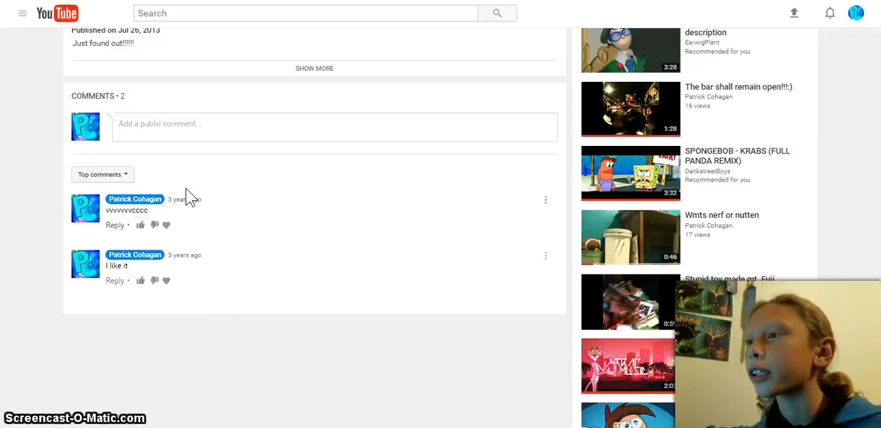
scroll("up", 3)
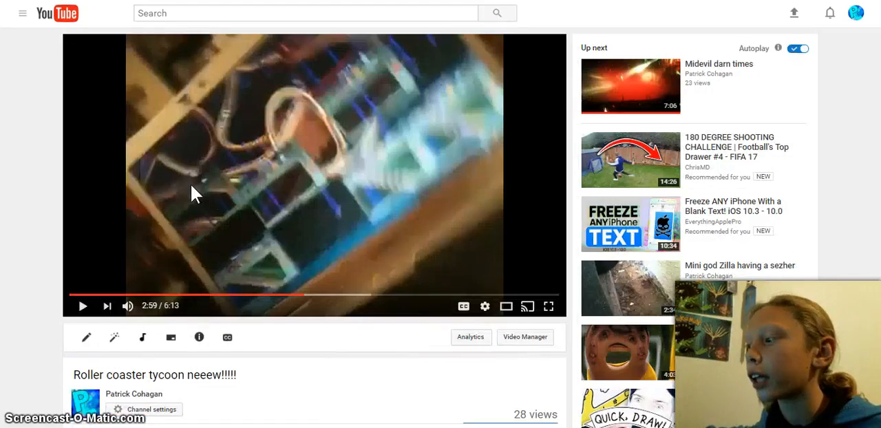
scroll("down", 3)
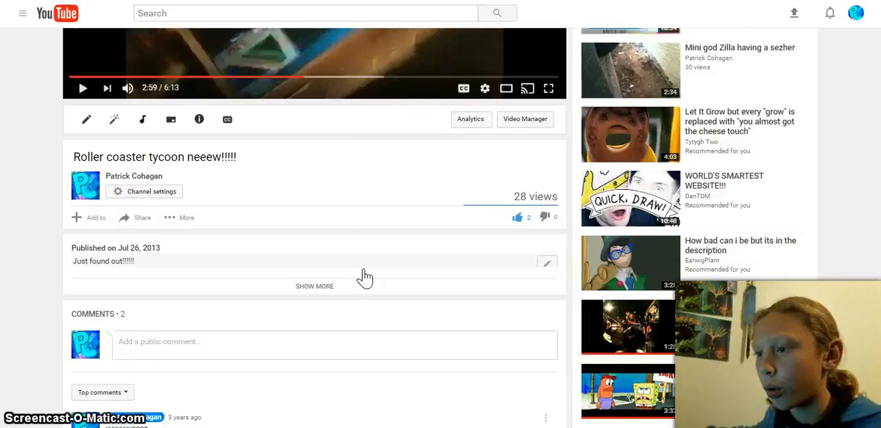
Expand the description with Show more to reveal its category and license
left_click(314, 286)
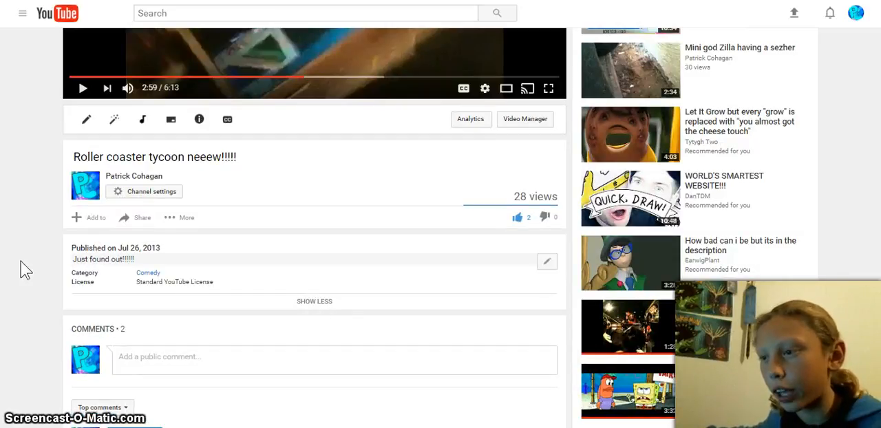
mouse_move(53, 254)
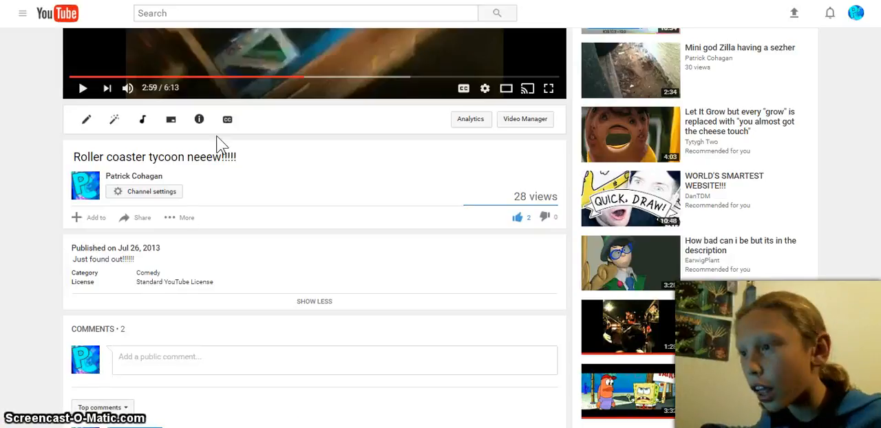
mouse_move(191, 253)
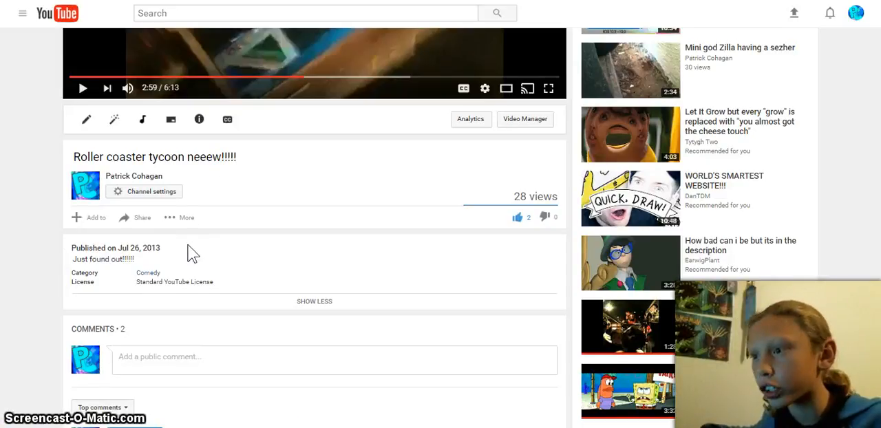
scroll("up", 3)
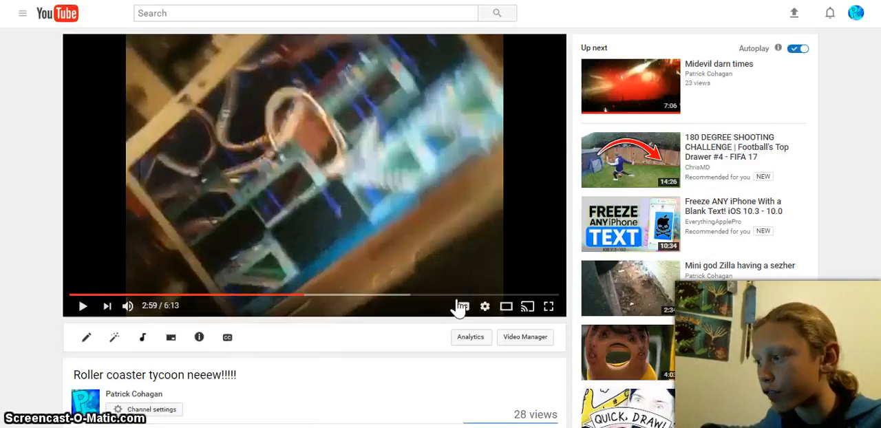
scroll("down", 3)
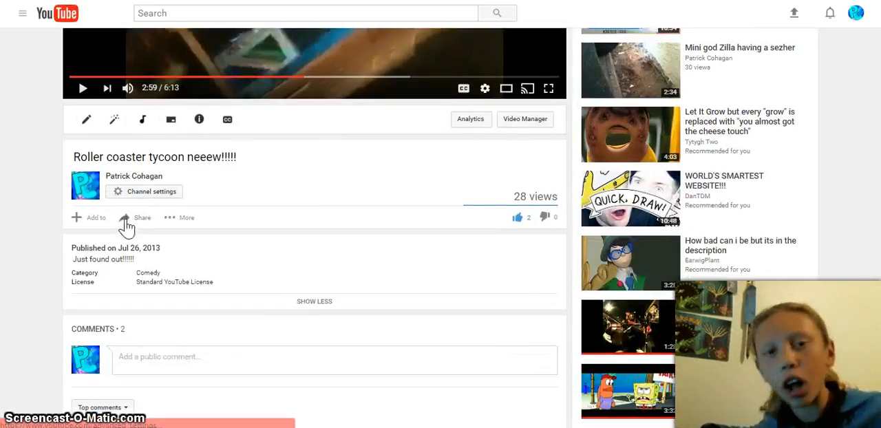
mouse_move(447, 242)
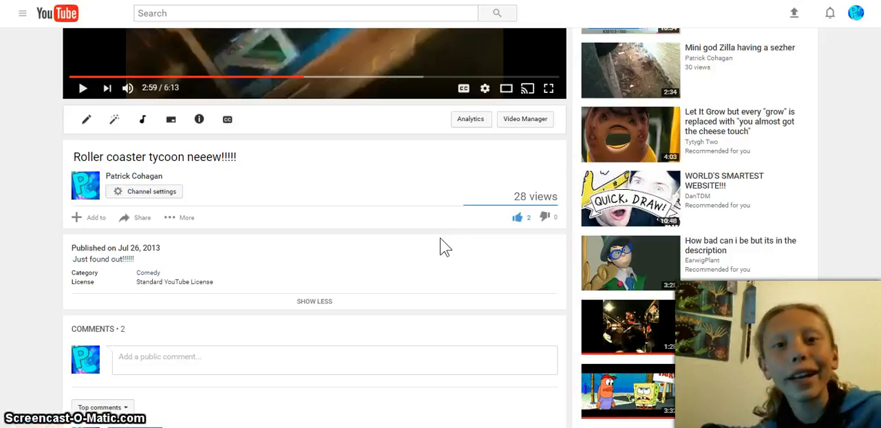
scroll("down", 3)
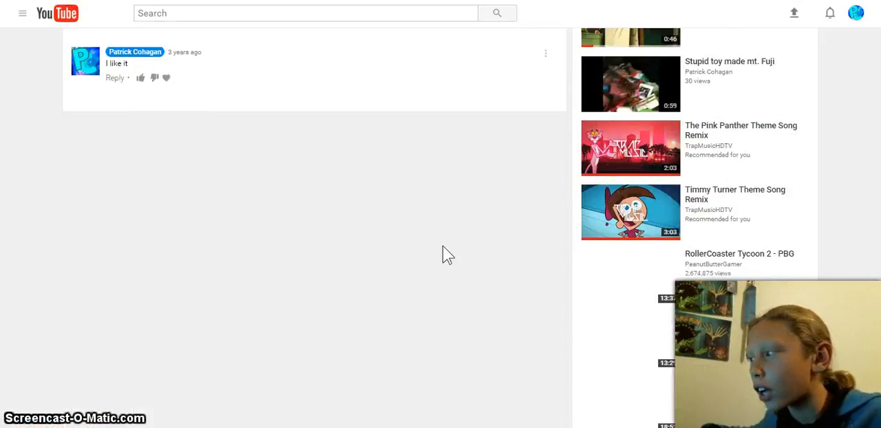
scroll("up", 3)
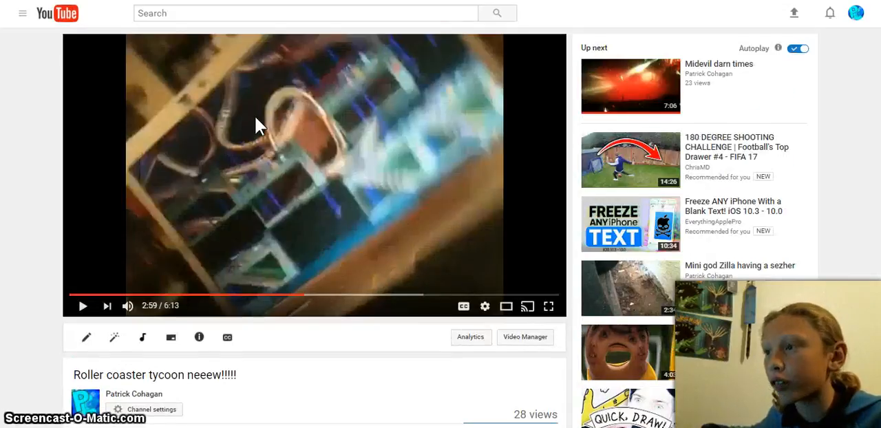
left_click(82, 305)
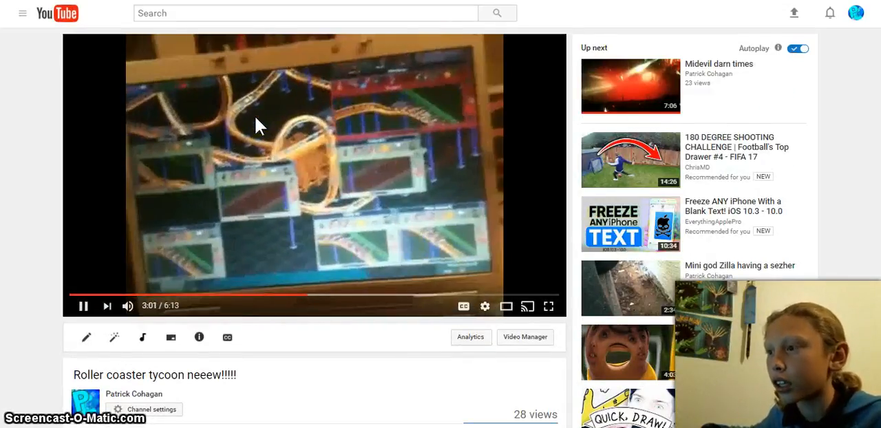
mouse_move(473, 241)
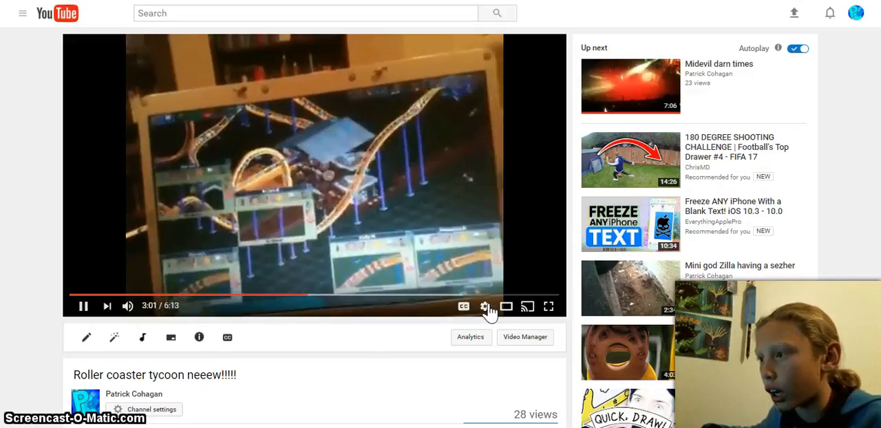
left_click(485, 306)
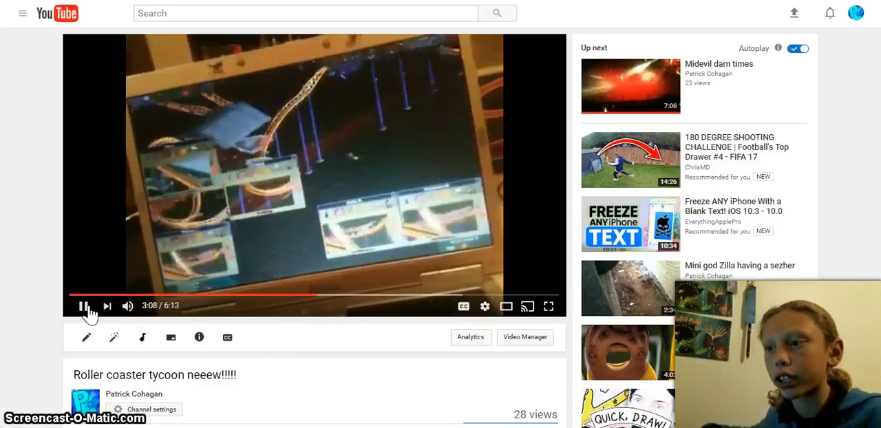
mouse_move(122, 287)
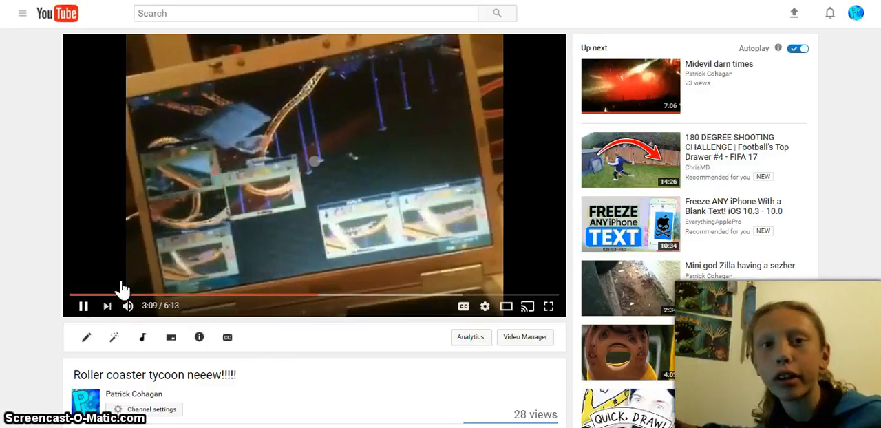
left_click(83, 305)
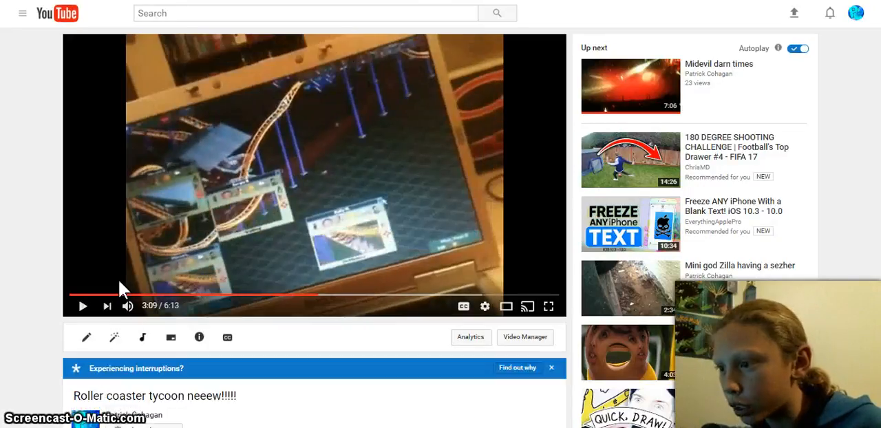
mouse_move(182, 52)
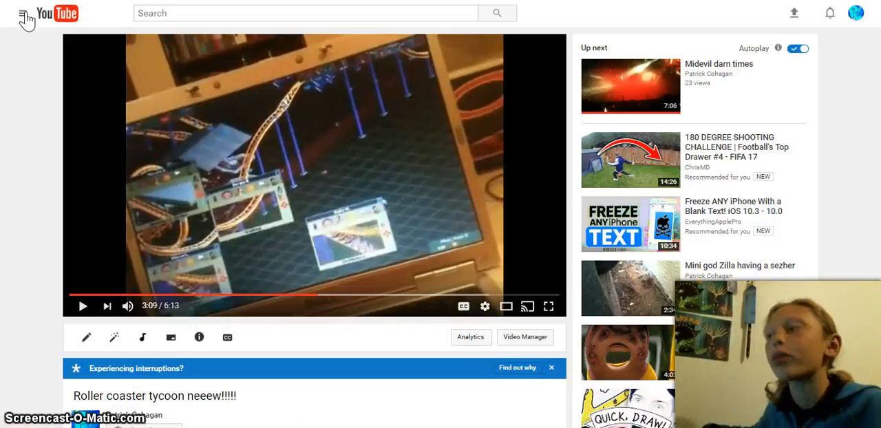
mouse_move(441, 288)
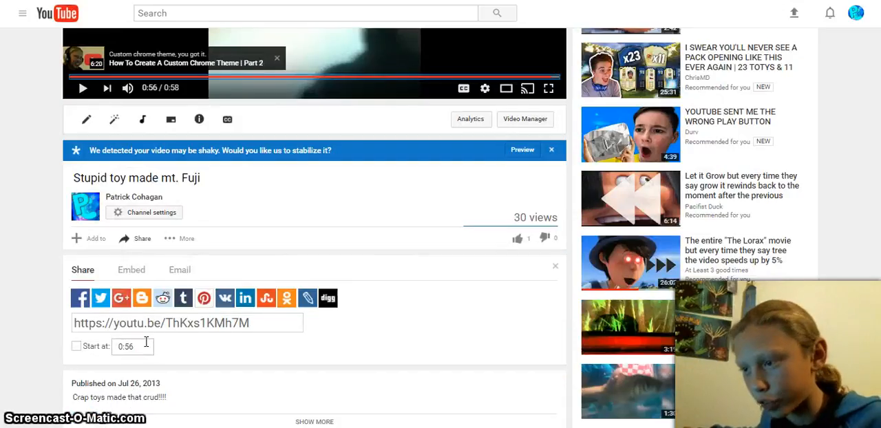
Browse the 'Stupid toy made mt. Fuji' share panel and comments, then rewind near the start
scroll("down", 3)
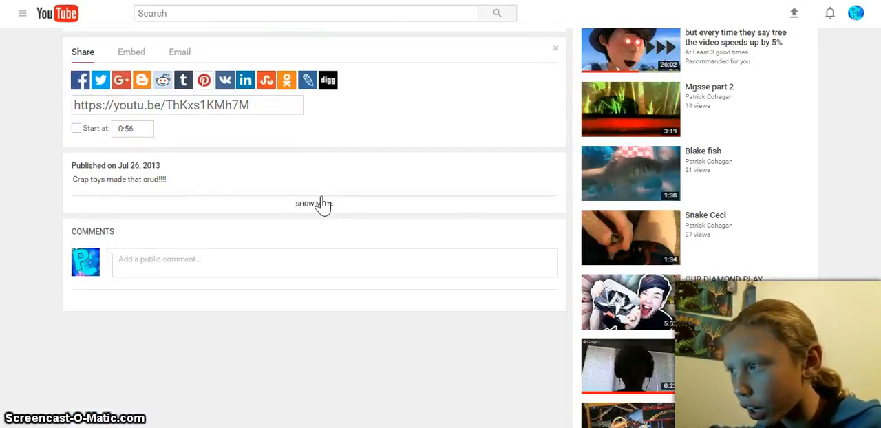
left_click(314, 204)
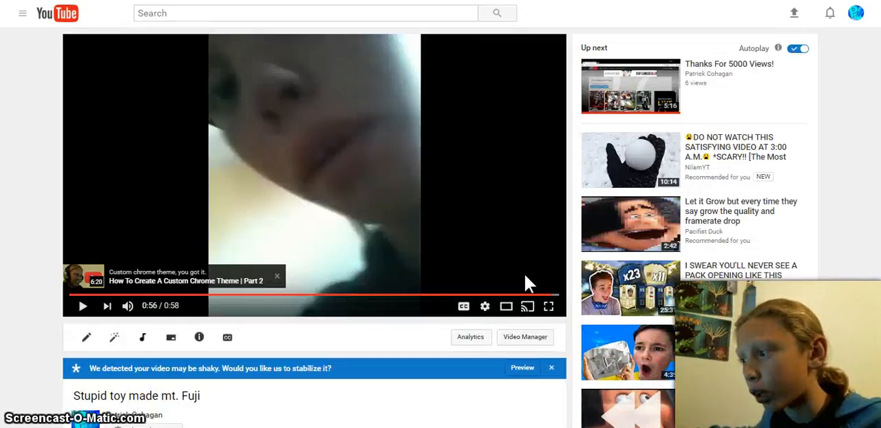
scroll("down", 3)
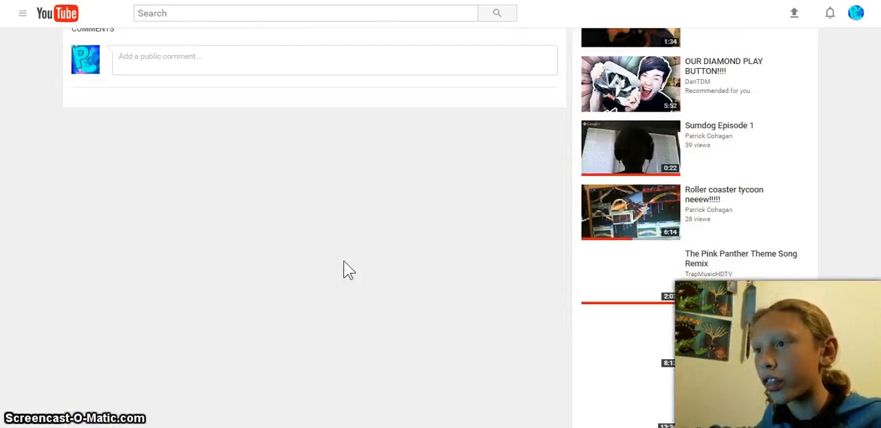
scroll("up", 3)
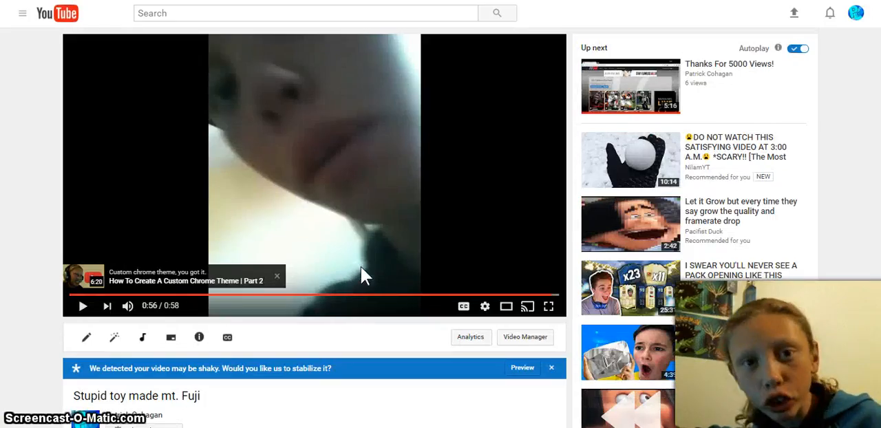
mouse_move(330, 305)
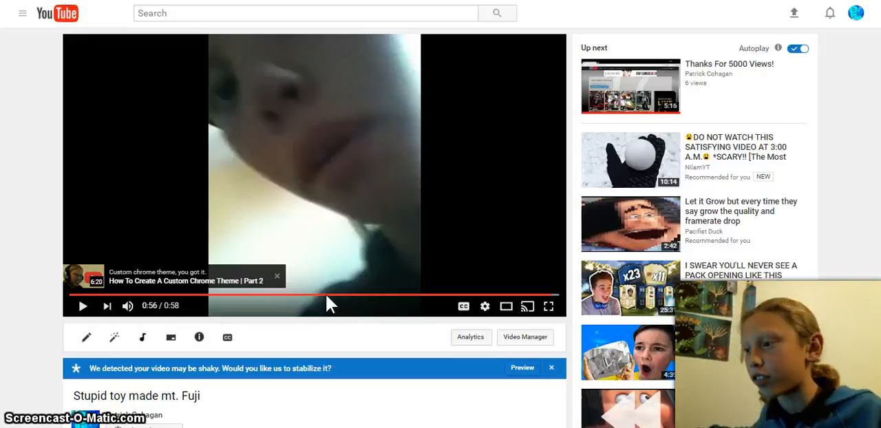
mouse_move(204, 297)
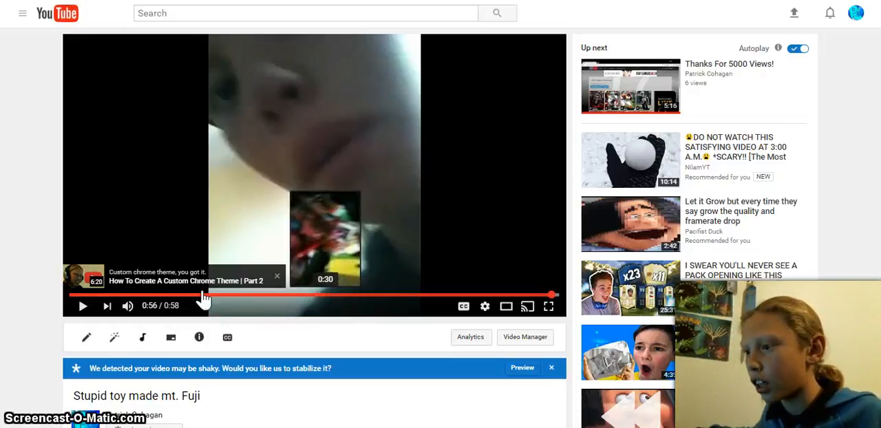
mouse_move(130, 302)
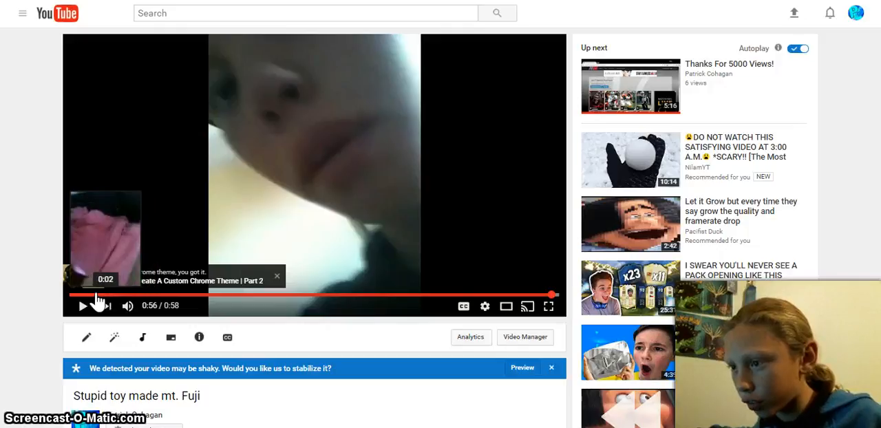
left_click(82, 295)
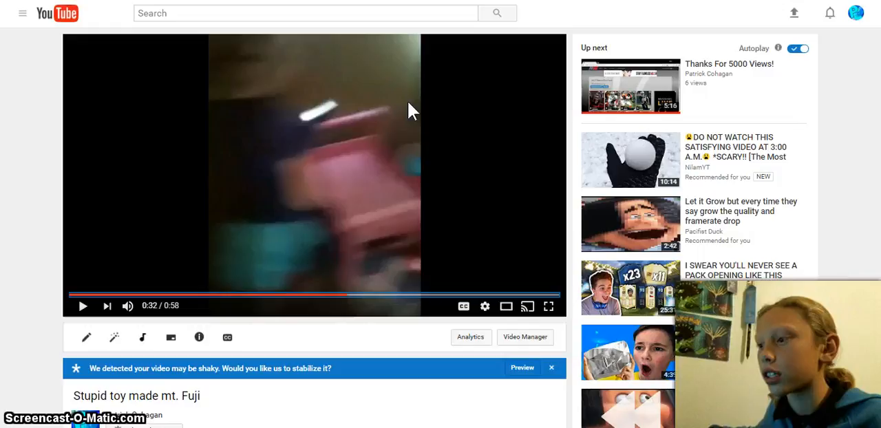
mouse_move(238, 286)
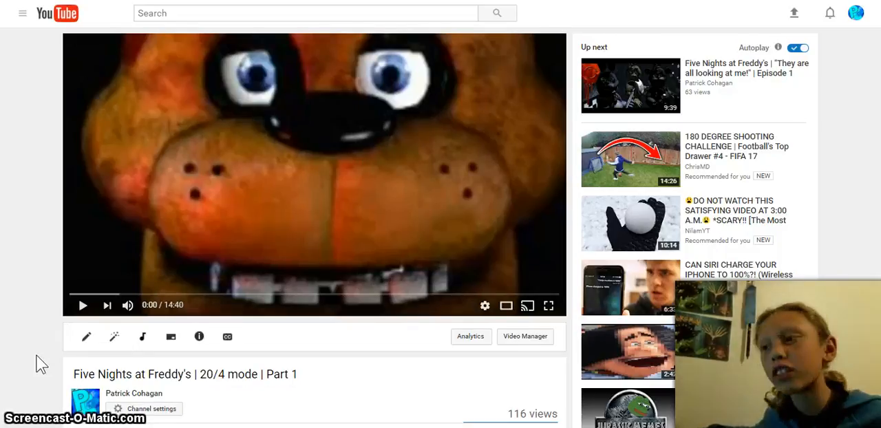
Play 'Five Nights at Freddy's | 20/4 mode | Part 1' and scroll through its description and comments
scroll("down", 3)
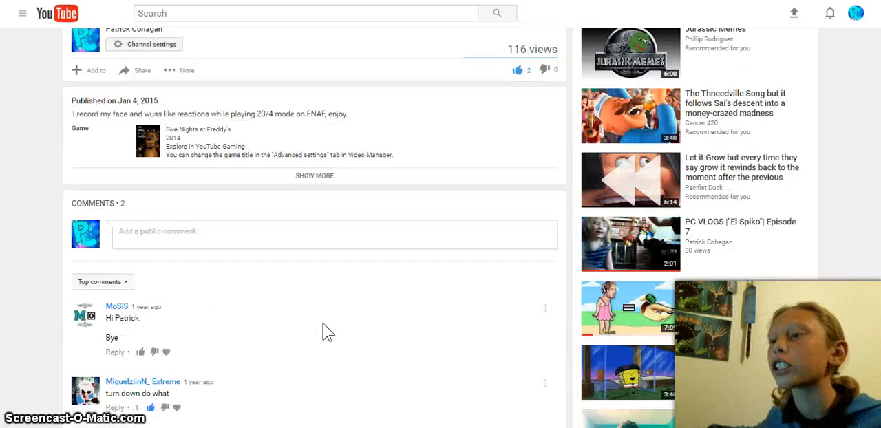
scroll("up", 3)
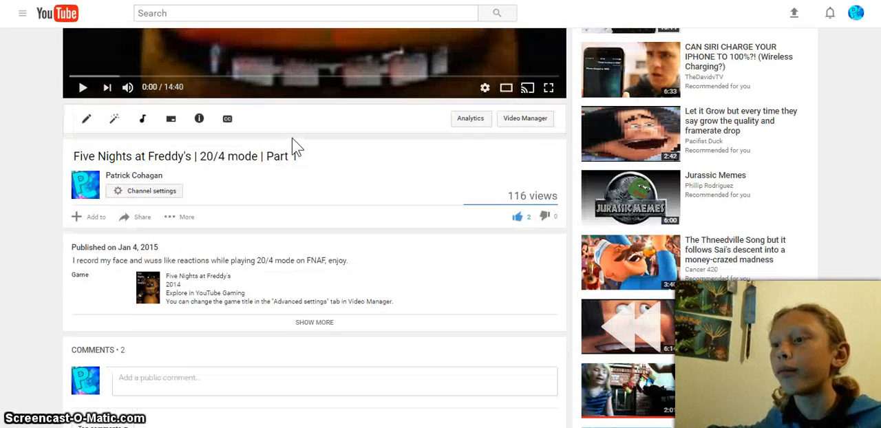
scroll("down", 3)
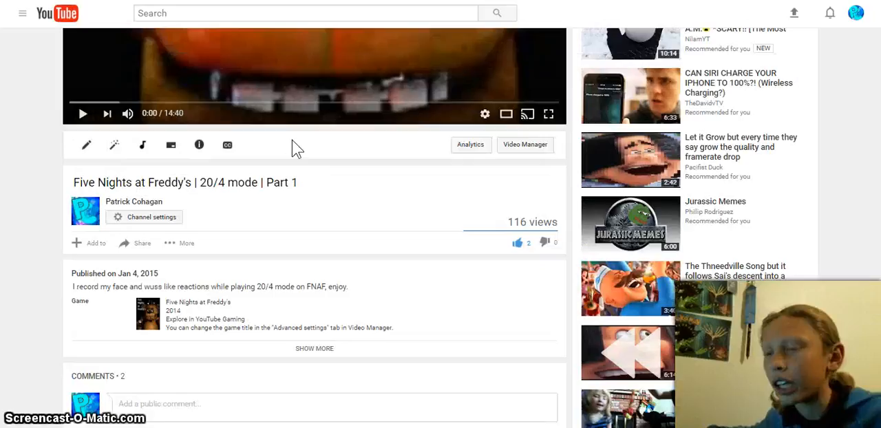
scroll("up", 3)
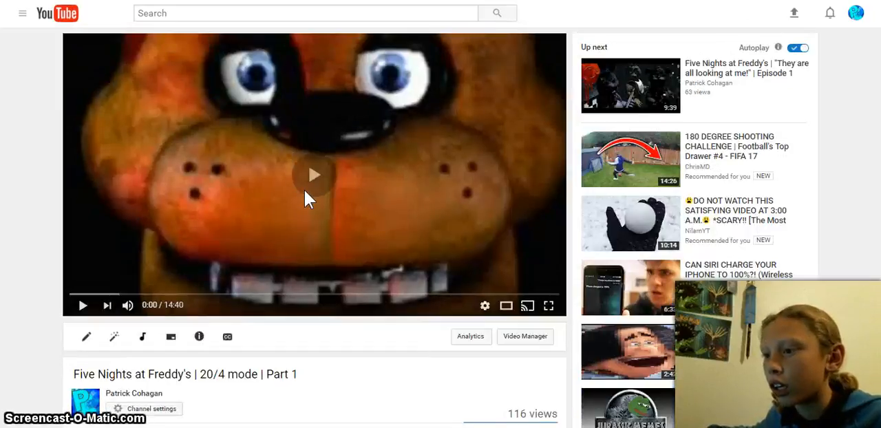
left_click(313, 174)
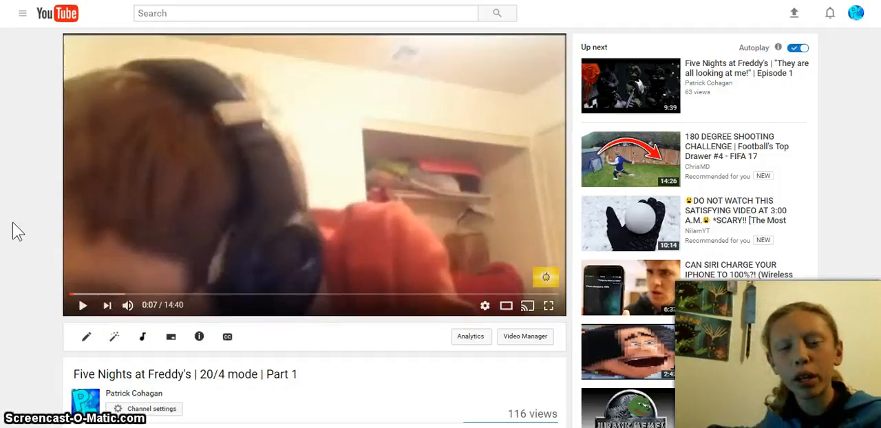
mouse_move(152, 260)
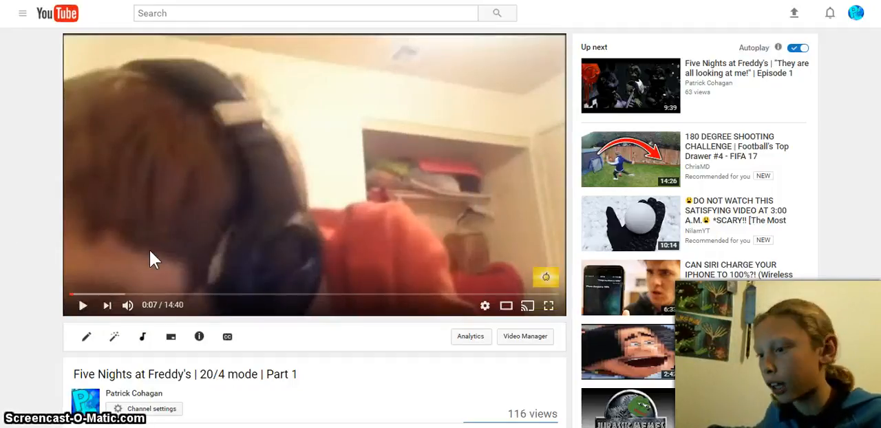
scroll("down", 3)
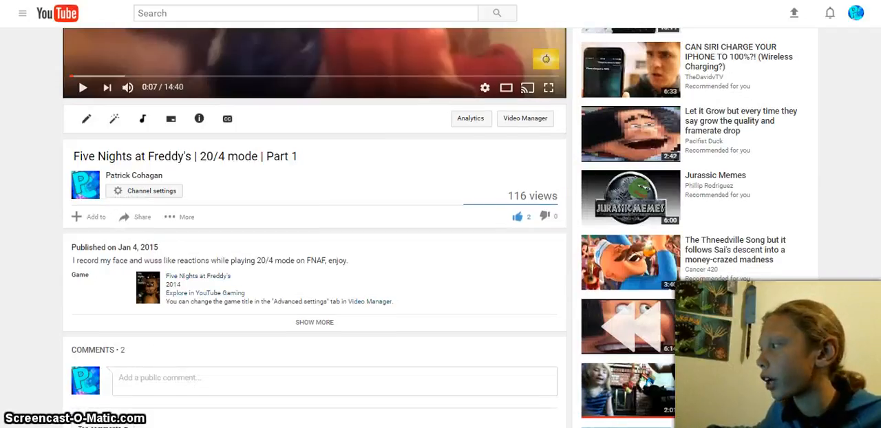
scroll("down", 3)
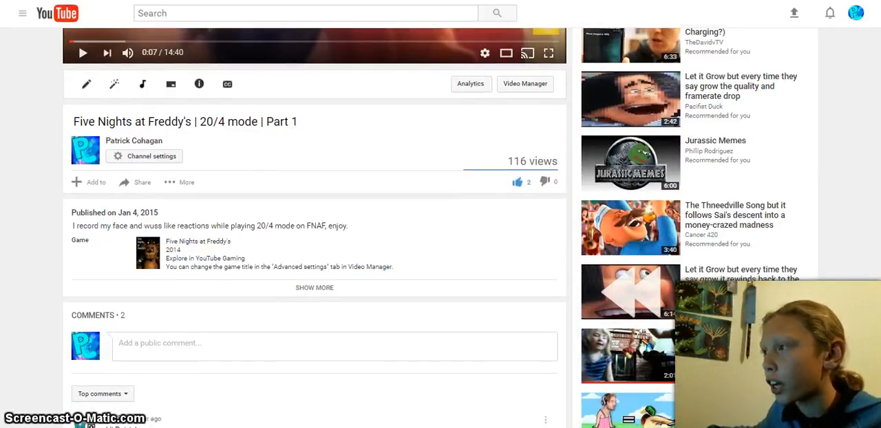
scroll("up", 3)
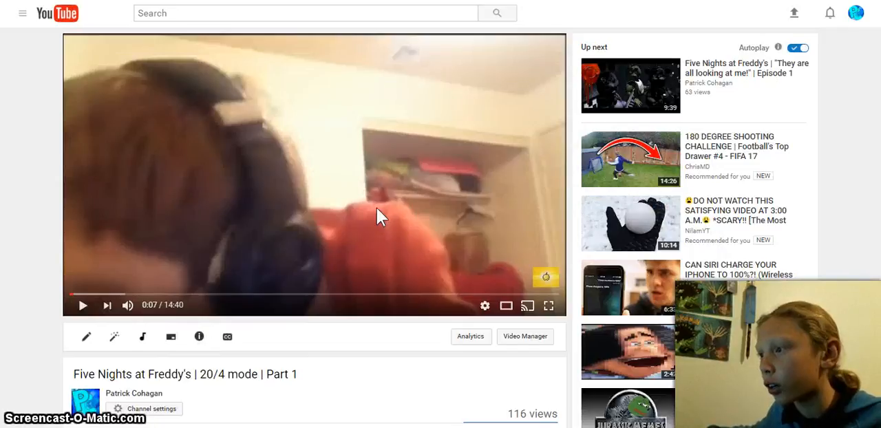
mouse_move(457, 225)
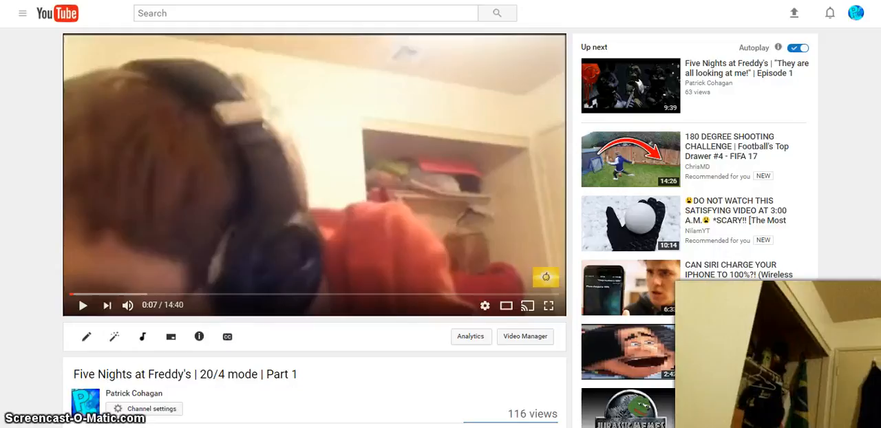
mouse_move(358, 186)
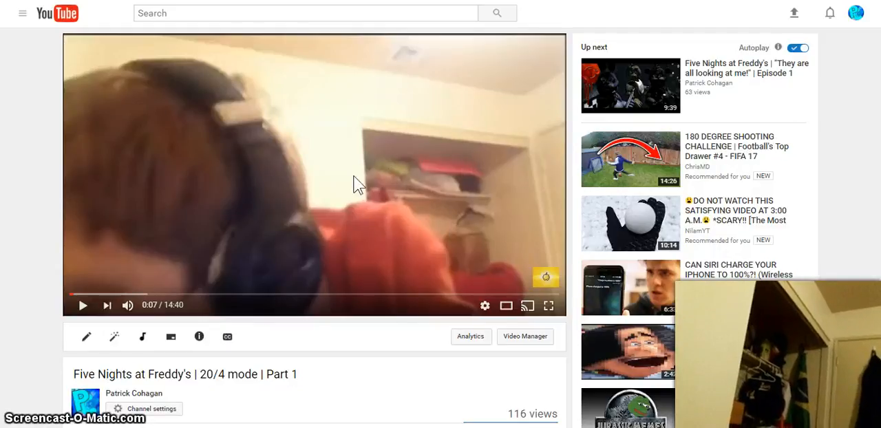
mouse_move(530, 183)
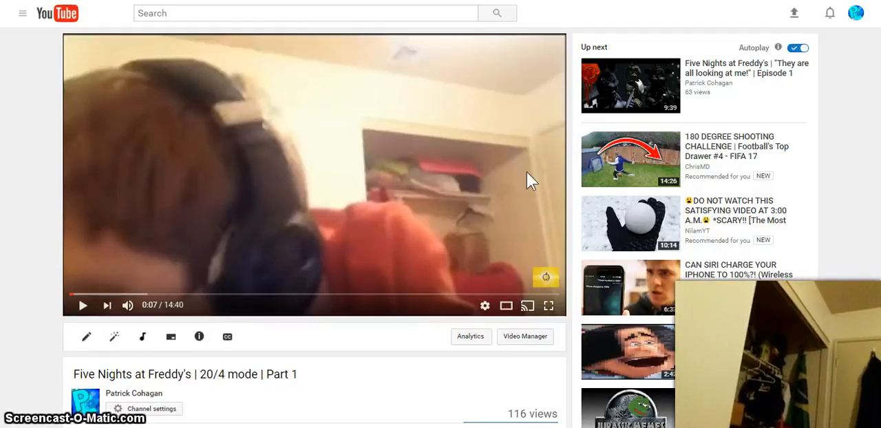
mouse_move(150, 344)
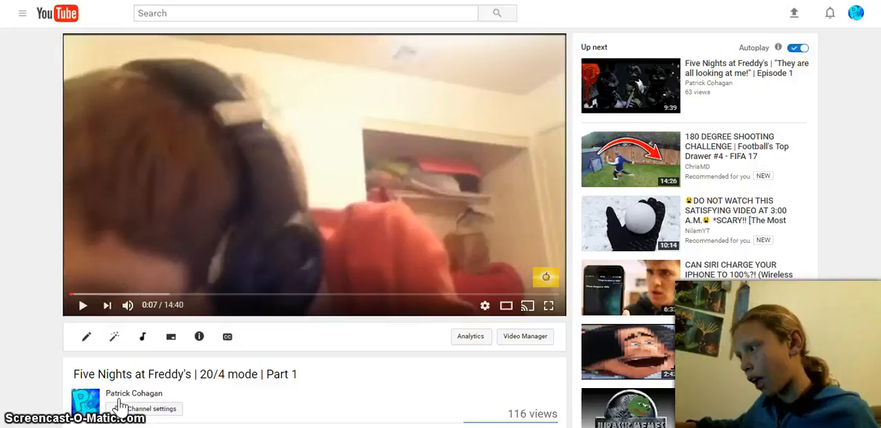
mouse_move(395, 144)
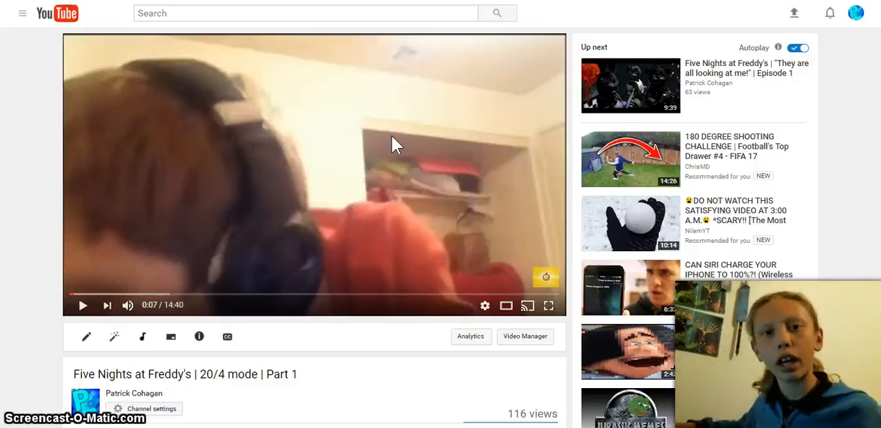
mouse_move(62, 134)
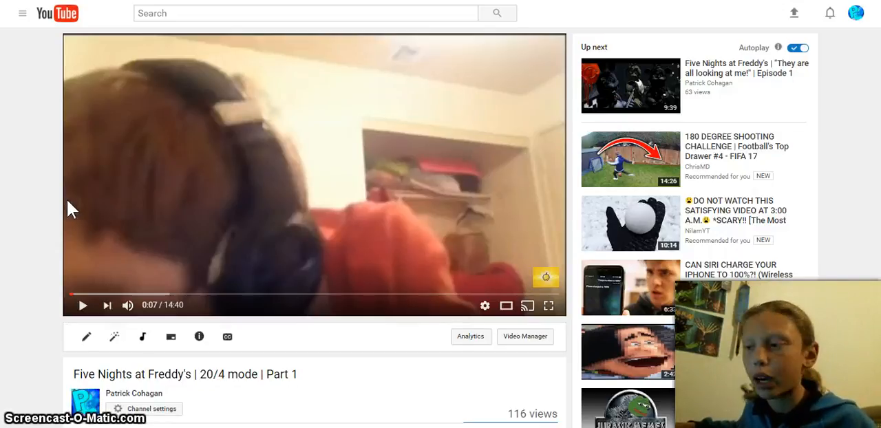
mouse_move(232, 204)
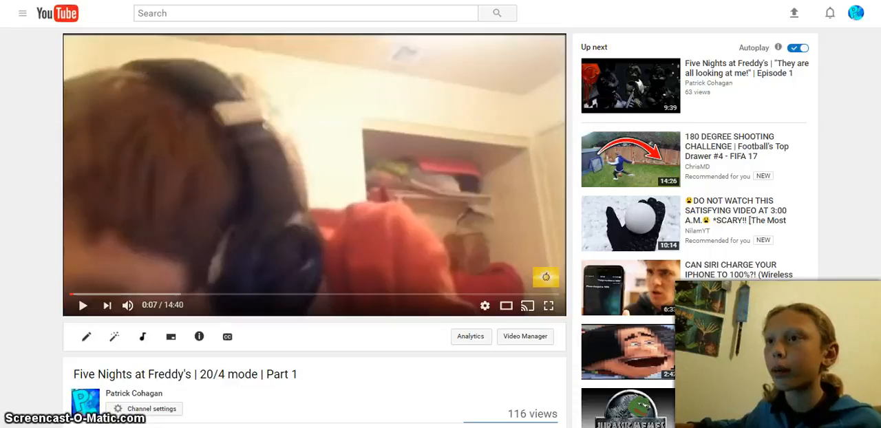
scroll("down", 3)
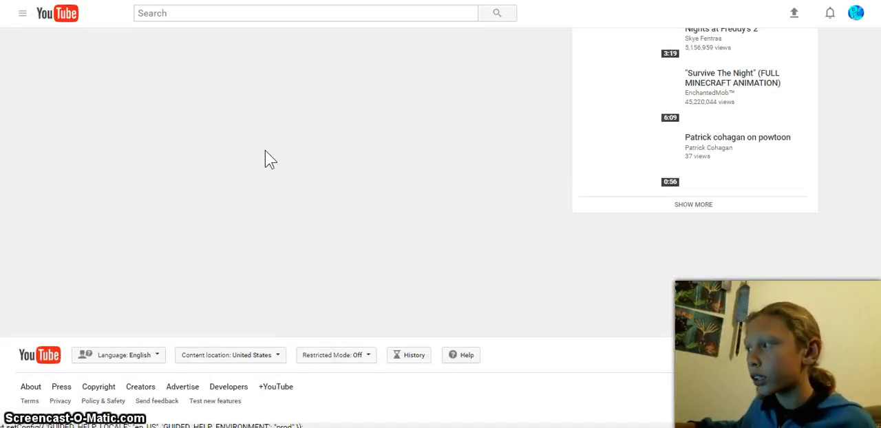
mouse_move(122, 33)
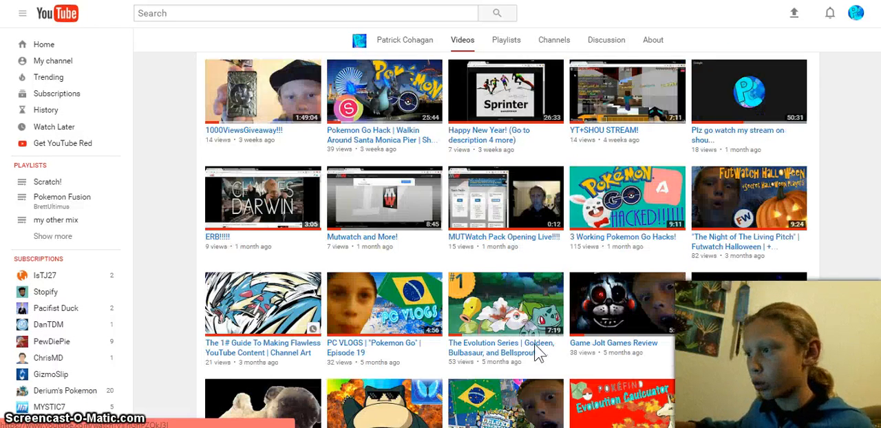
Load four more batches of older uploads, scrolling down to videos from two years ago
scroll("down", 3)
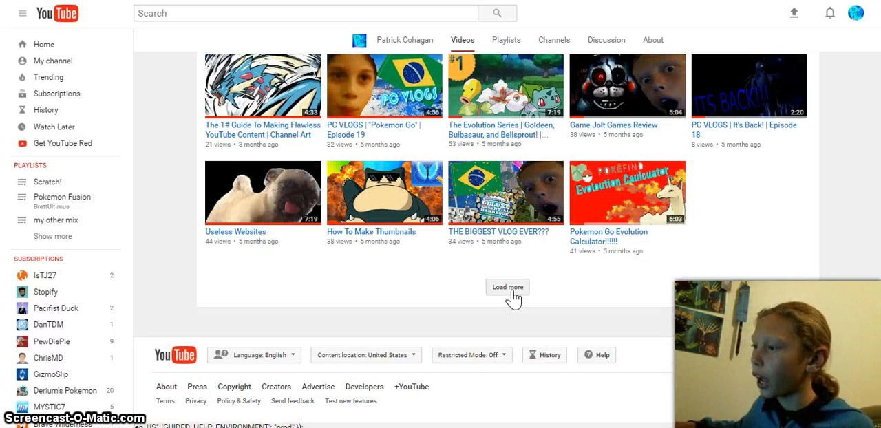
left_click(507, 286)
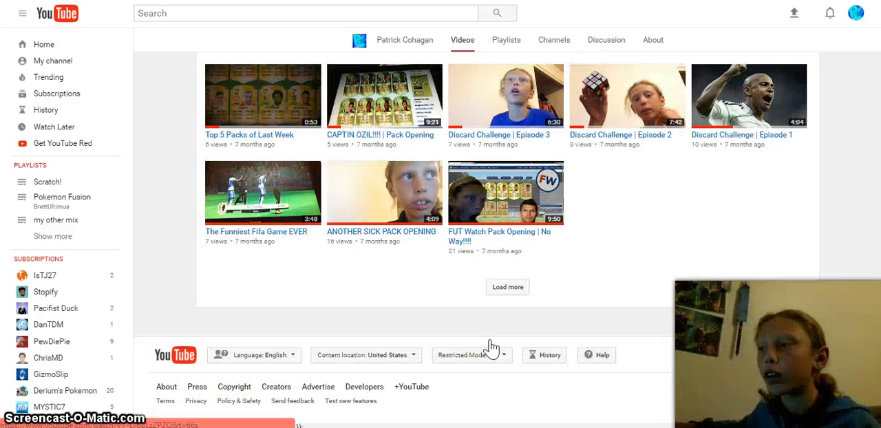
left_click(507, 287)
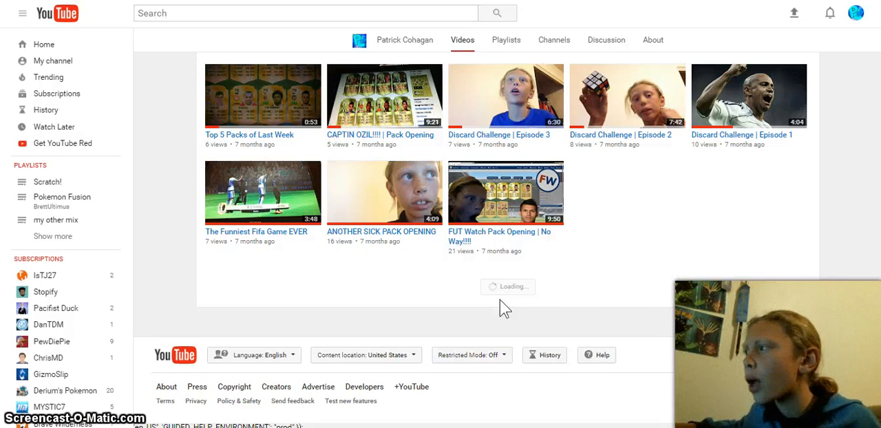
scroll("down", 3)
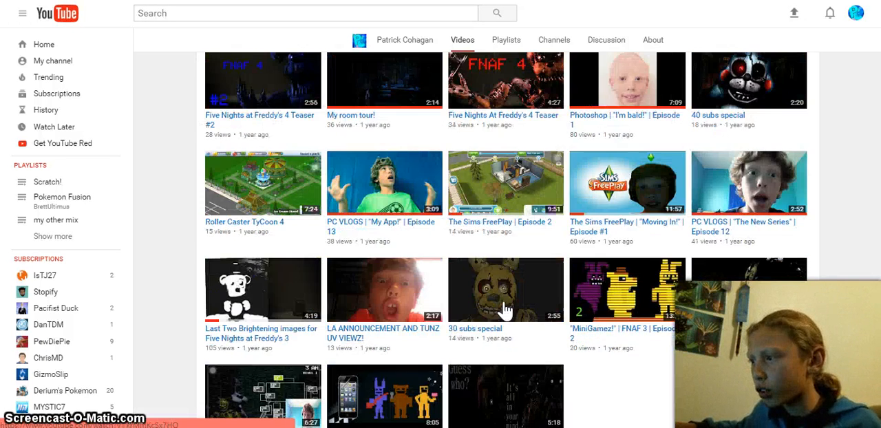
scroll("down", 3)
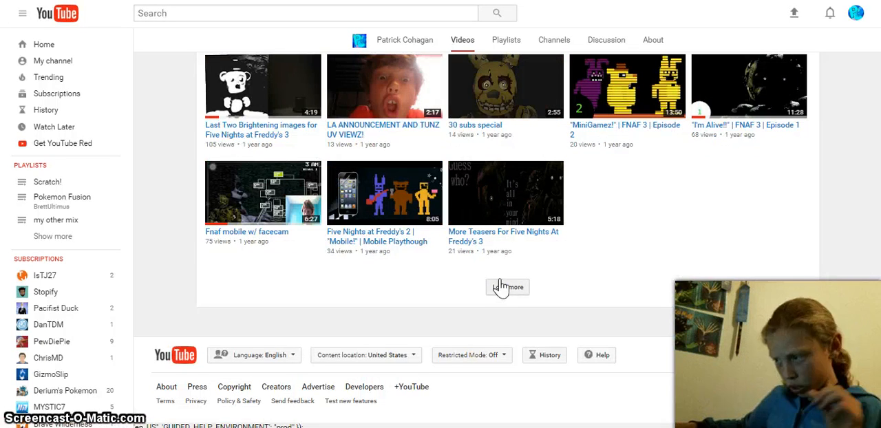
left_click(507, 287)
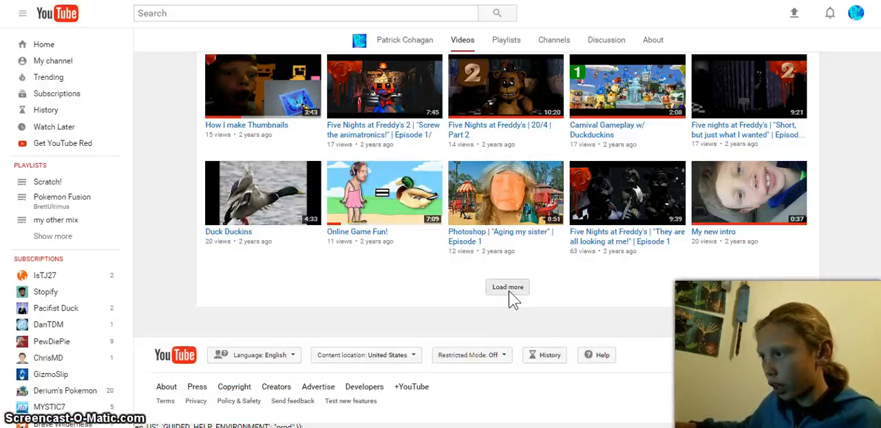
left_click(507, 287)
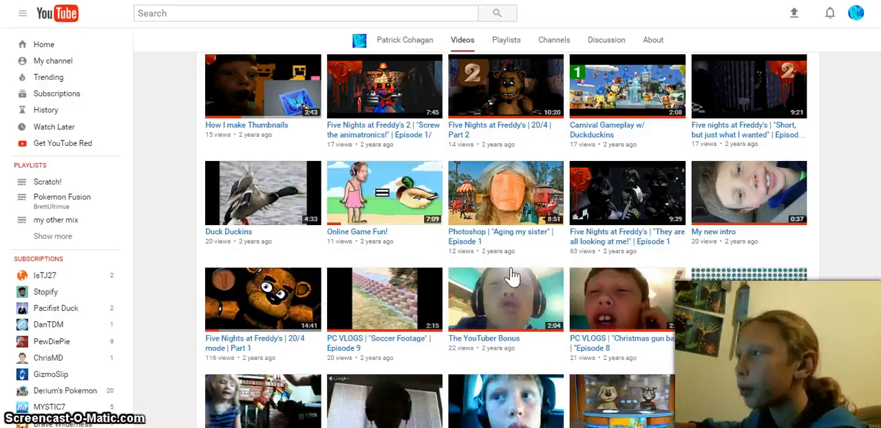
scroll("down", 3)
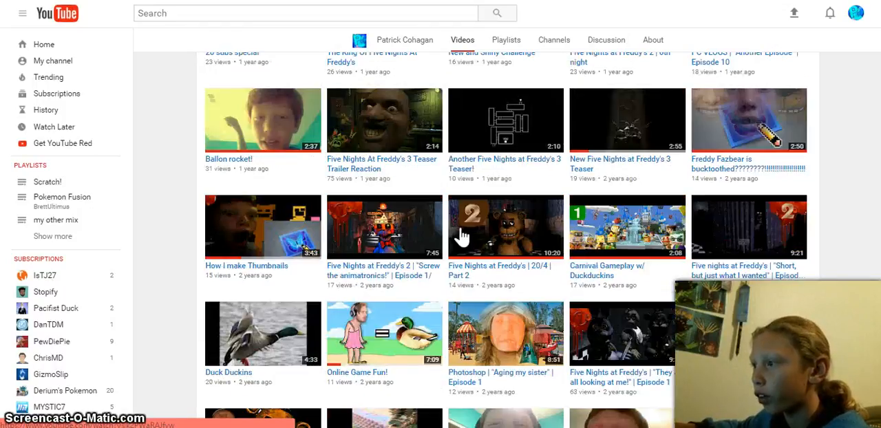
mouse_move(501, 269)
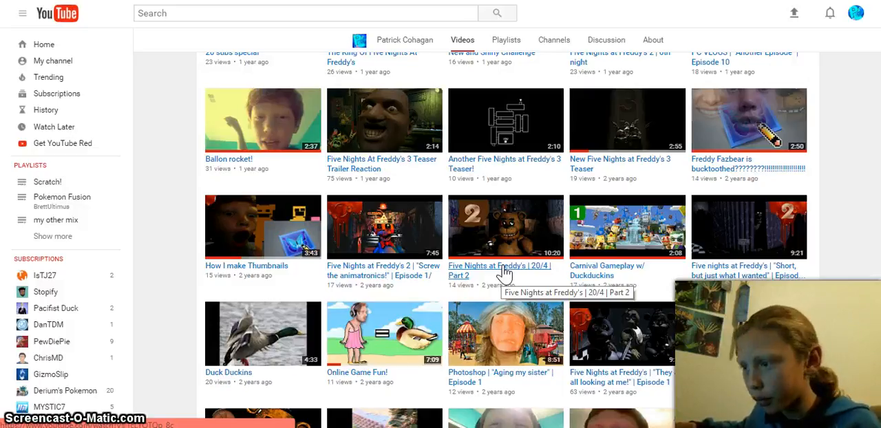
mouse_move(319, 291)
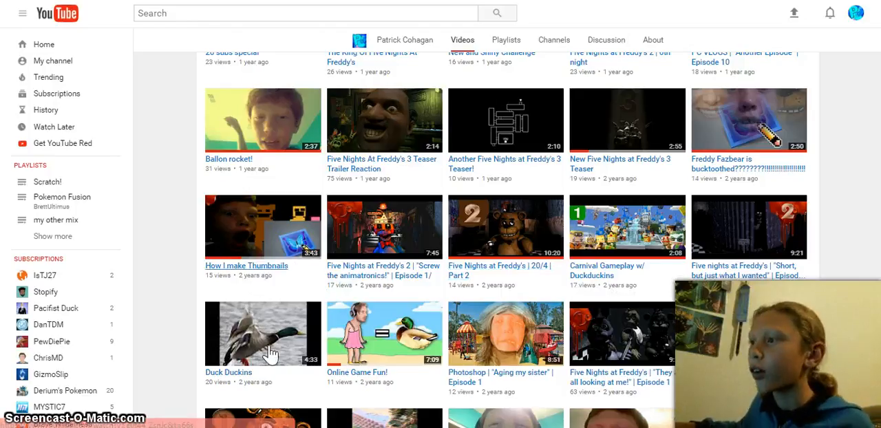
mouse_move(376, 176)
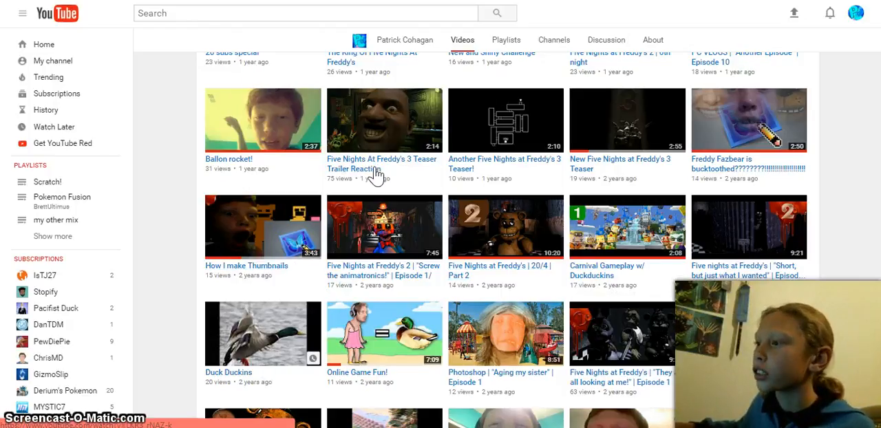
mouse_move(372, 168)
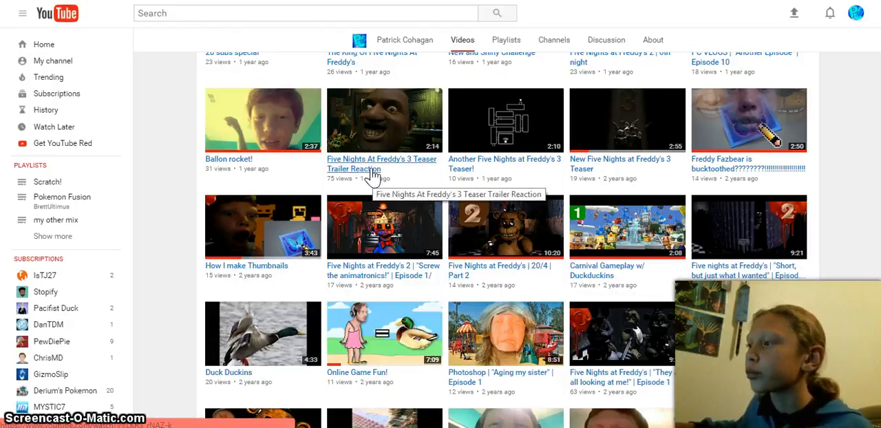
mouse_move(441, 184)
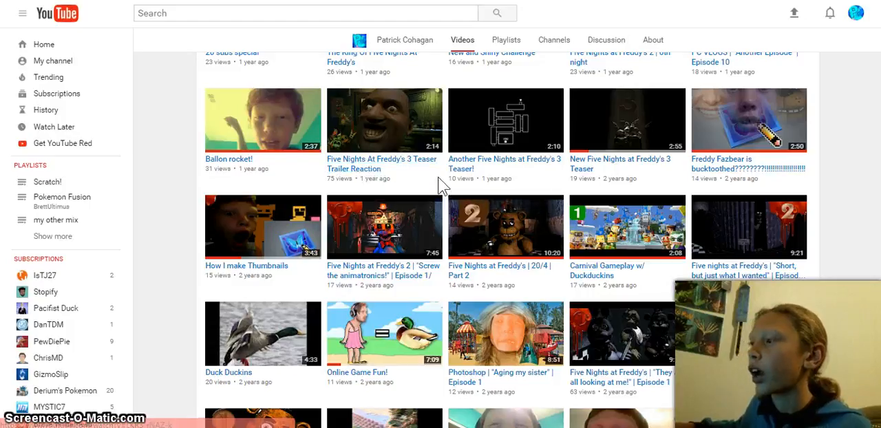
scroll("up", 3)
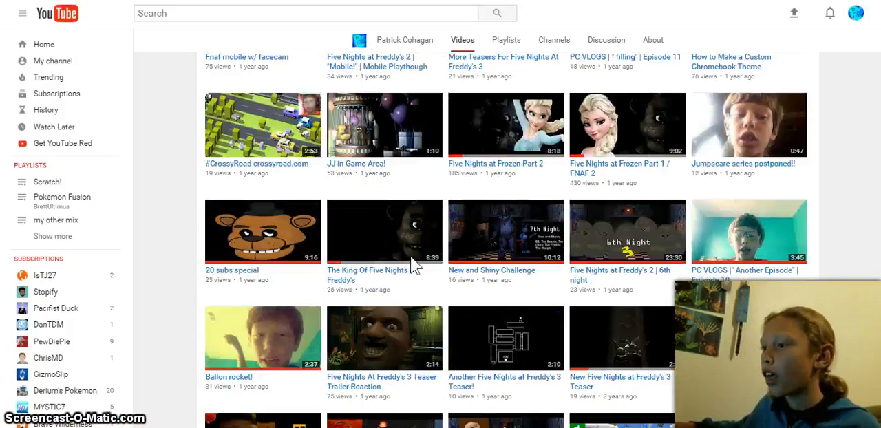
mouse_move(258, 280)
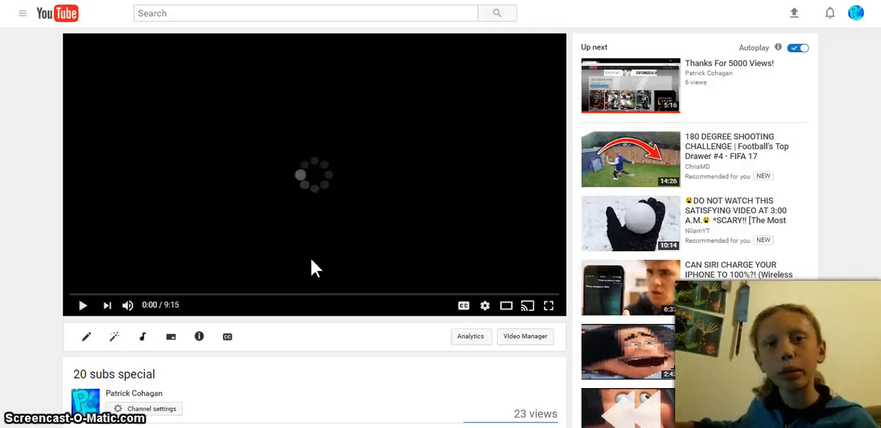
mouse_move(324, 280)
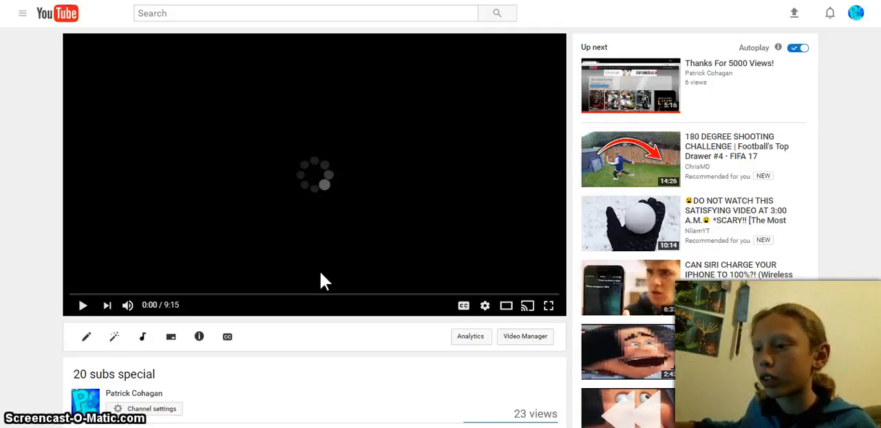
Expand the 20 subs special description, then briefly play and pause the video
scroll("down", 3)
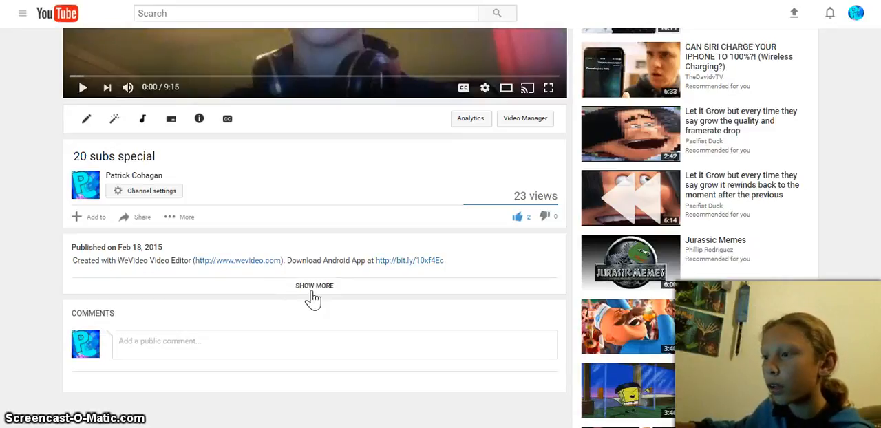
left_click(313, 284)
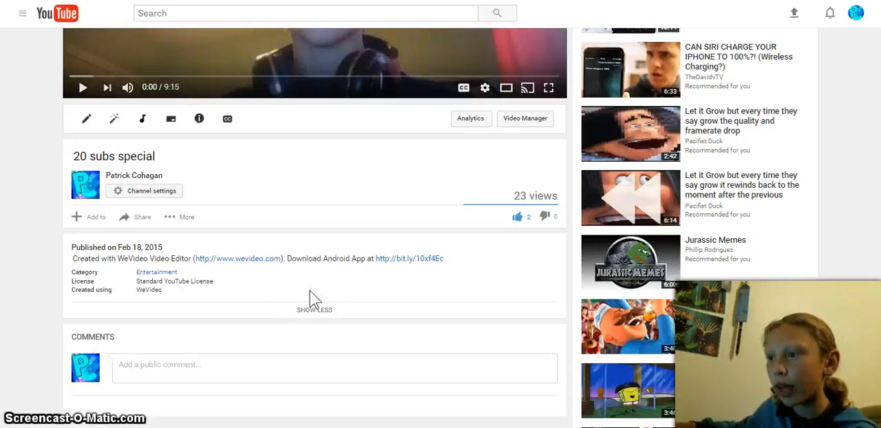
scroll("up", 3)
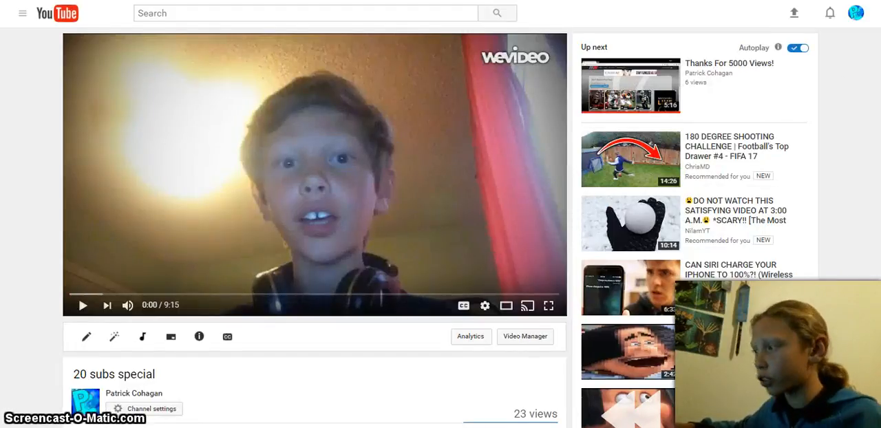
mouse_move(308, 164)
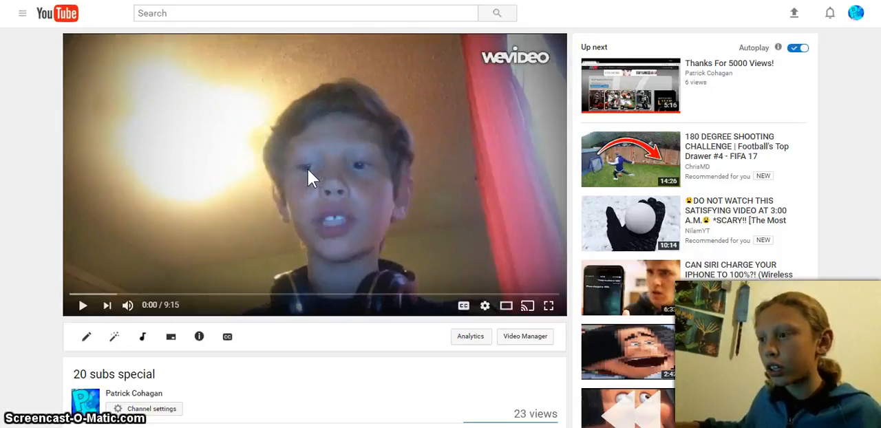
left_click(82, 304)
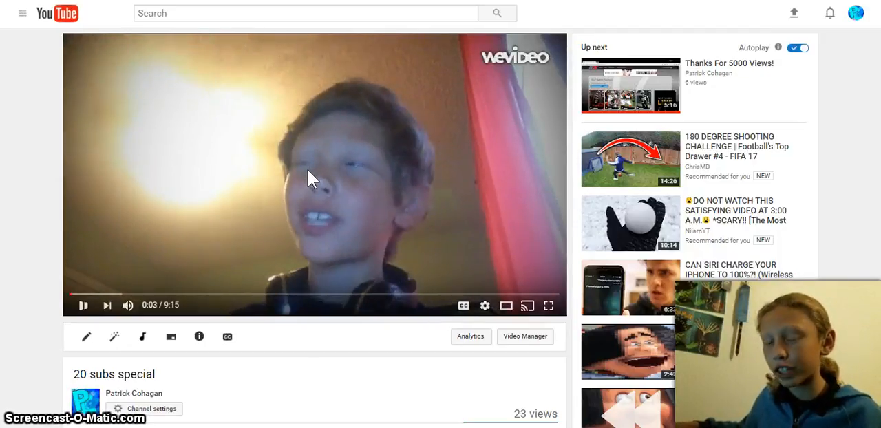
left_click(82, 305)
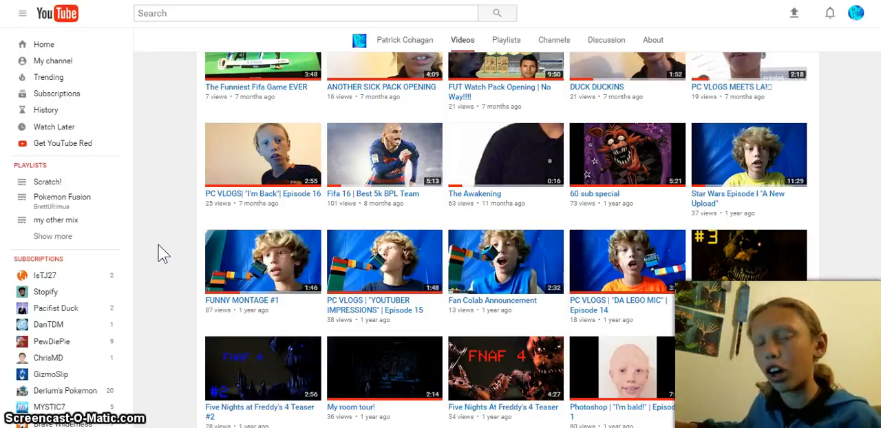
mouse_move(738, 199)
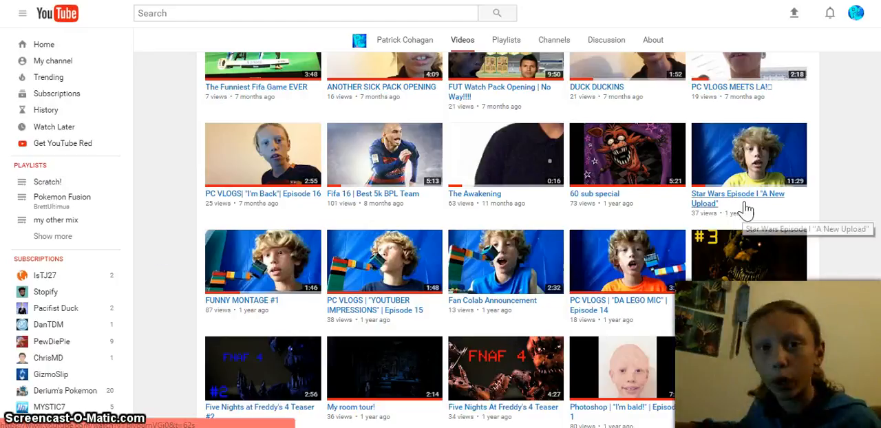
mouse_move(746, 206)
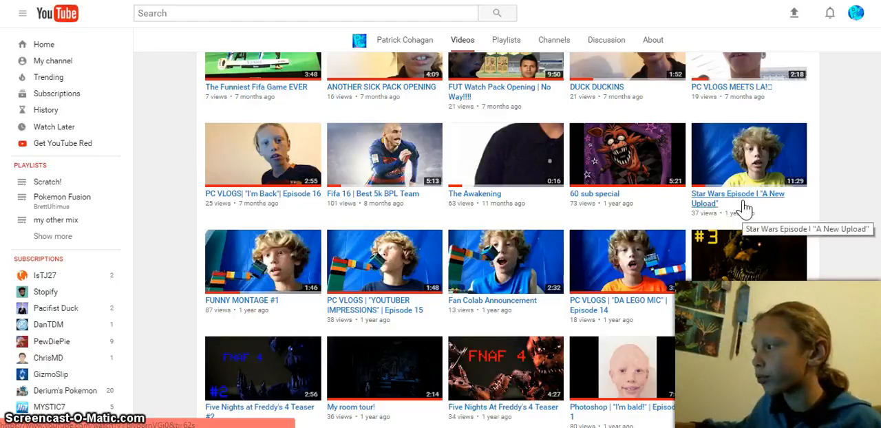
mouse_move(735, 212)
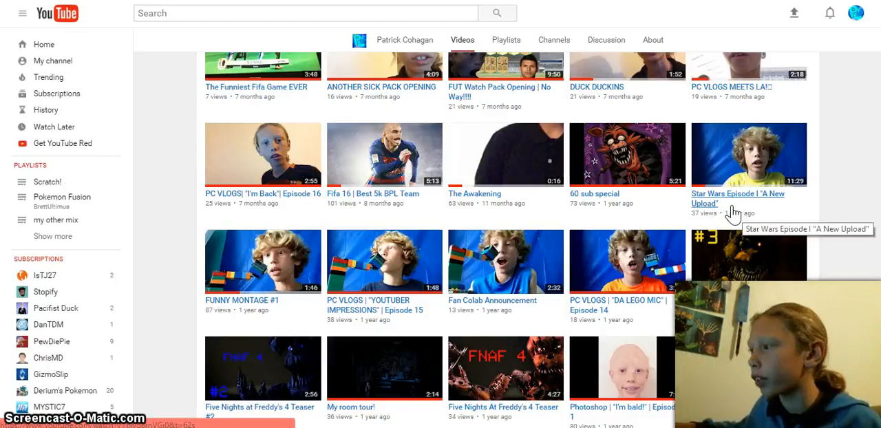
mouse_move(639, 198)
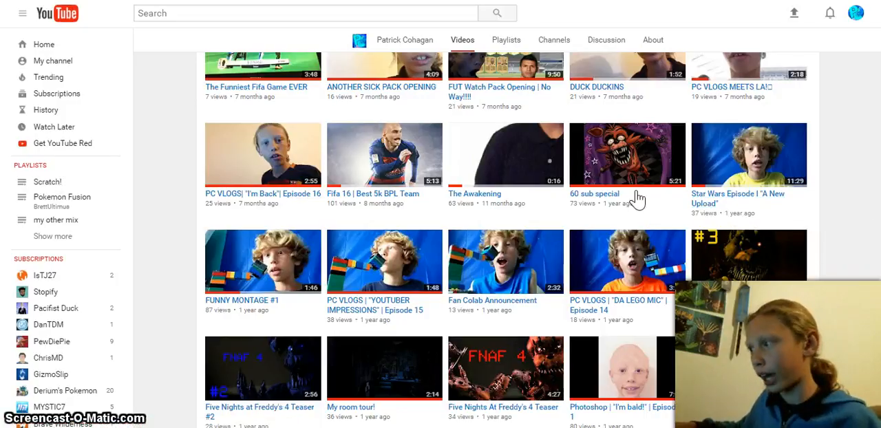
Load another batch of uploads, then scroll back up to the 7–11 month old videos
scroll("down", 3)
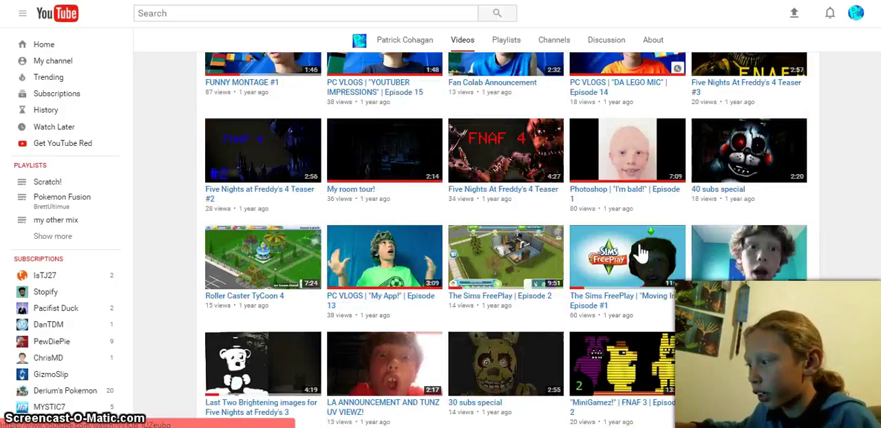
mouse_move(694, 241)
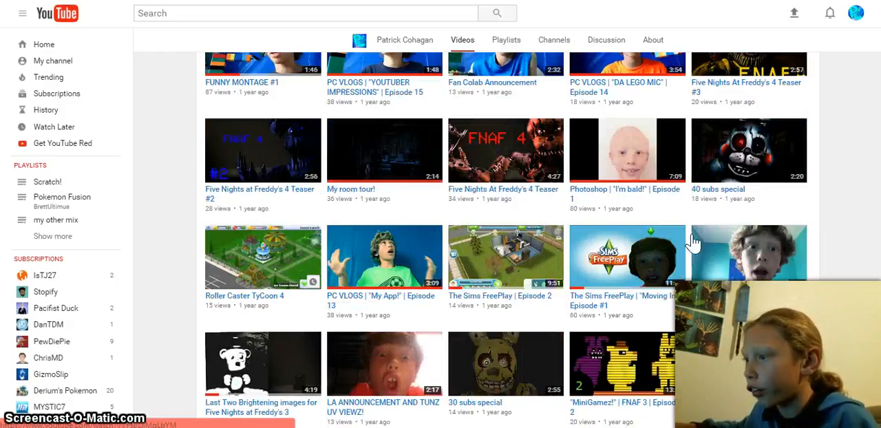
mouse_move(513, 322)
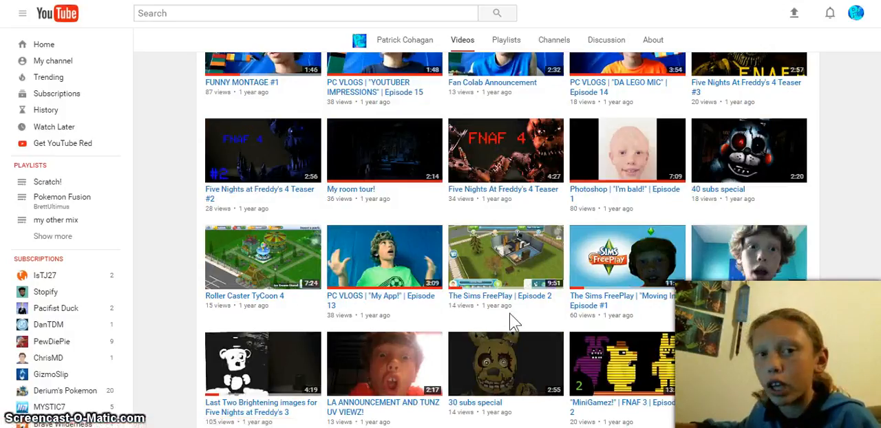
mouse_move(219, 163)
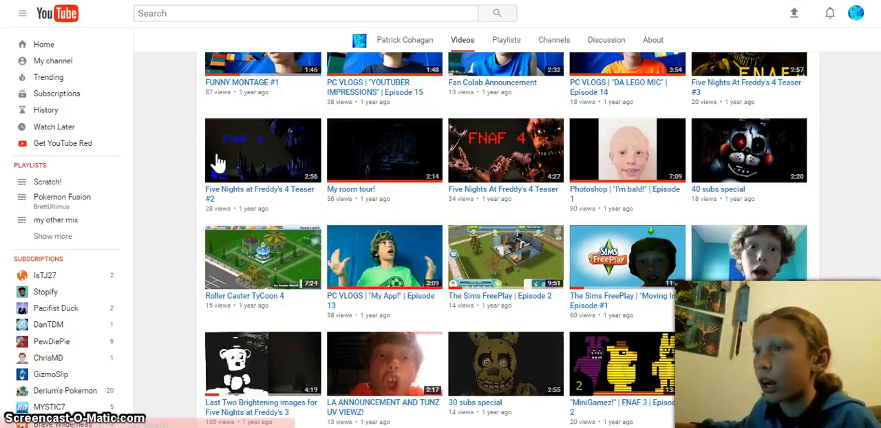
mouse_move(313, 139)
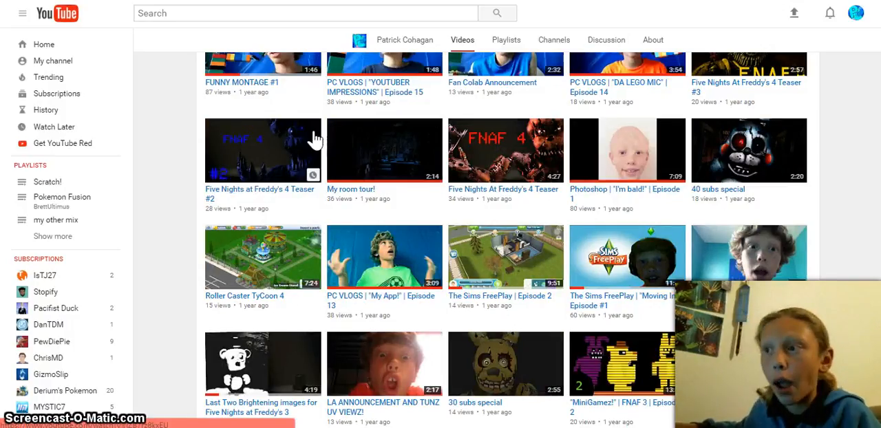
mouse_move(488, 222)
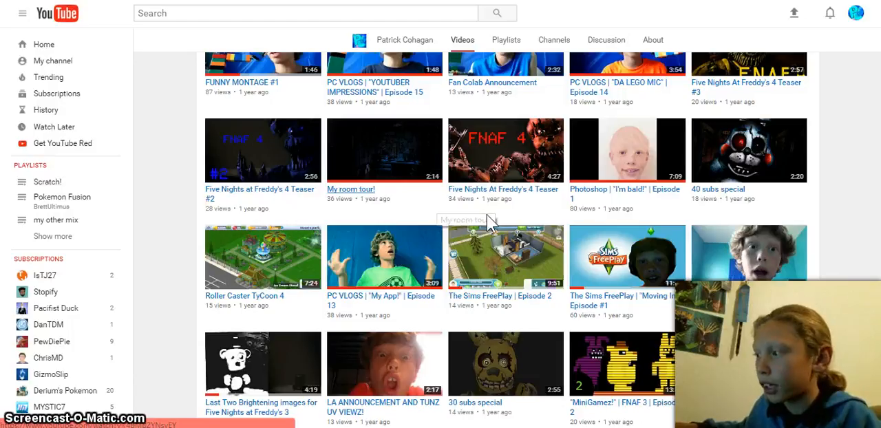
scroll("down", 3)
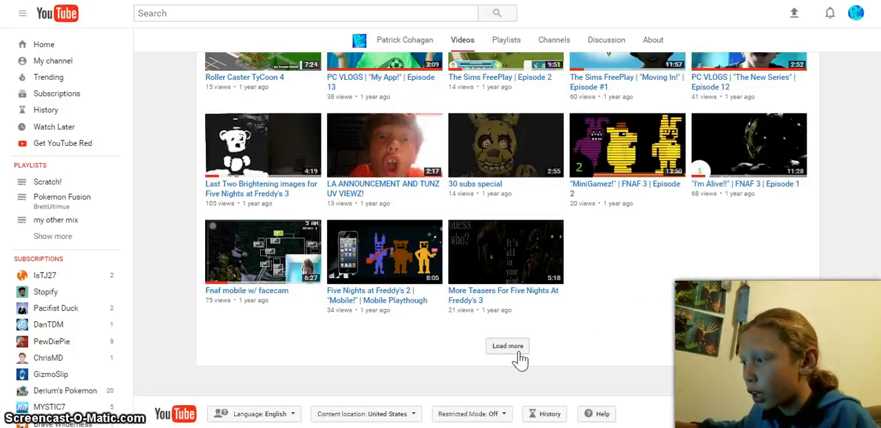
left_click(507, 345)
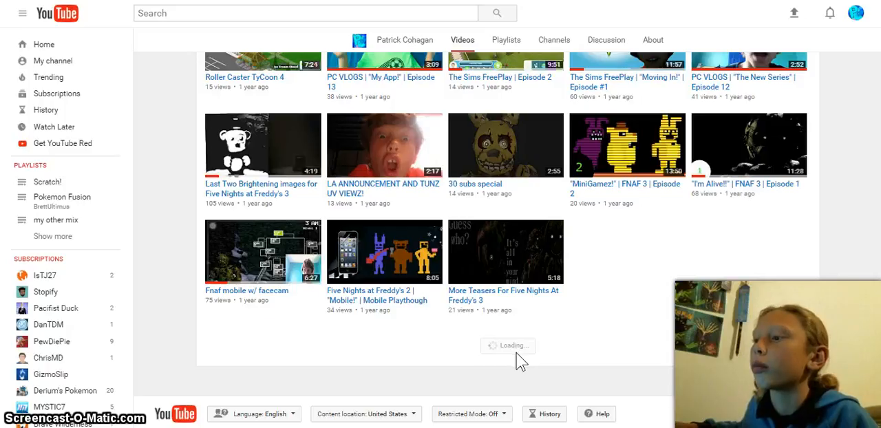
scroll("down", 3)
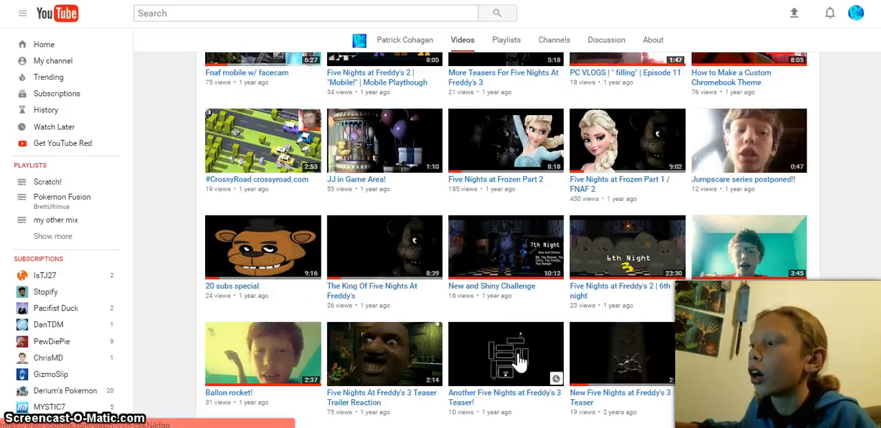
mouse_move(594, 128)
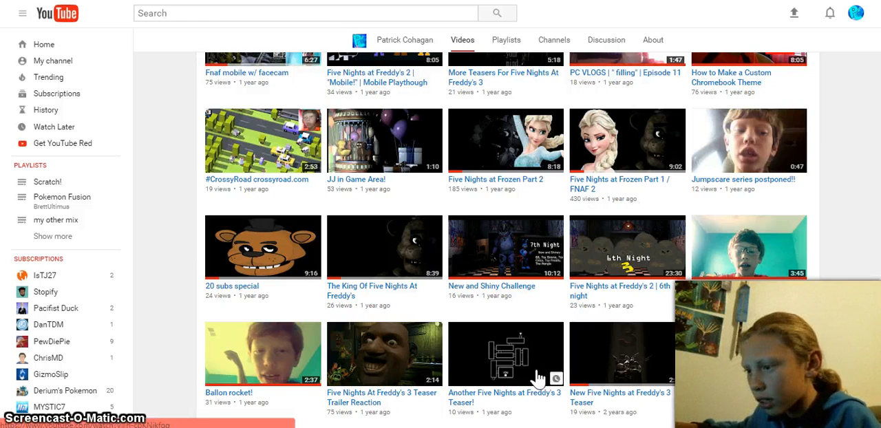
scroll("down", 3)
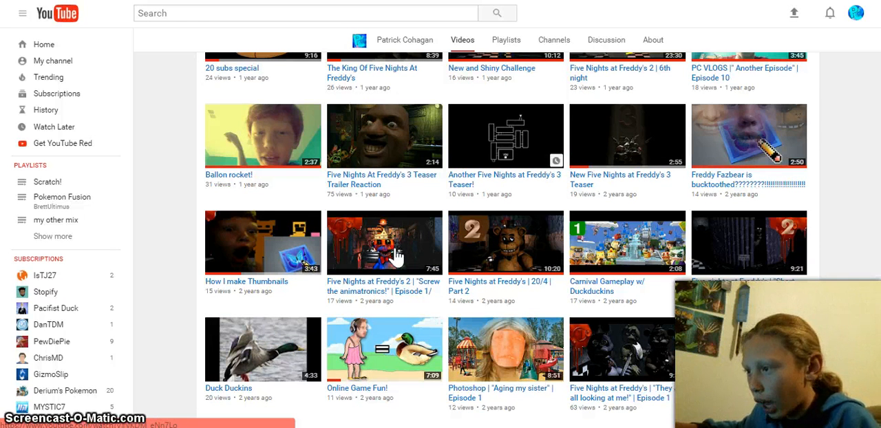
mouse_move(470, 284)
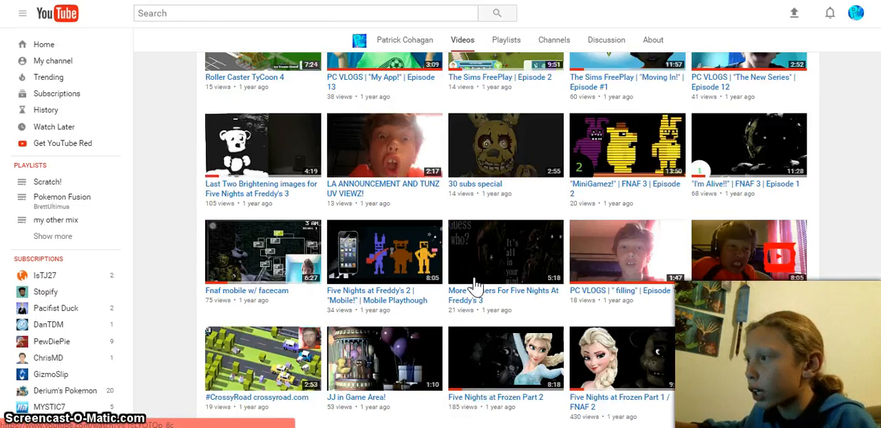
scroll("up", 3)
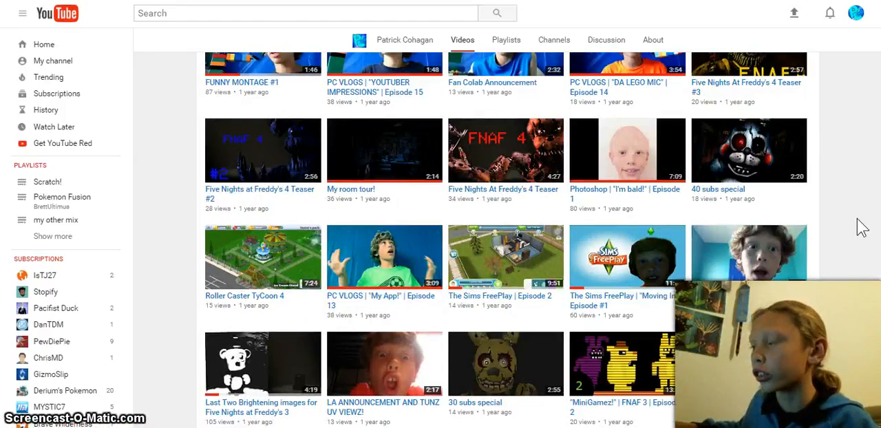
scroll("up", 3)
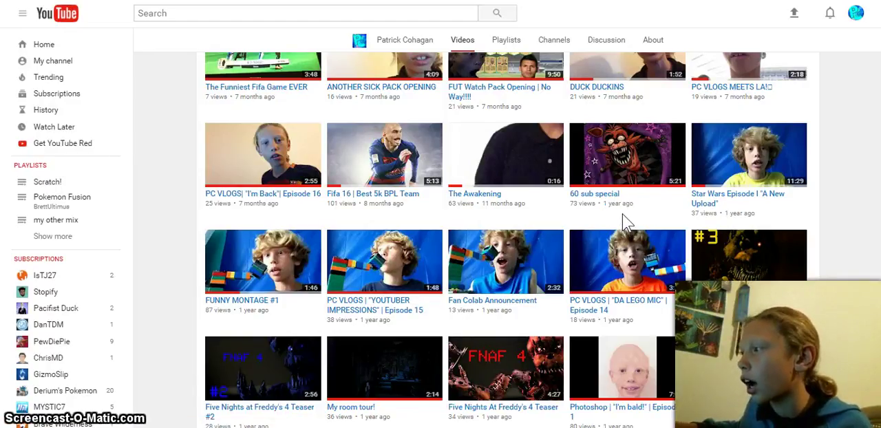
mouse_move(597, 269)
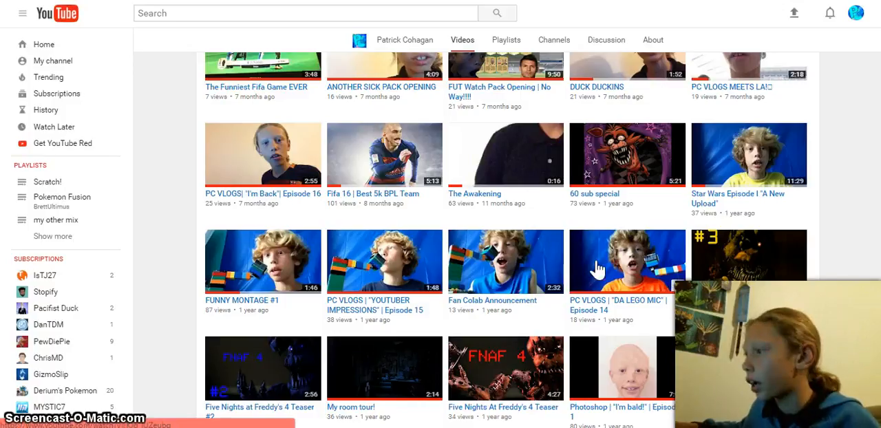
mouse_move(505, 175)
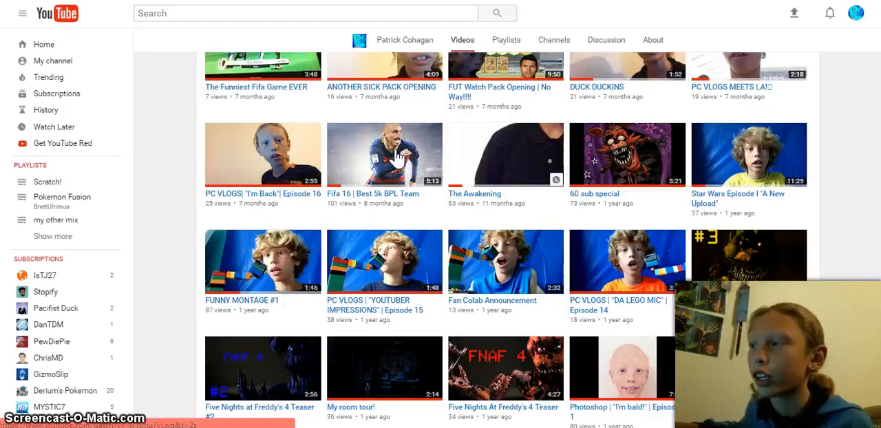
mouse_move(487, 183)
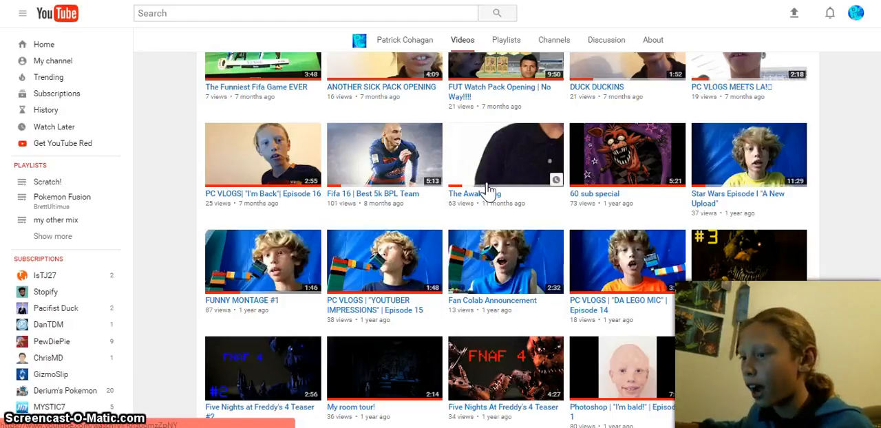
Scroll up past the FIFA pack openings to five-month-old uploads like First Ever Giveaway!!
scroll("up", 3)
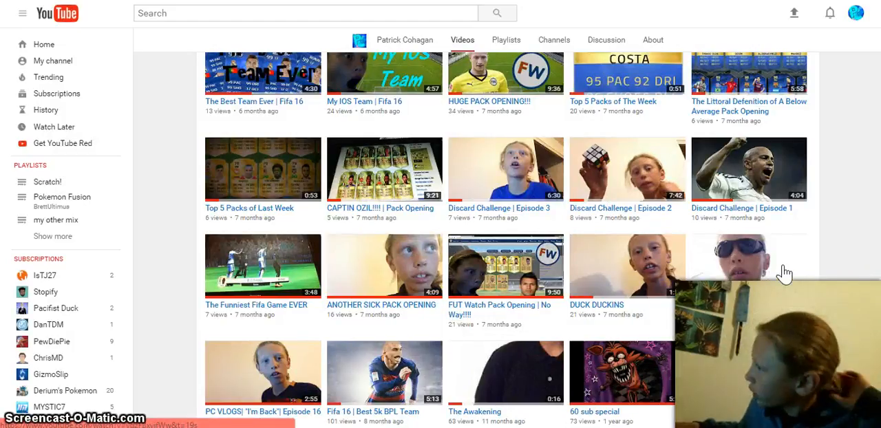
mouse_move(279, 284)
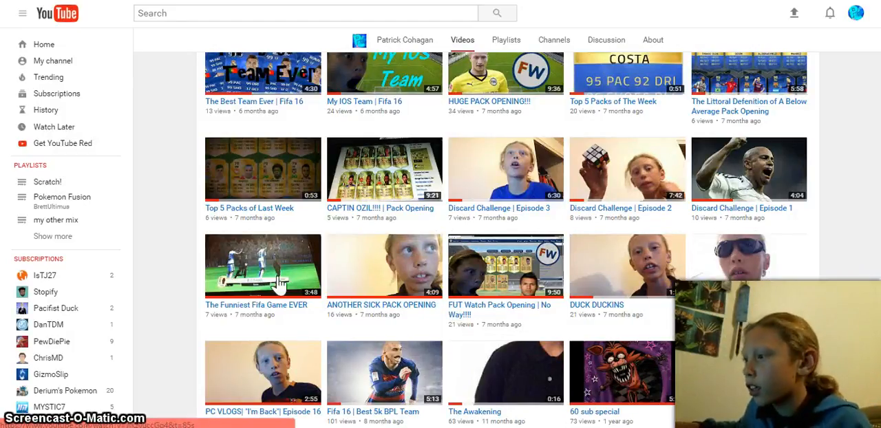
mouse_move(468, 292)
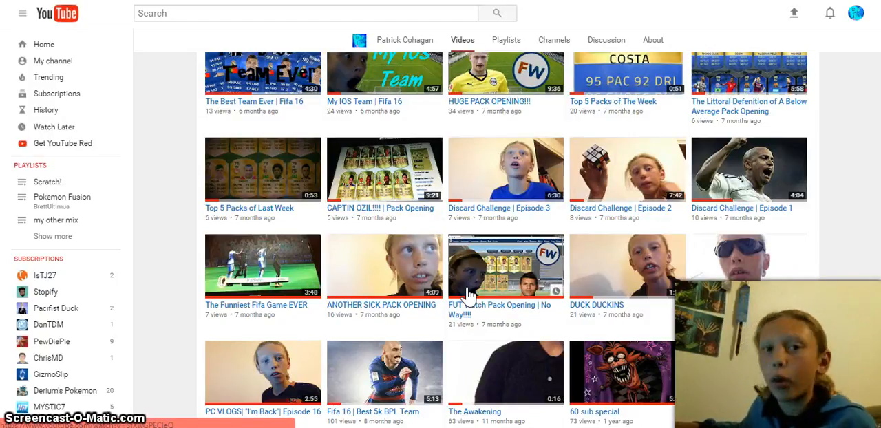
scroll("up", 3)
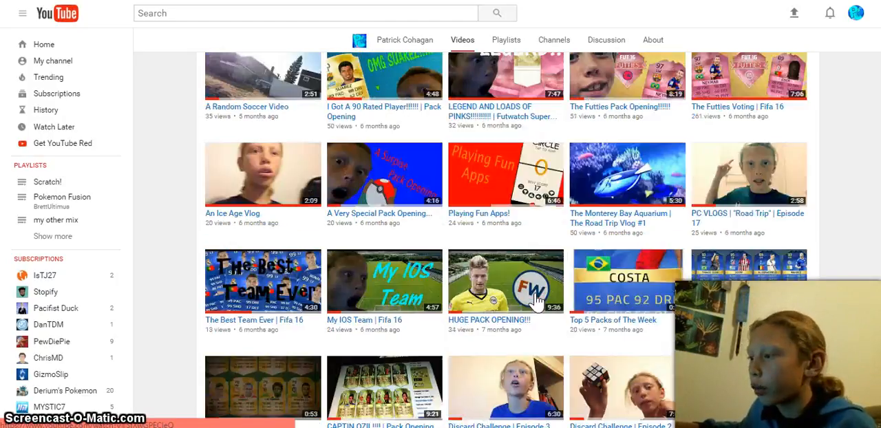
mouse_move(513, 196)
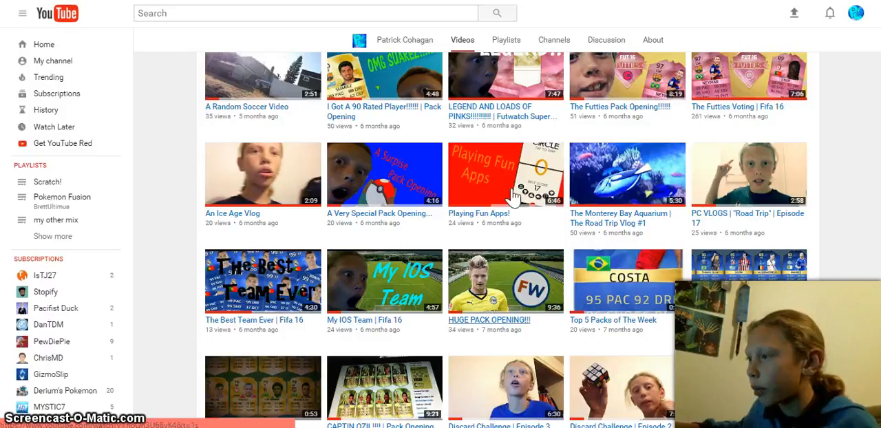
mouse_move(265, 138)
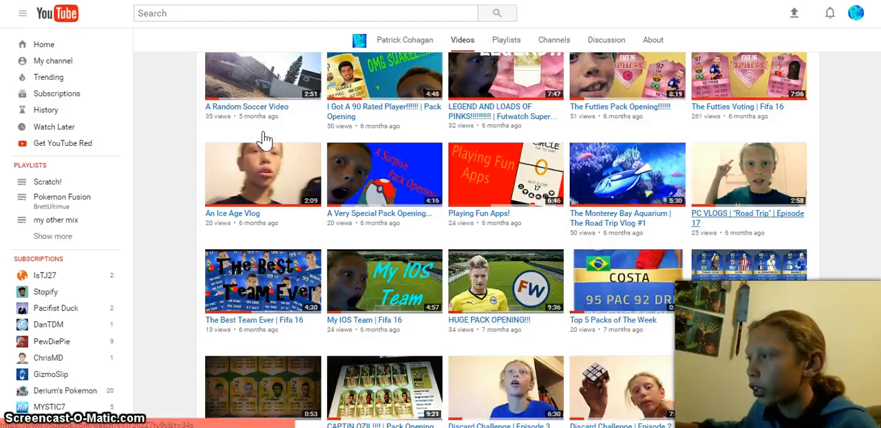
mouse_move(729, 131)
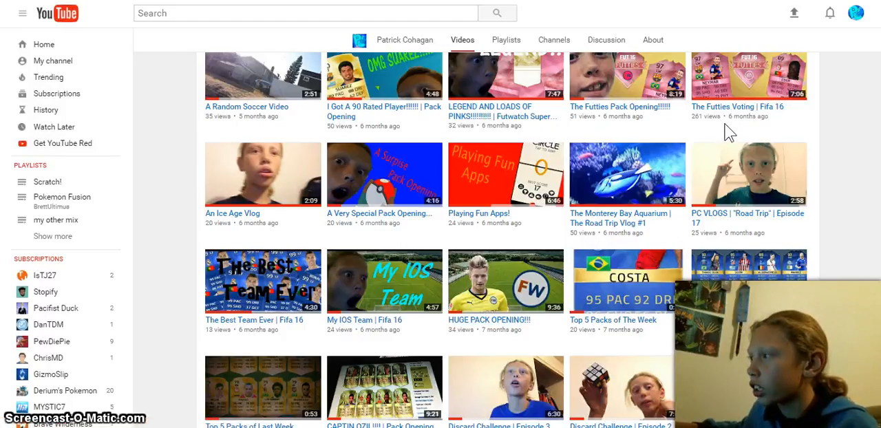
scroll("up", 3)
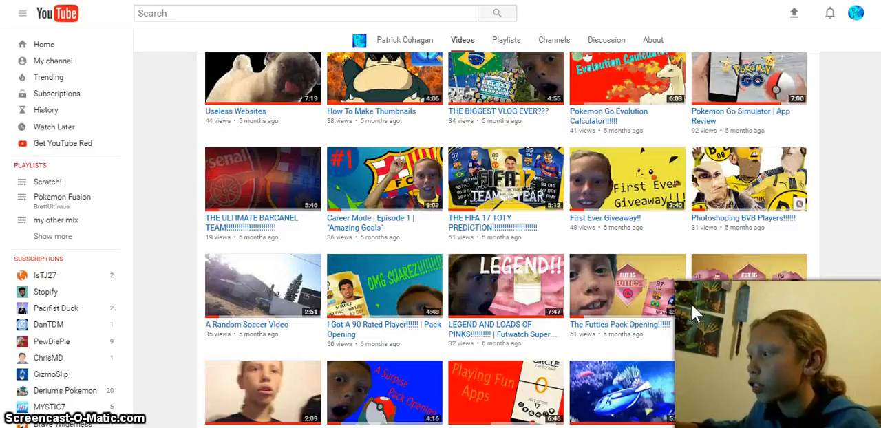
mouse_move(728, 271)
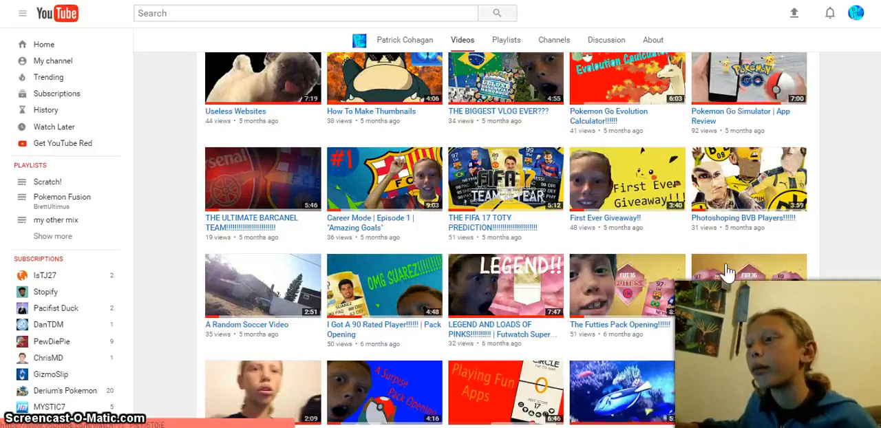
mouse_move(763, 317)
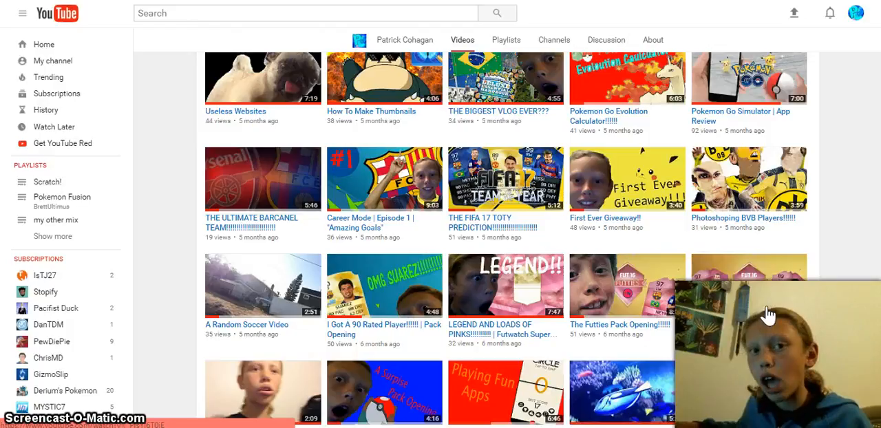
mouse_move(754, 358)
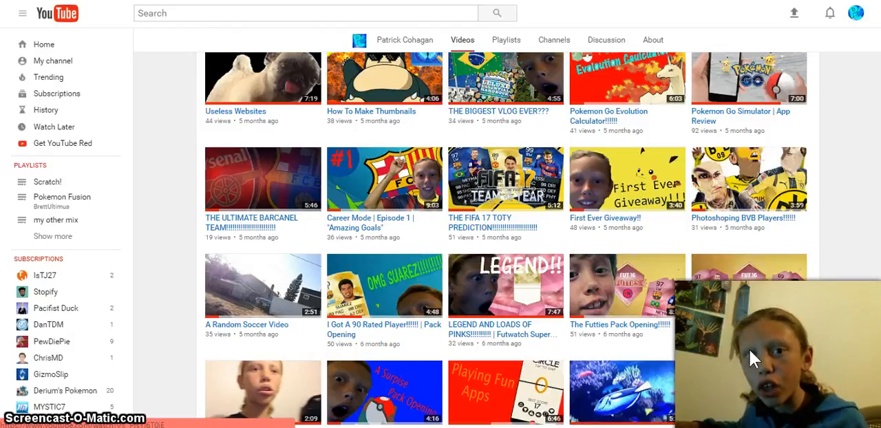
mouse_move(746, 315)
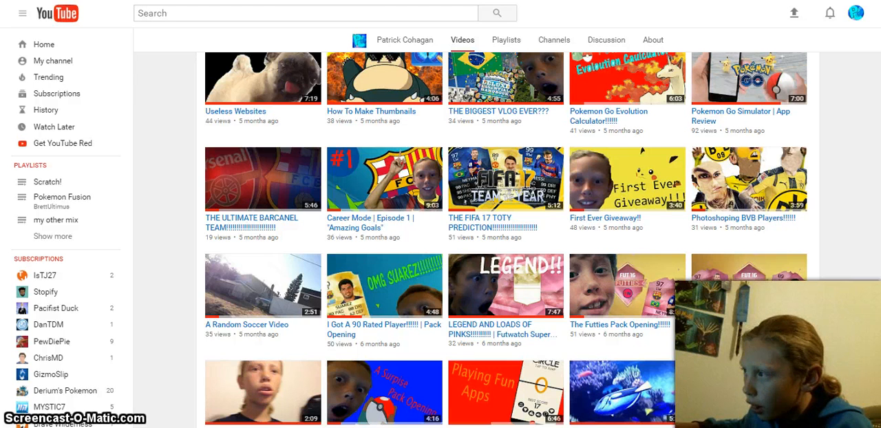
mouse_move(449, 206)
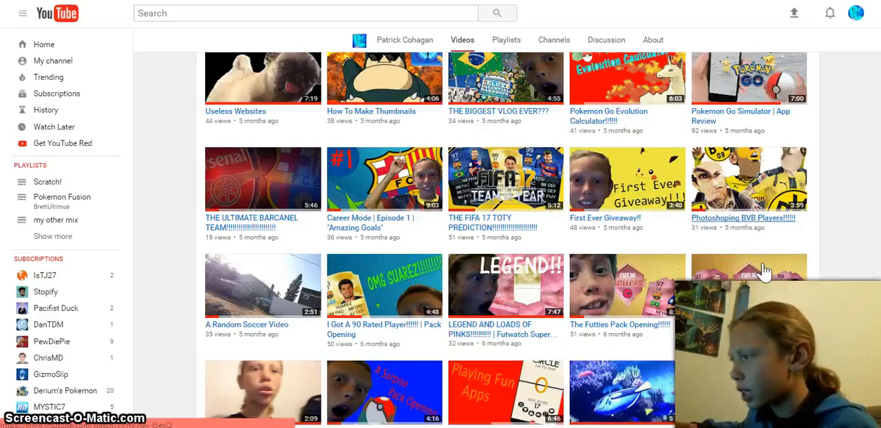
mouse_move(239, 260)
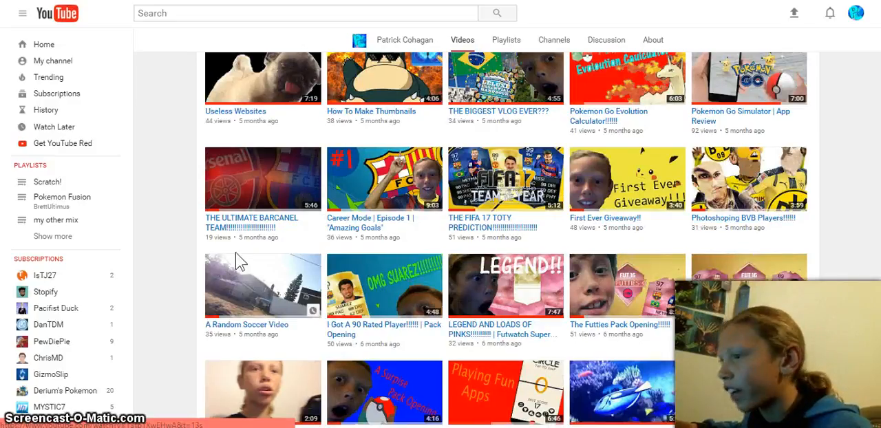
scroll("down", 3)
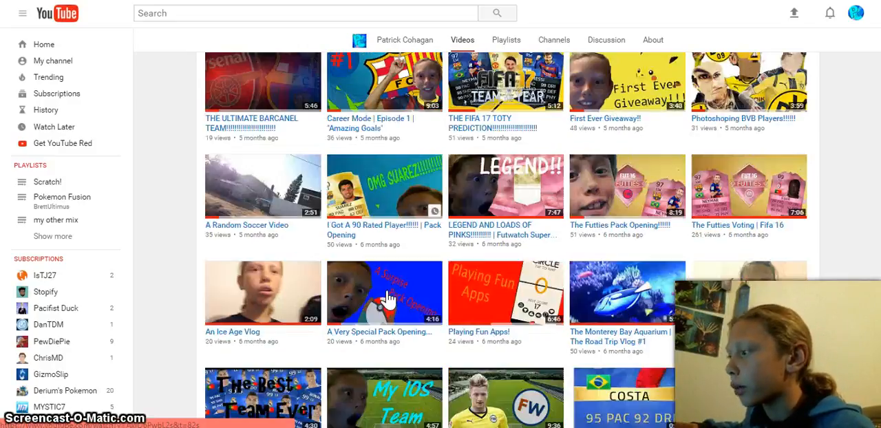
scroll("down", 3)
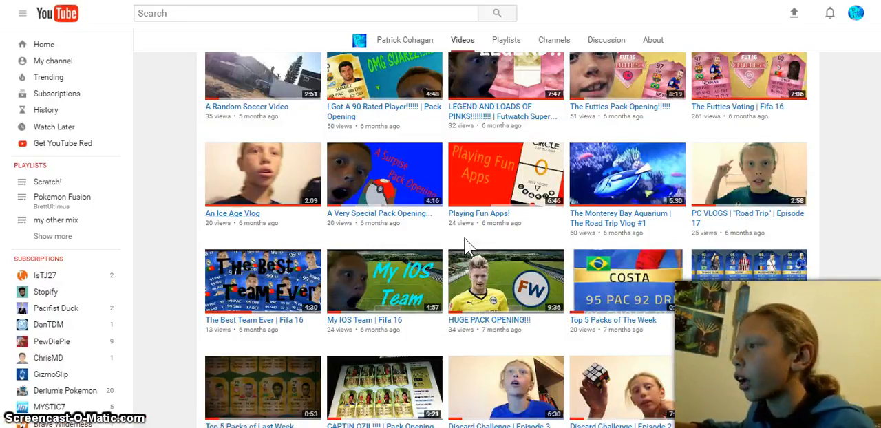
mouse_move(384, 191)
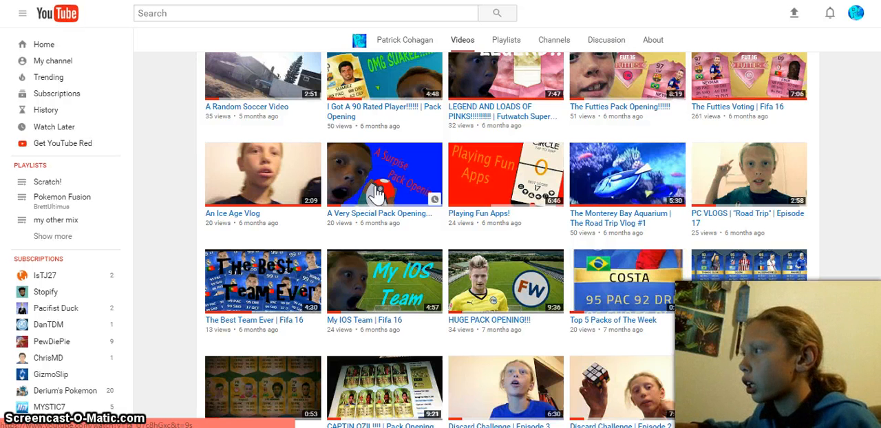
scroll("down", 3)
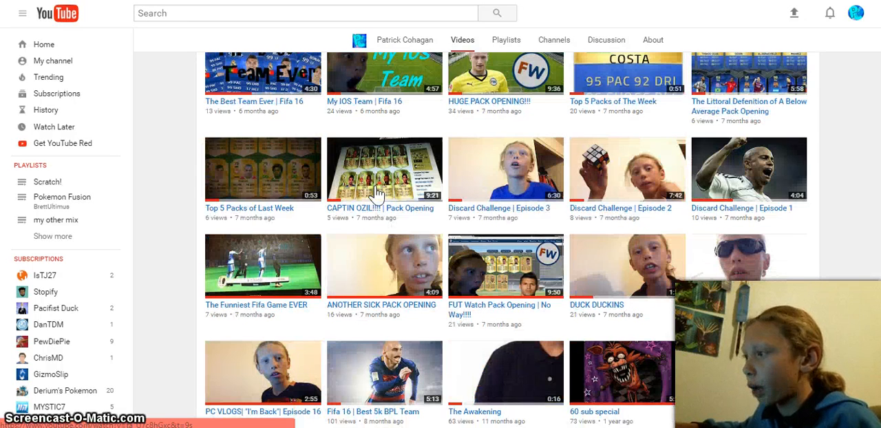
scroll("up", 3)
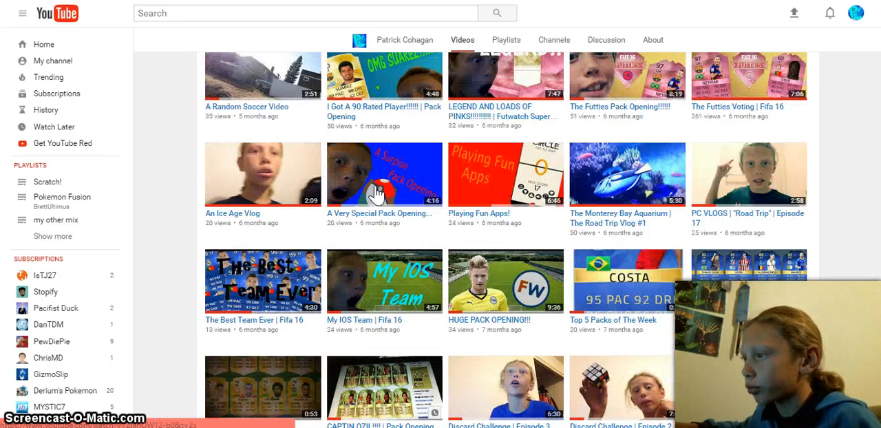
mouse_move(595, 111)
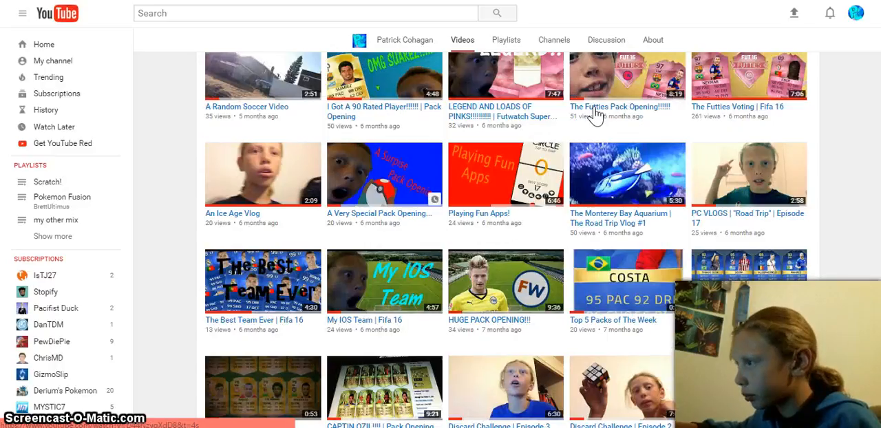
scroll("up", 3)
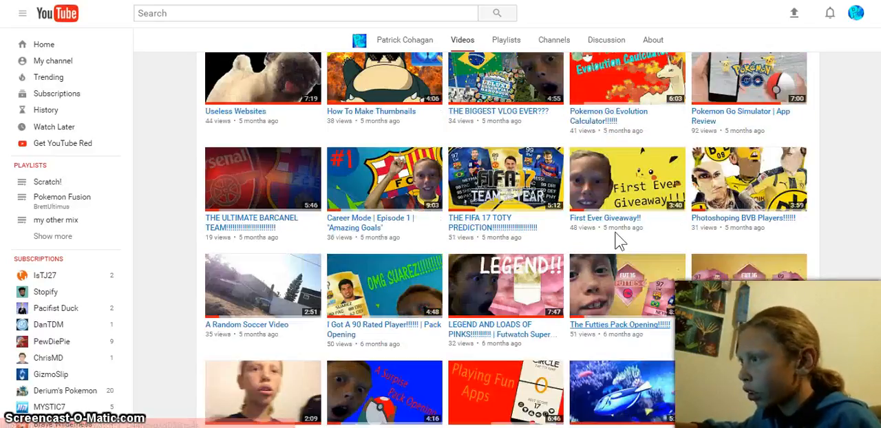
mouse_move(631, 215)
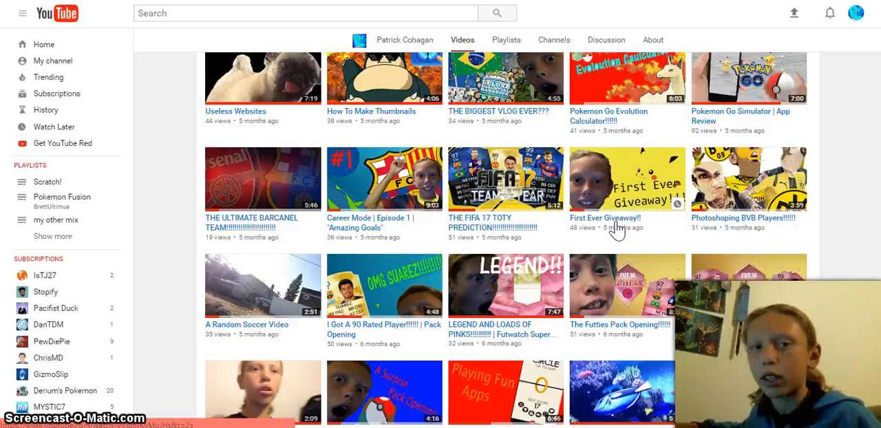
scroll("up", 3)
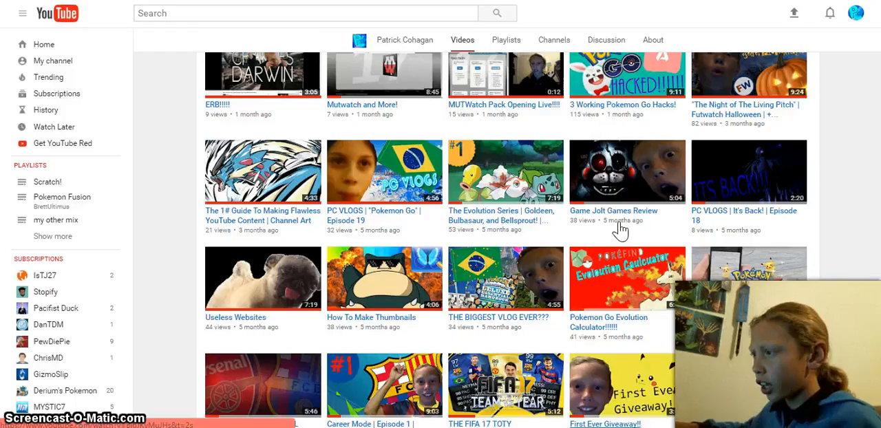
scroll("down", 3)
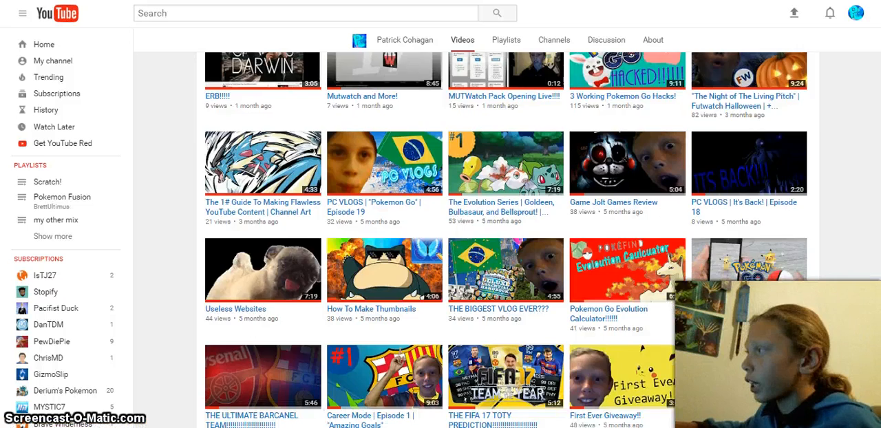
scroll("down", 3)
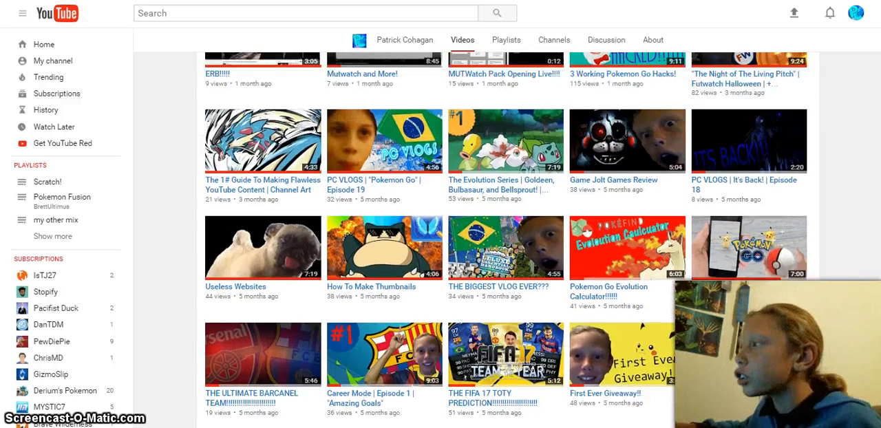
scroll("up", 3)
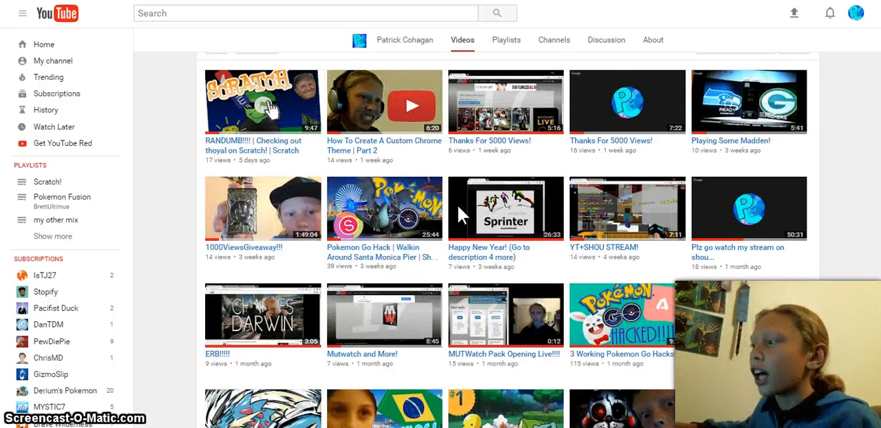
mouse_move(505, 238)
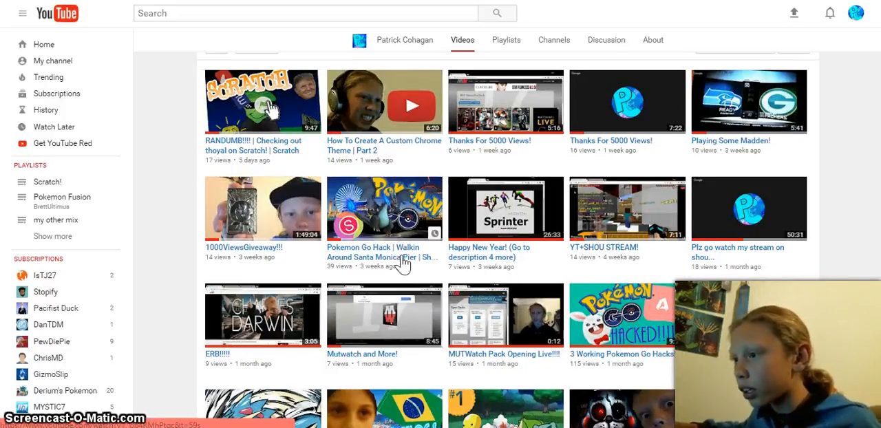
mouse_move(407, 260)
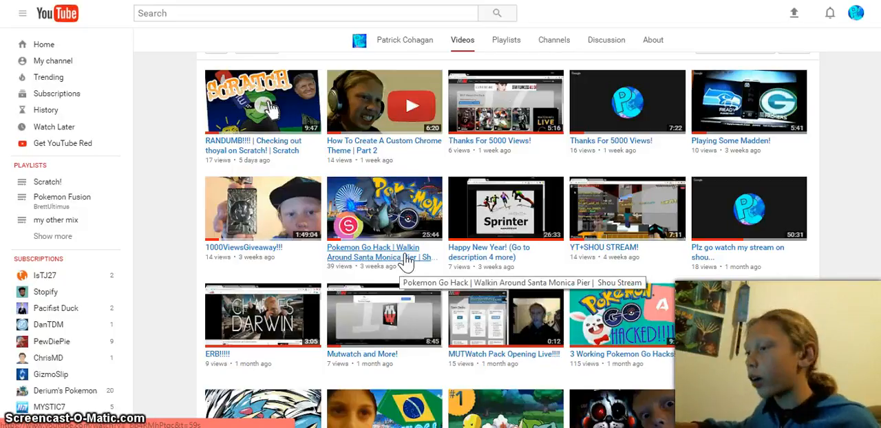
mouse_move(408, 271)
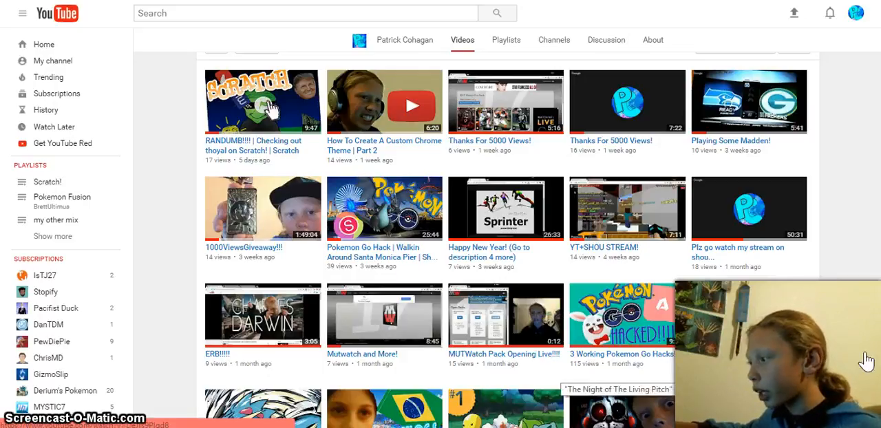
mouse_move(855, 374)
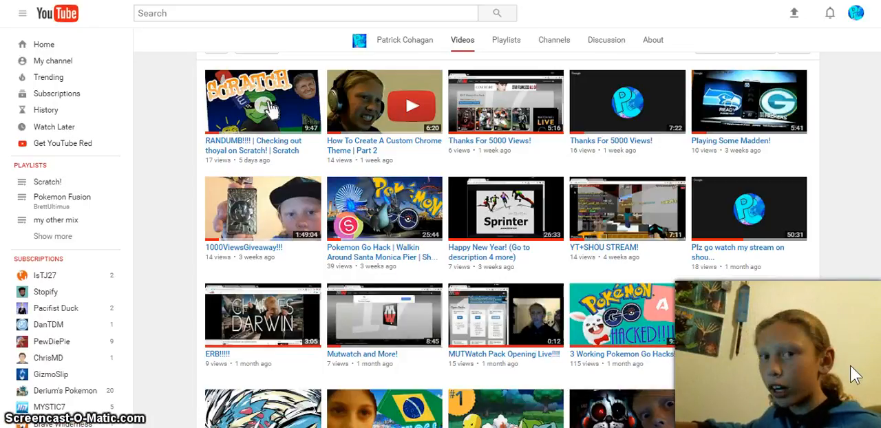
mouse_move(738, 320)
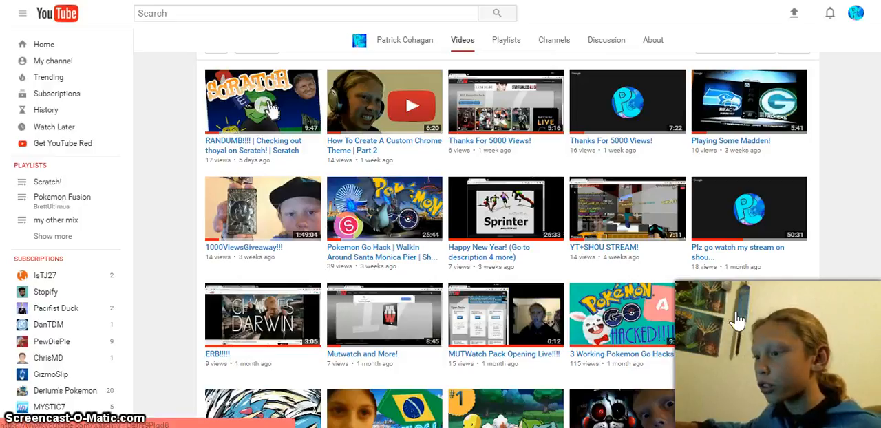
mouse_move(746, 236)
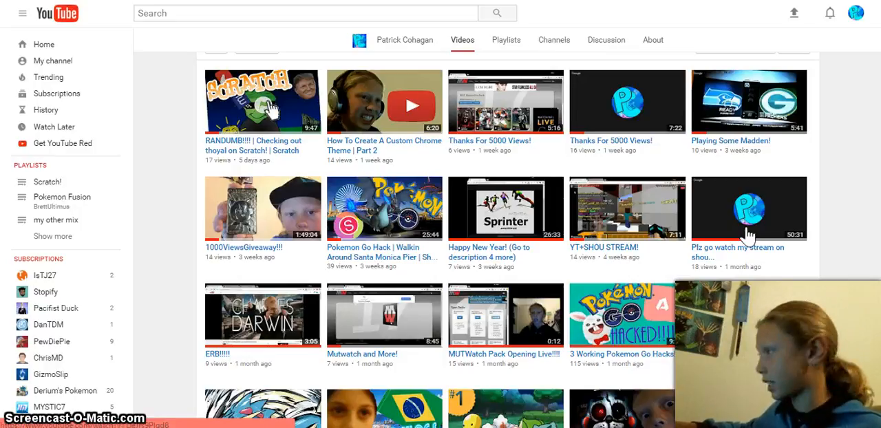
Scroll to the channel banner and choose Edit channel art from its pencil menu
scroll("up", 3)
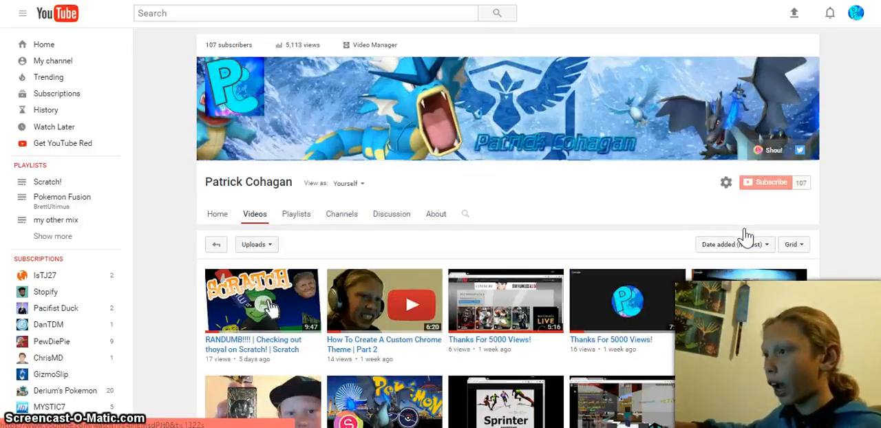
mouse_move(269, 349)
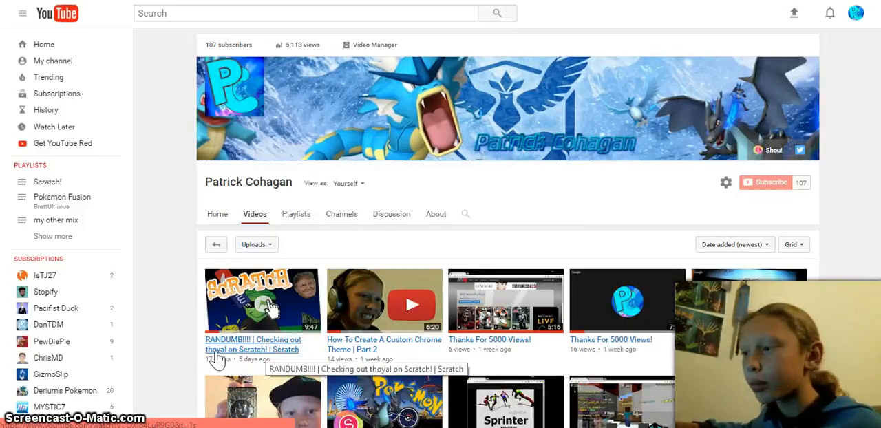
mouse_move(178, 346)
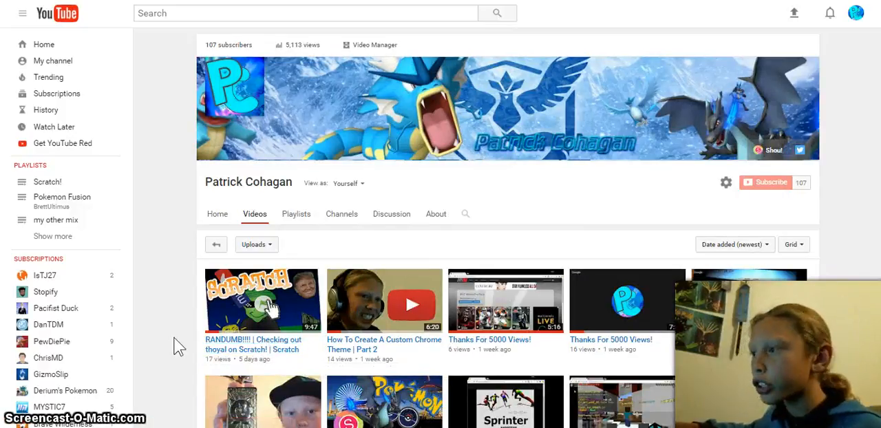
mouse_move(198, 343)
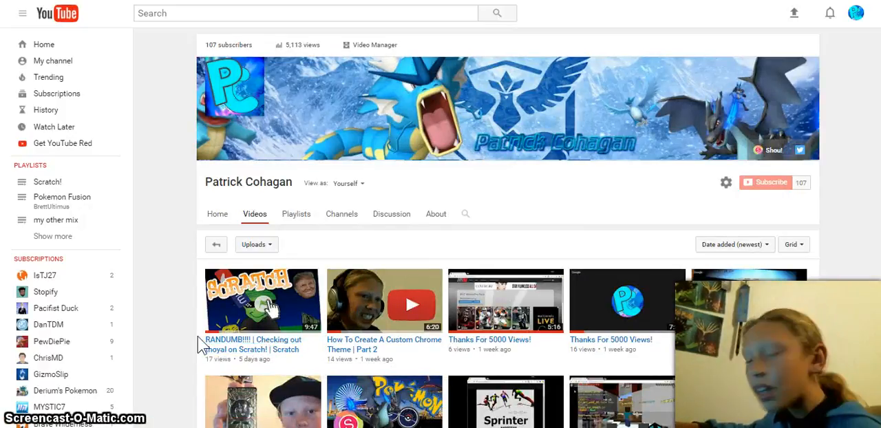
mouse_move(299, 280)
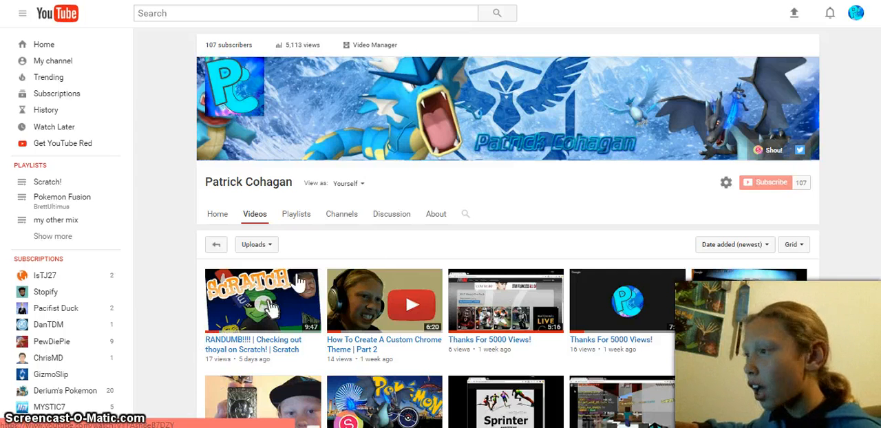
mouse_move(545, 274)
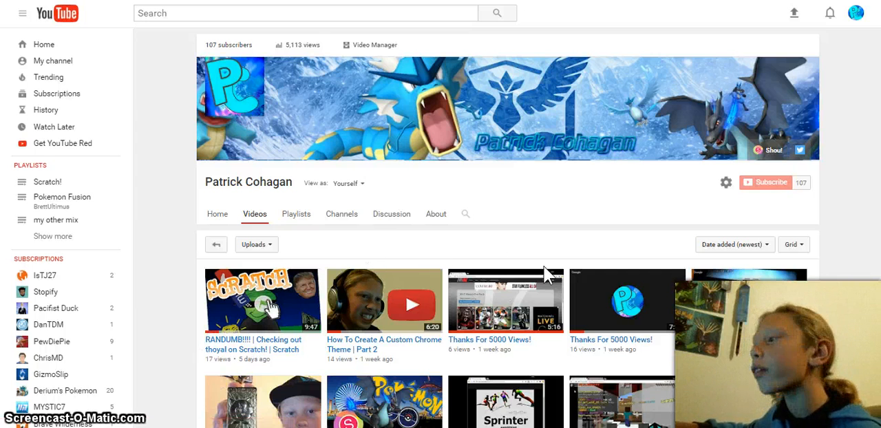
scroll("down", 3)
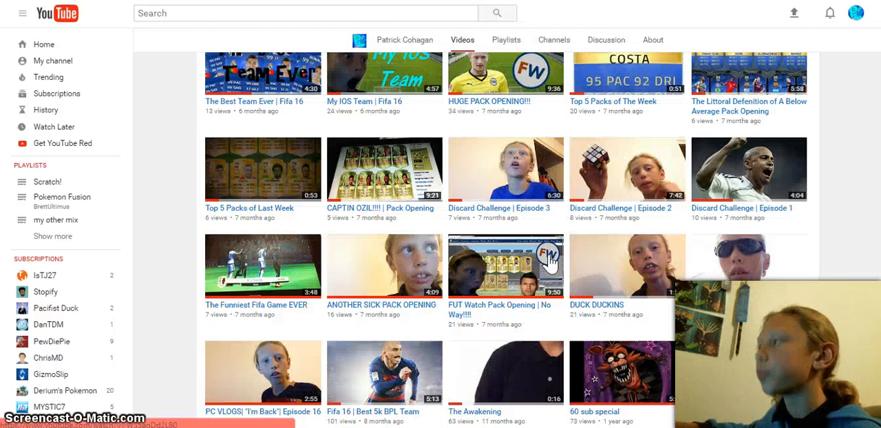
scroll("up", 3)
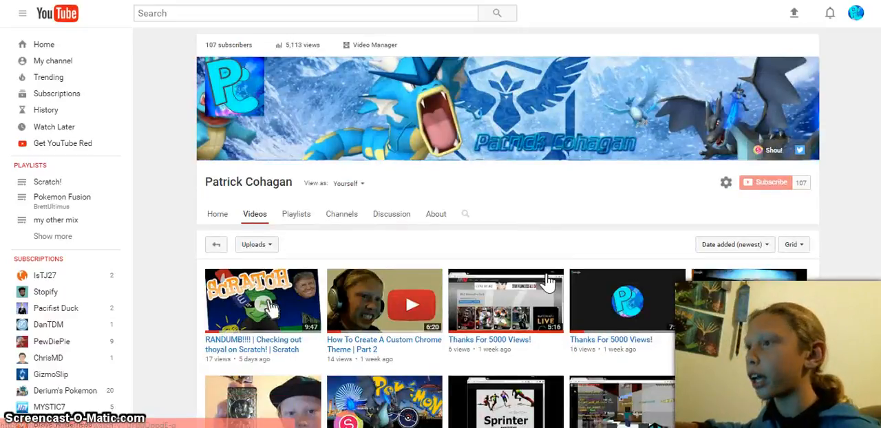
mouse_move(530, 248)
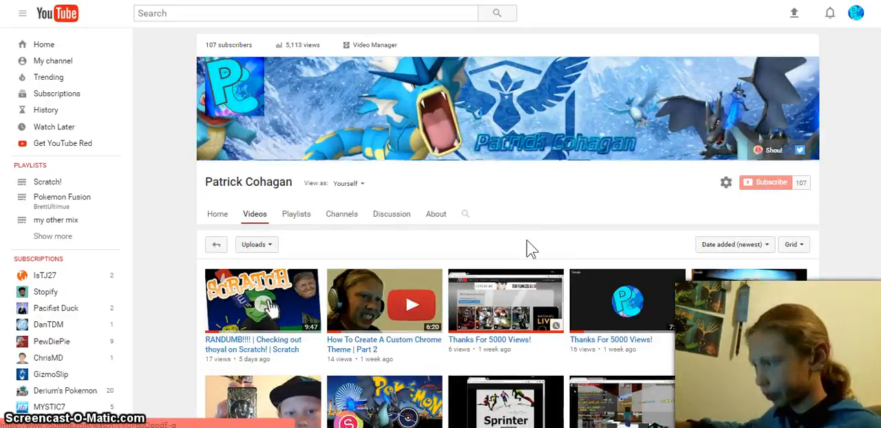
mouse_move(810, 71)
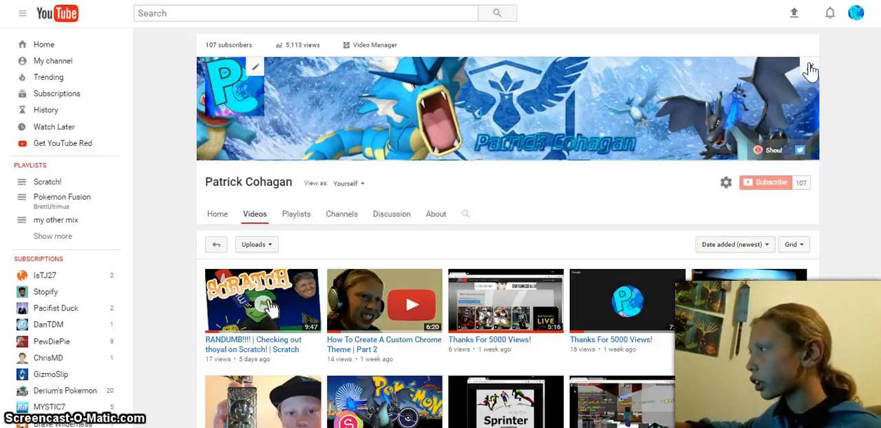
left_click(811, 71)
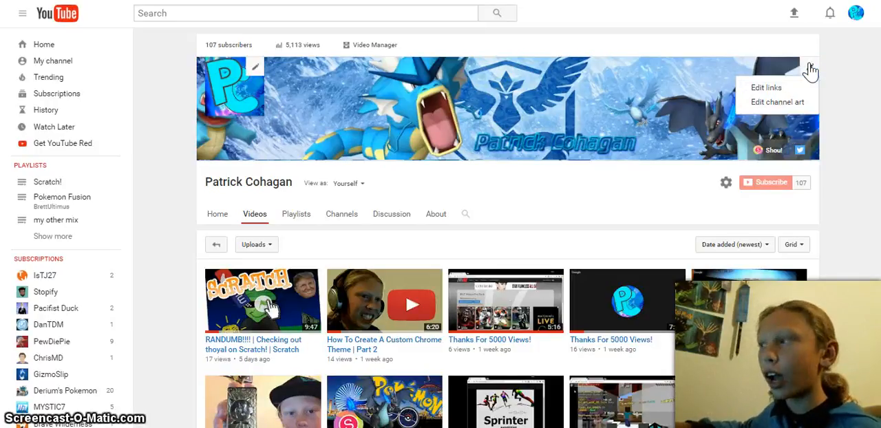
mouse_move(776, 102)
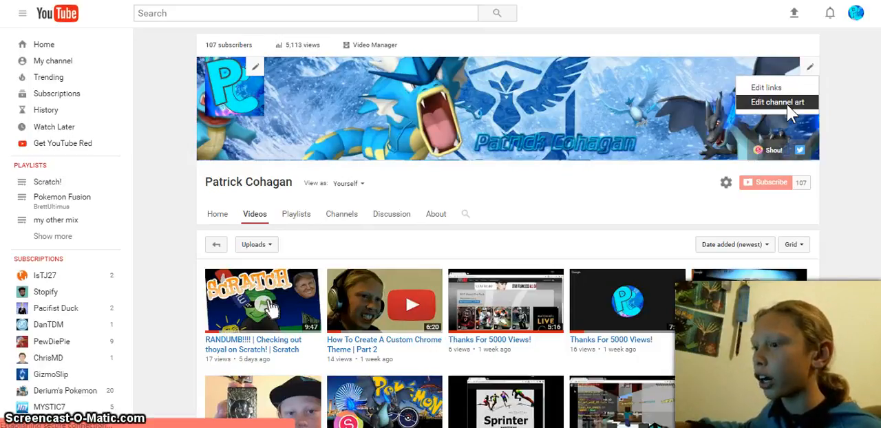
left_click(776, 101)
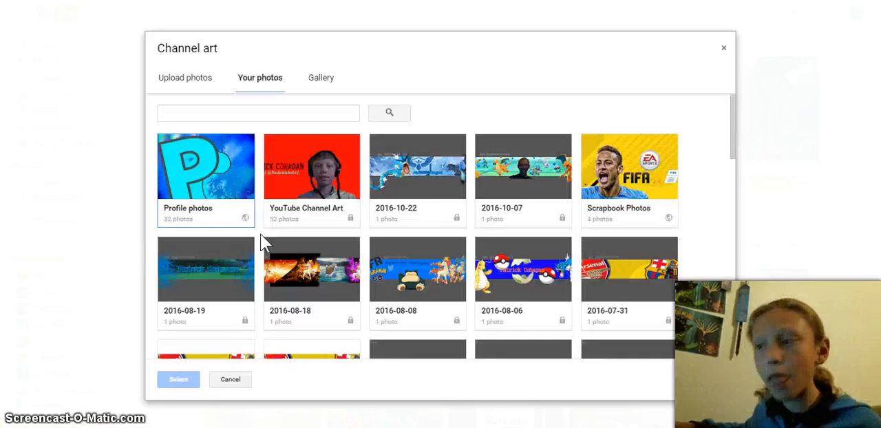
mouse_move(456, 215)
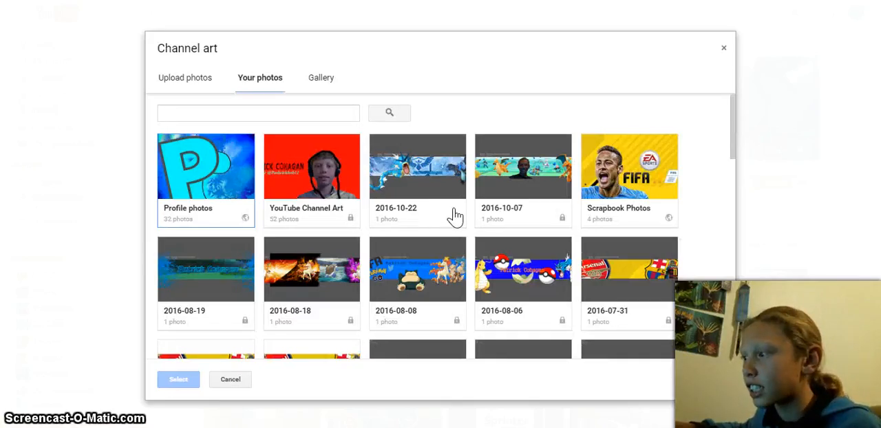
Scroll the Your photos grid from the 2015 banners down to the November 24, 2013 images
scroll("down", 3)
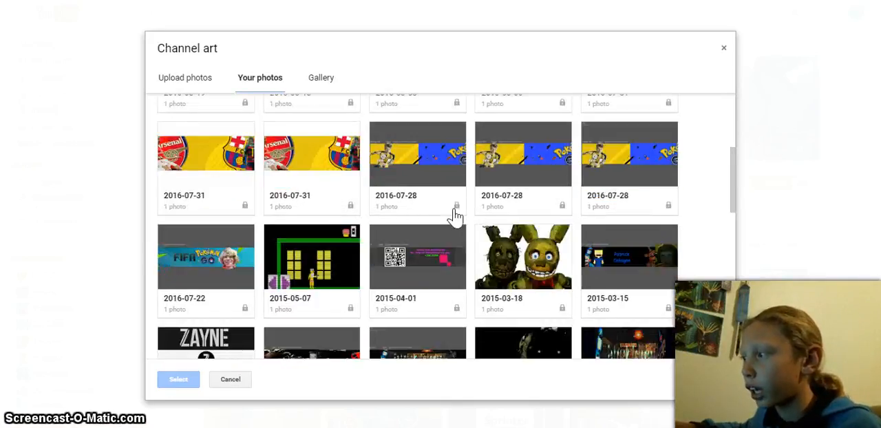
scroll("up", 3)
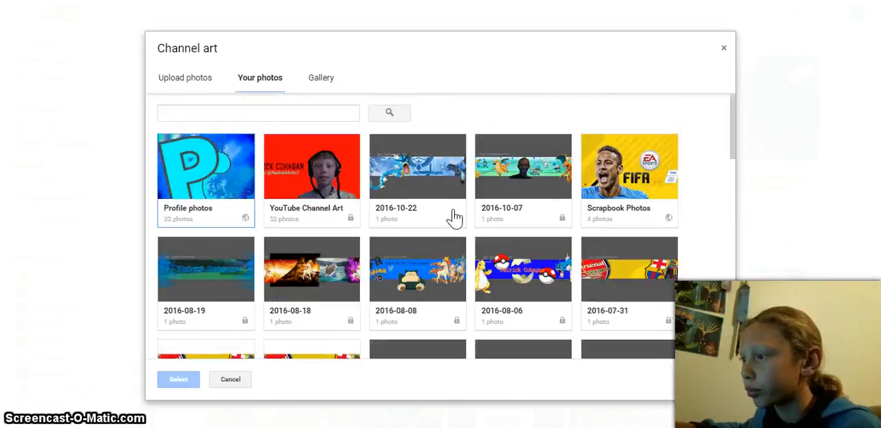
scroll("down", 3)
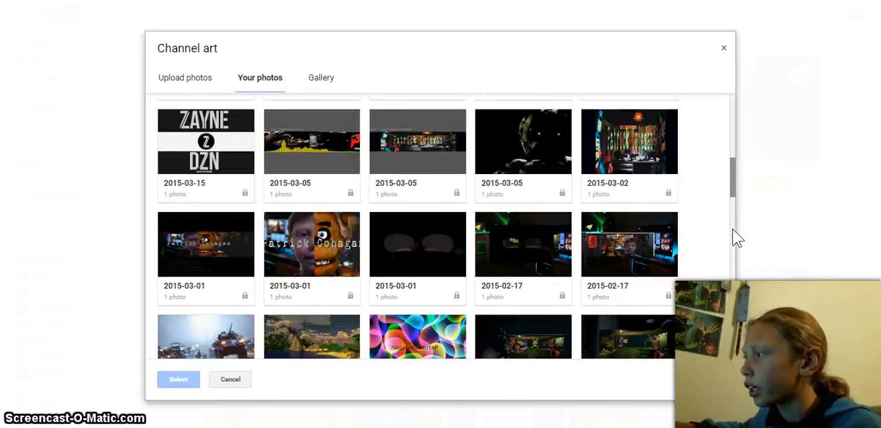
scroll("down", 3)
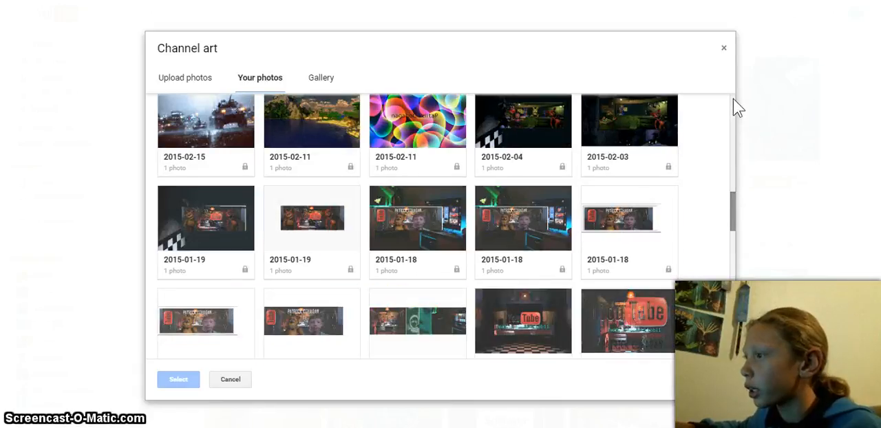
scroll("up", 3)
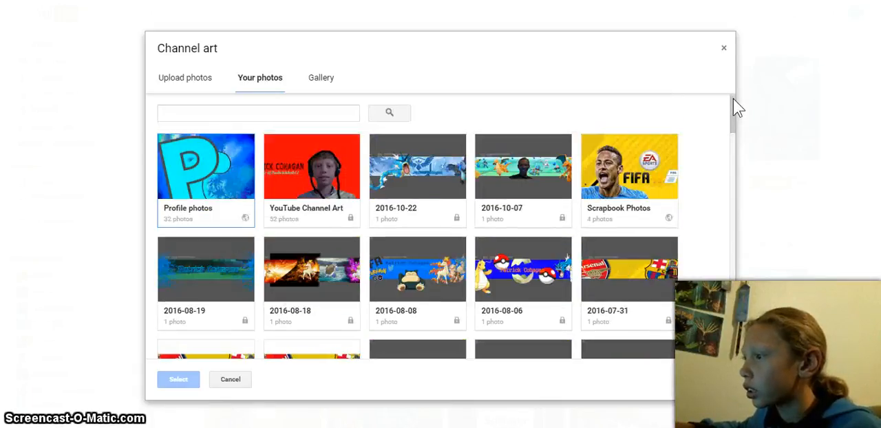
mouse_move(530, 175)
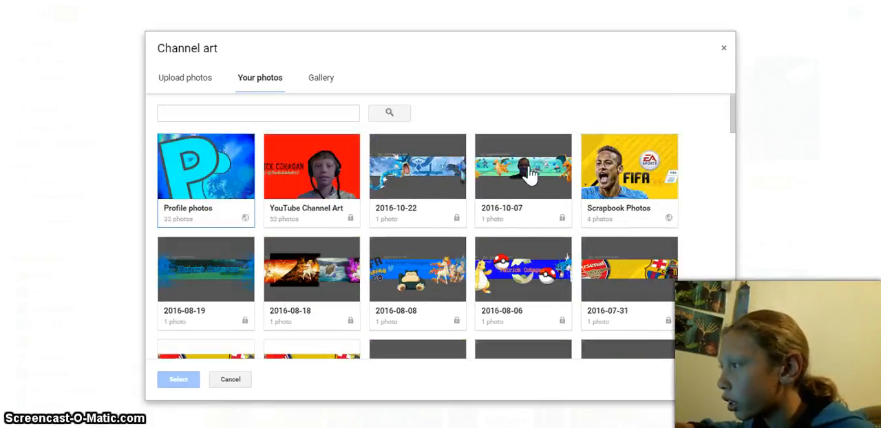
mouse_move(732, 106)
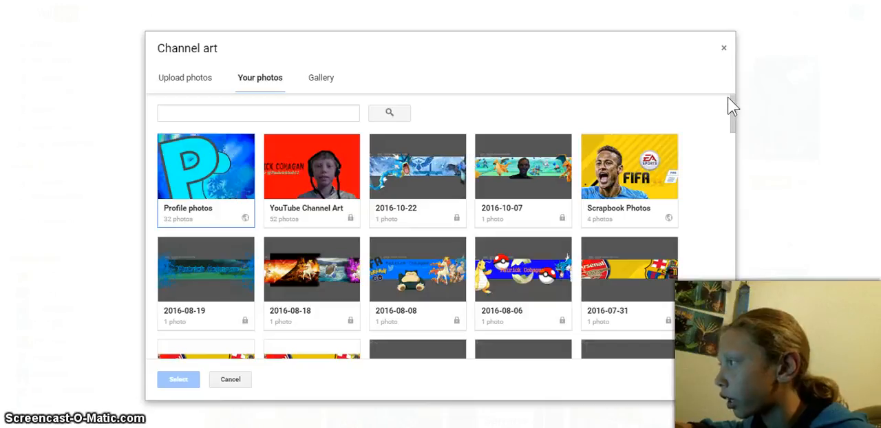
scroll("down", 3)
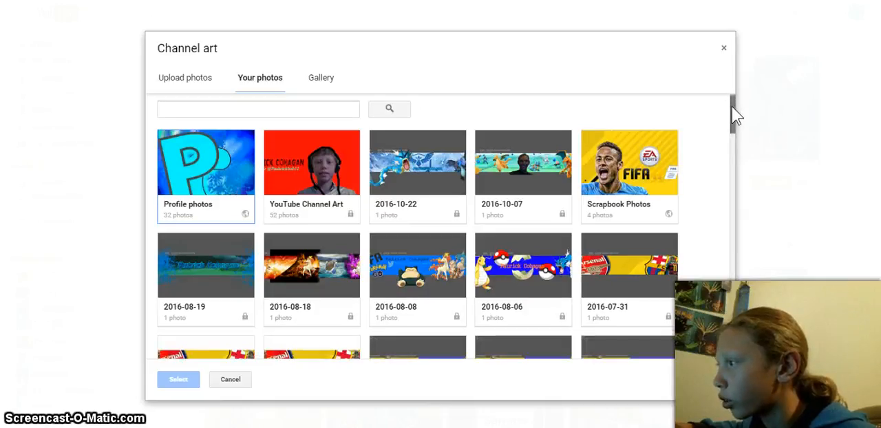
scroll("down", 3)
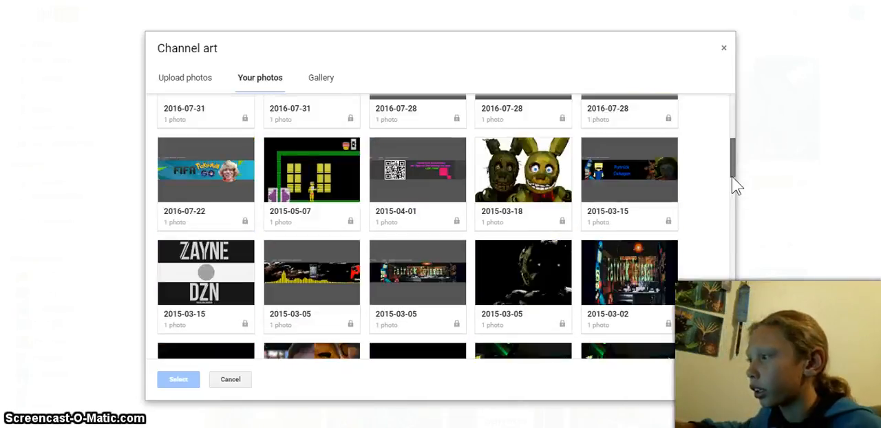
scroll("down", 3)
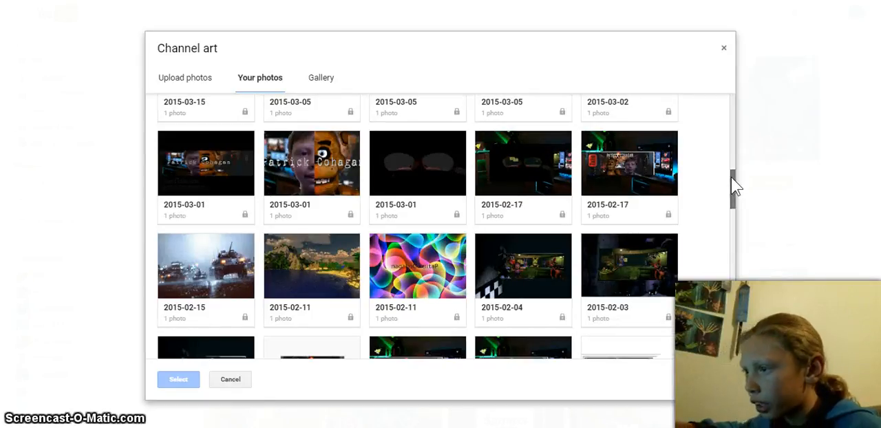
scroll("down", 3)
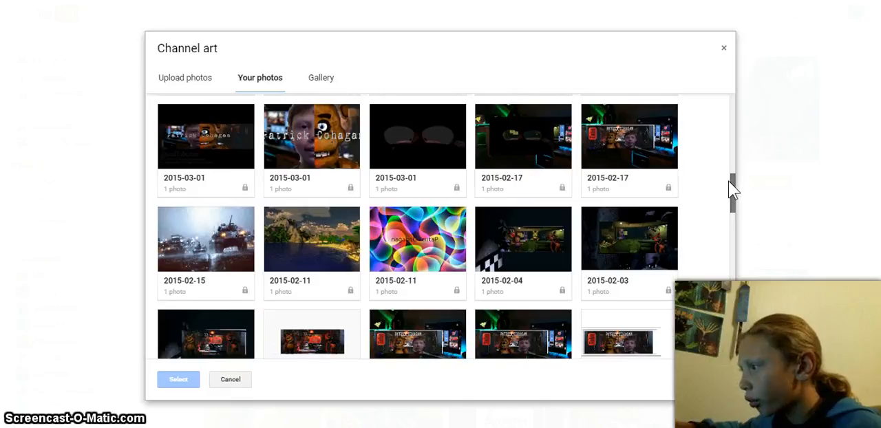
scroll("down", 3)
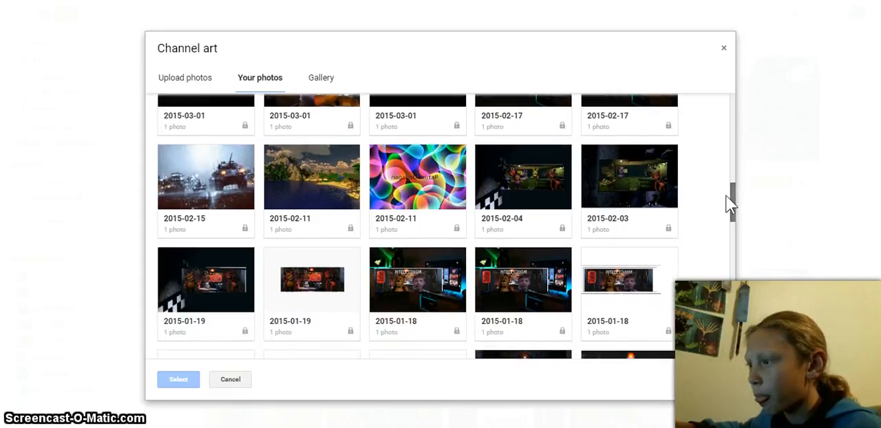
scroll("down", 3)
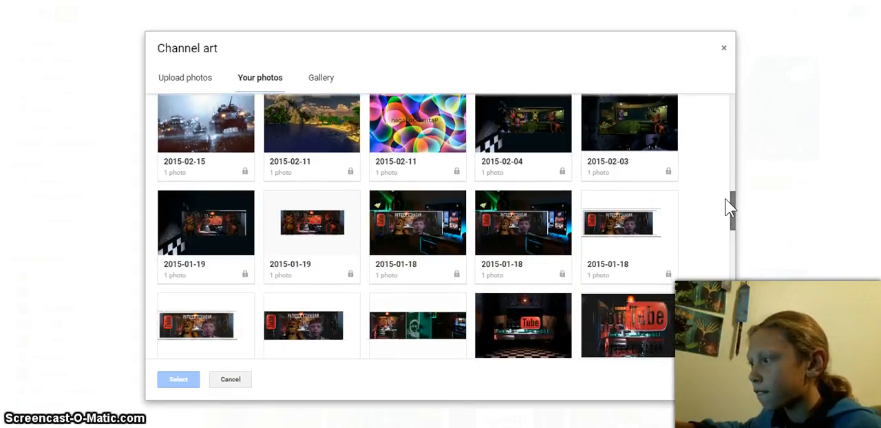
scroll("down", 3)
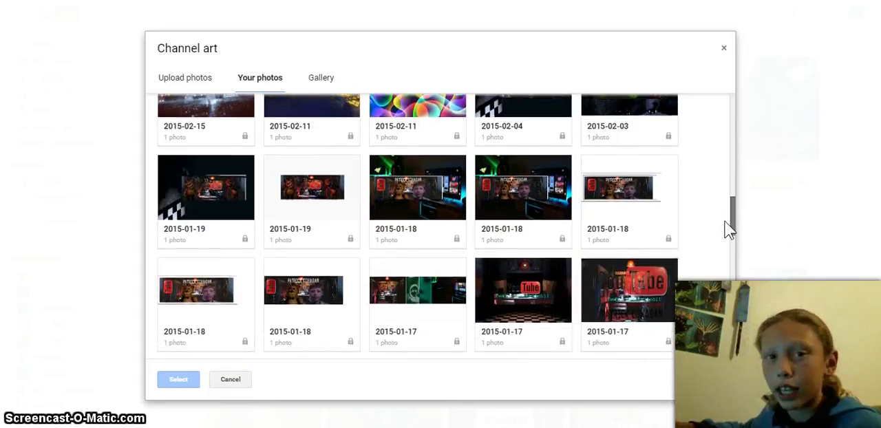
scroll("down", 3)
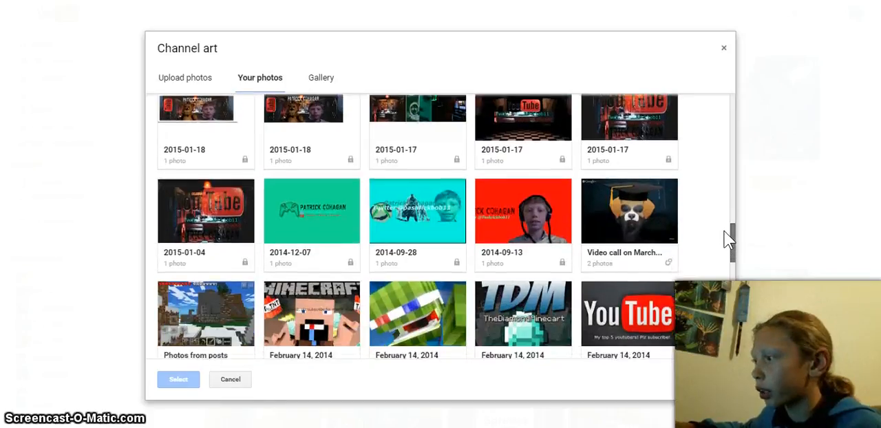
scroll("up", 3)
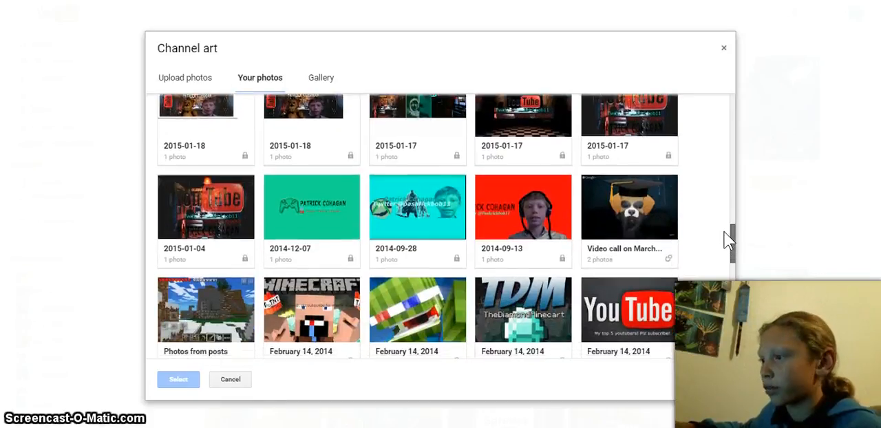
scroll("down", 3)
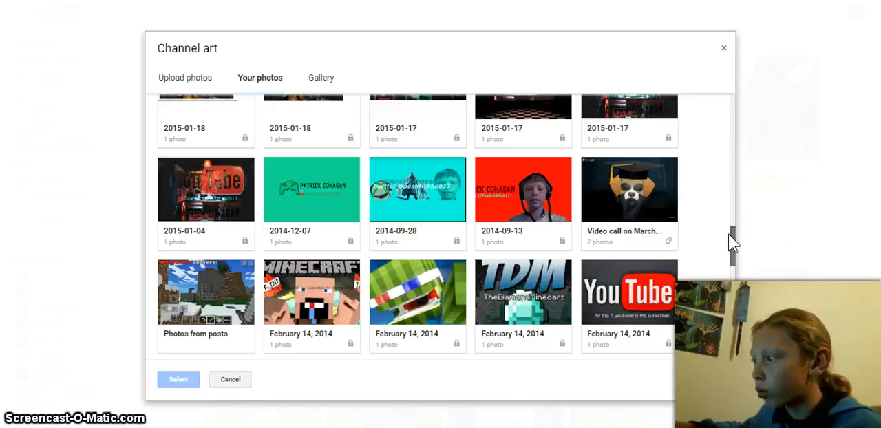
scroll("down", 3)
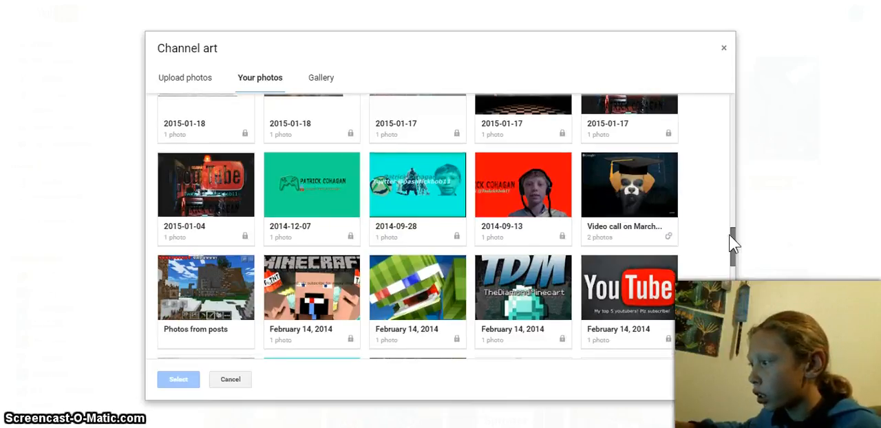
scroll("down", 3)
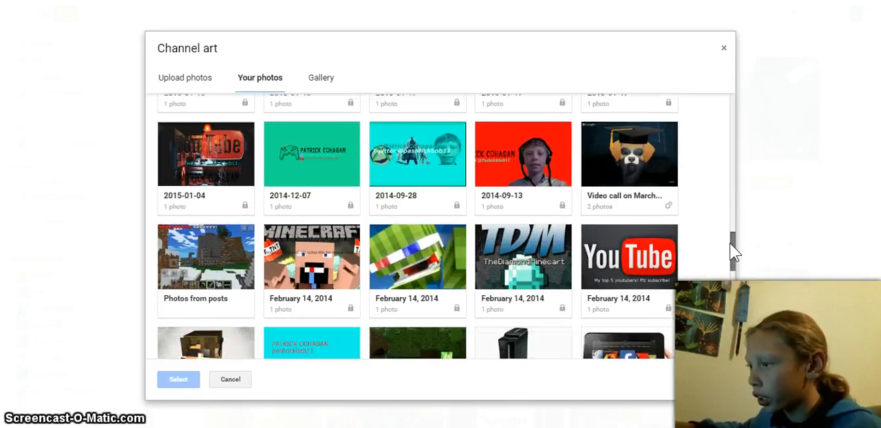
scroll("down", 3)
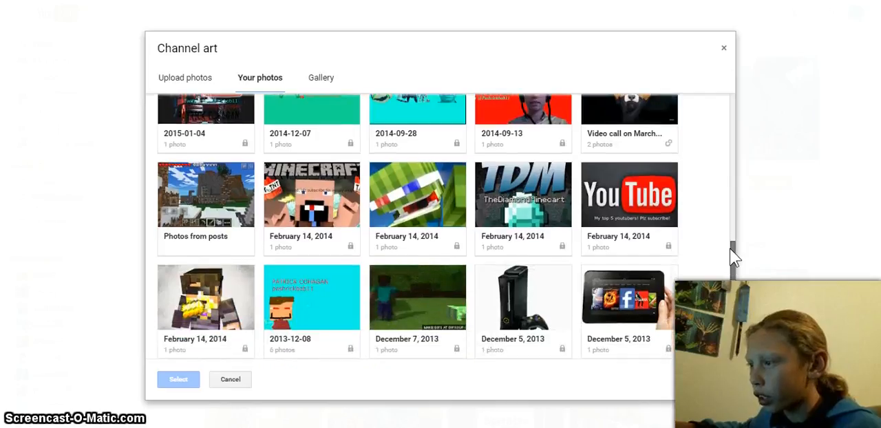
scroll("down", 3)
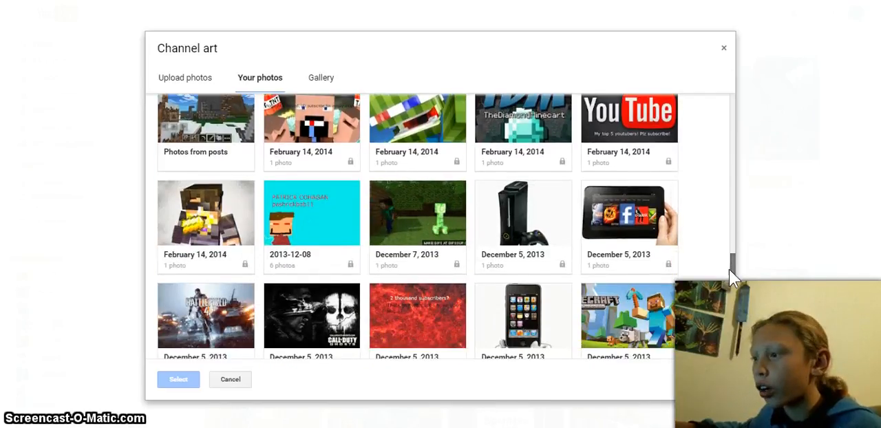
scroll("down", 3)
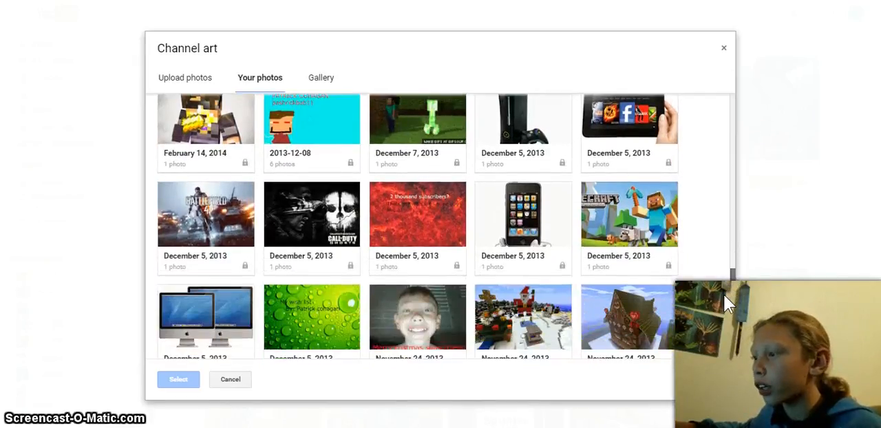
scroll("down", 3)
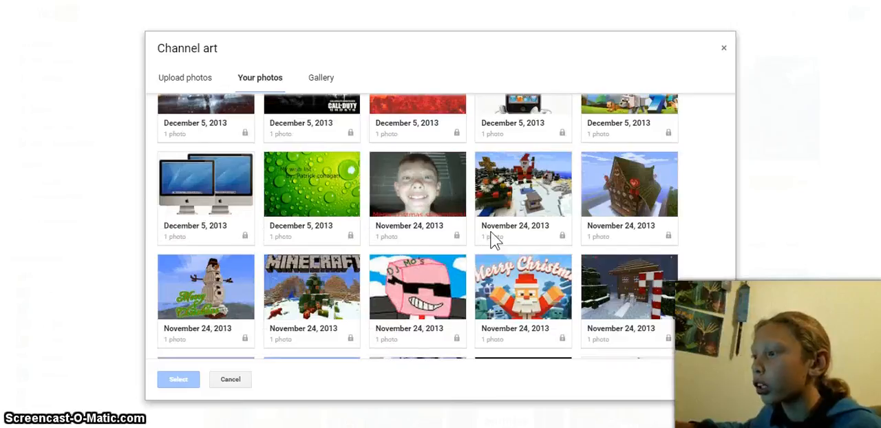
mouse_move(422, 199)
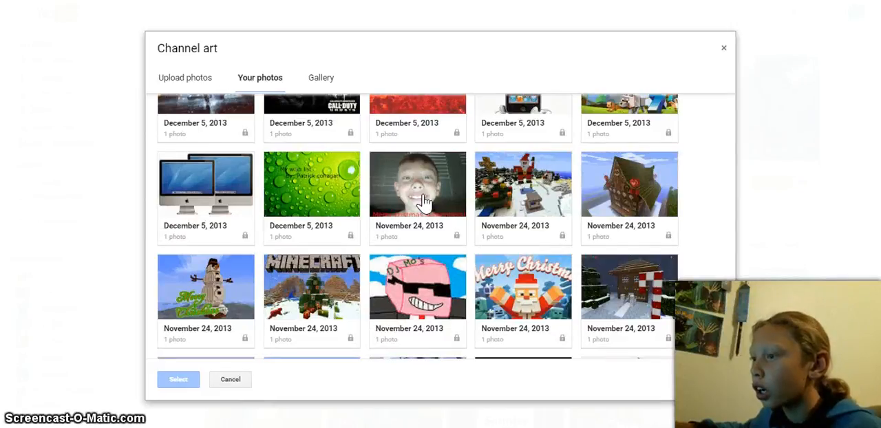
mouse_move(416, 169)
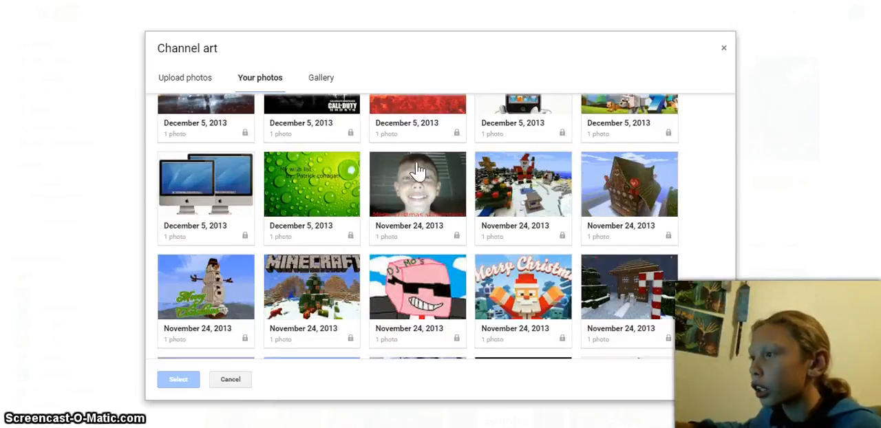
mouse_move(732, 311)
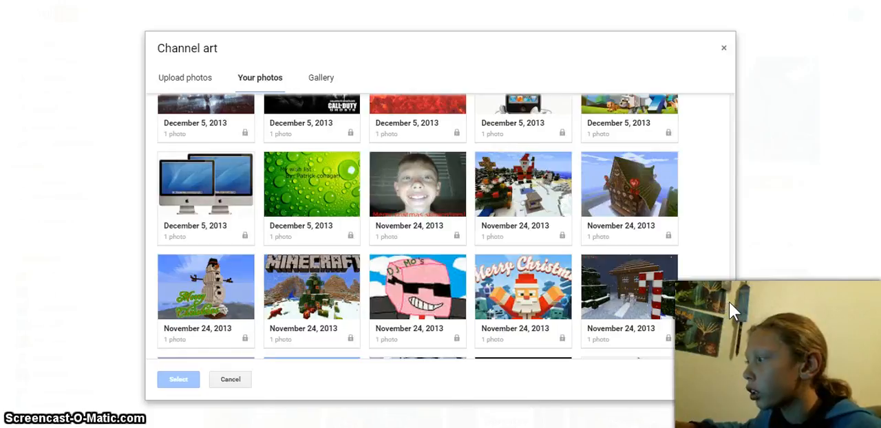
Scroll the Your photos grid up to the January 2015 and late 2014 banners
scroll("up", 3)
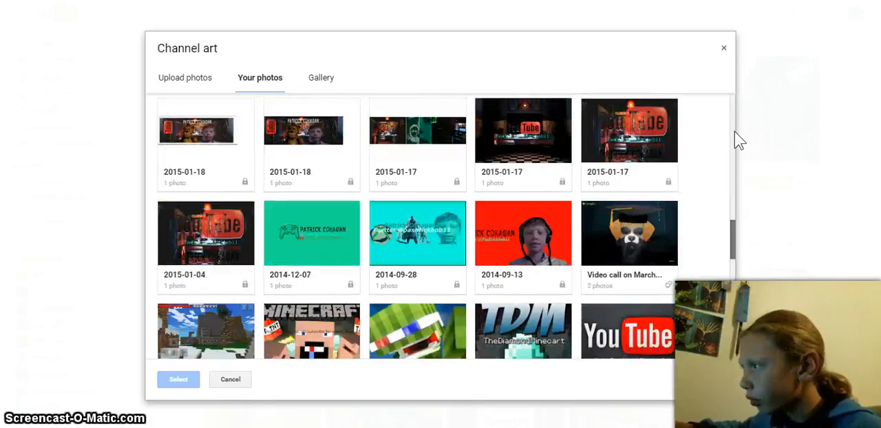
Scroll the photos grid to the top, down to the 2015-03 banners, then back up
scroll("up", 3)
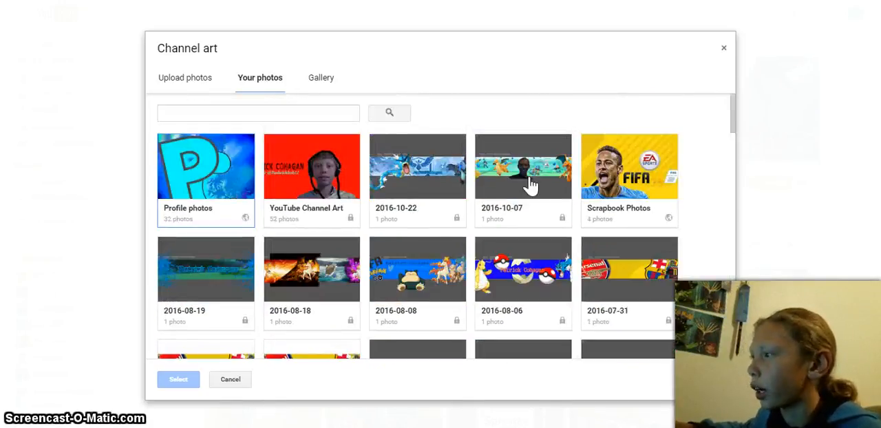
mouse_move(516, 171)
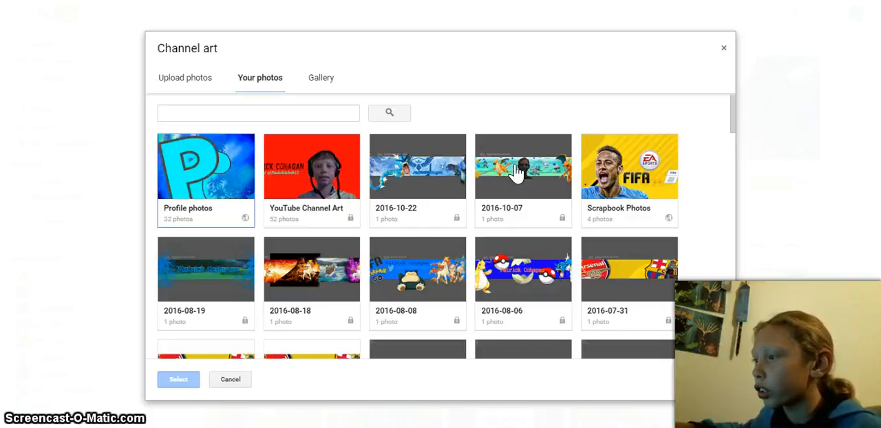
mouse_move(441, 292)
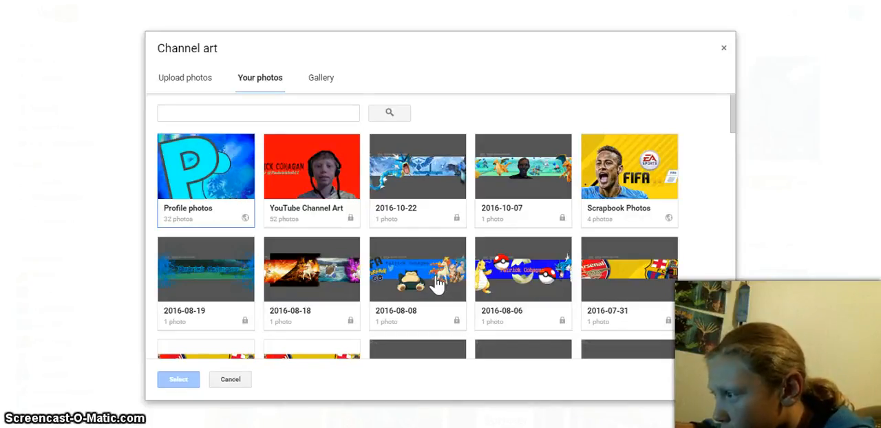
scroll("down", 3)
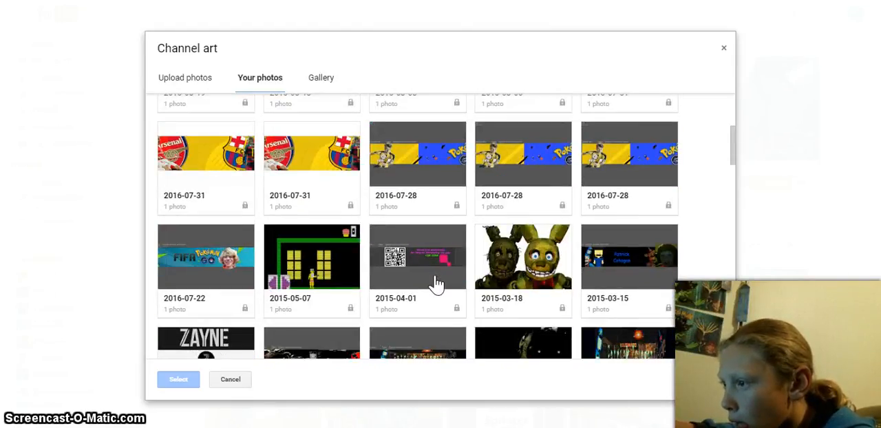
mouse_move(399, 251)
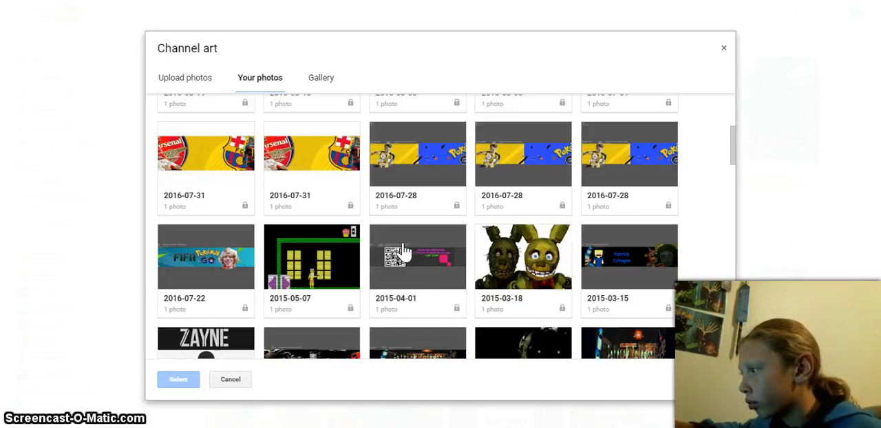
scroll("down", 3)
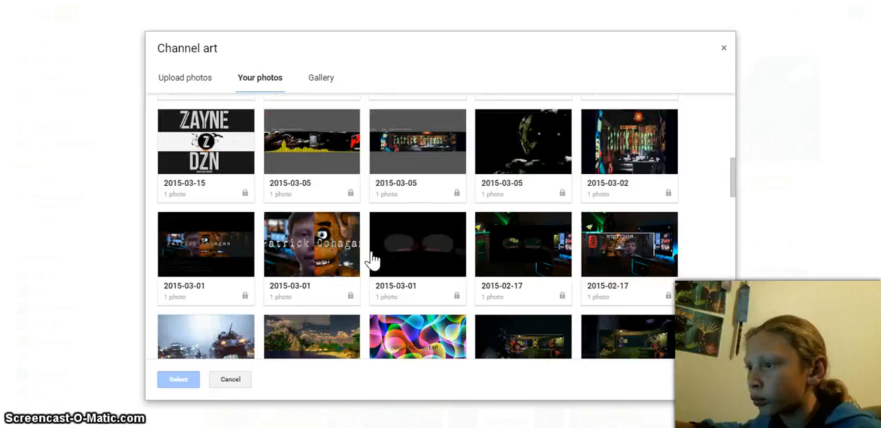
mouse_move(239, 268)
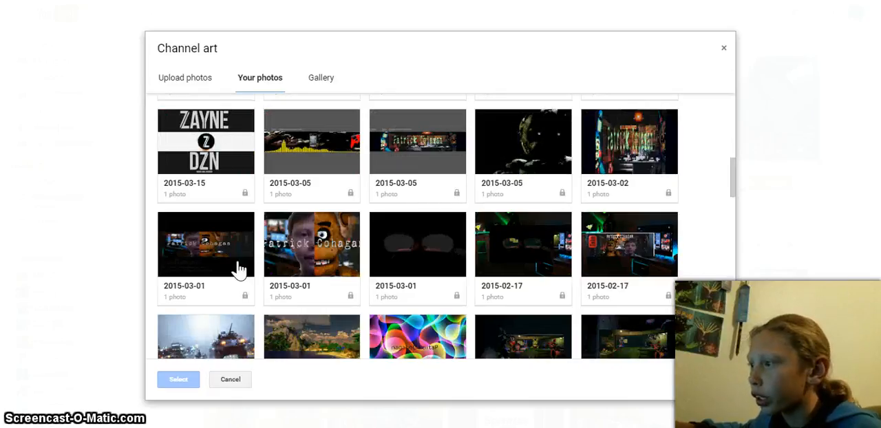
mouse_move(363, 265)
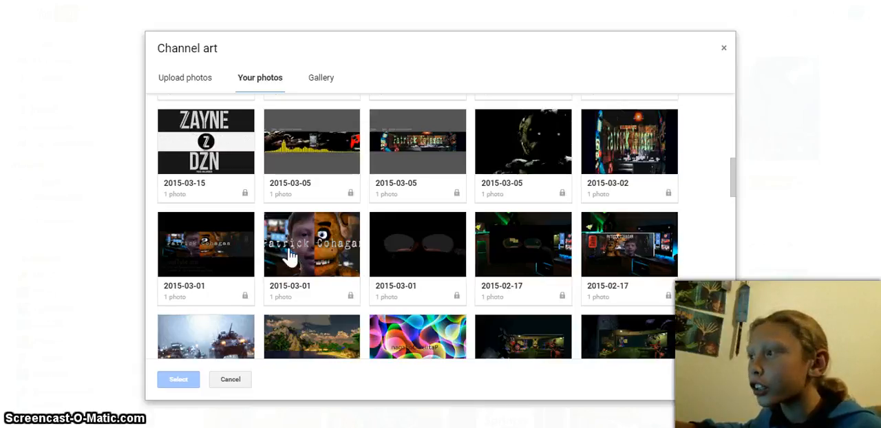
mouse_move(224, 247)
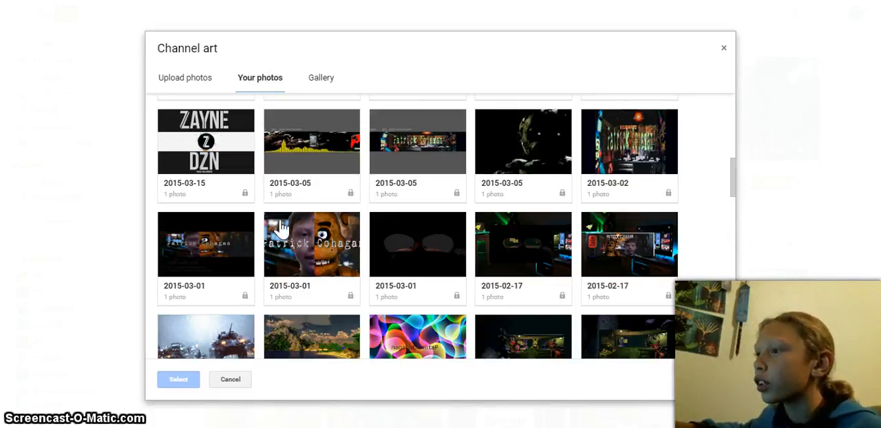
mouse_move(306, 208)
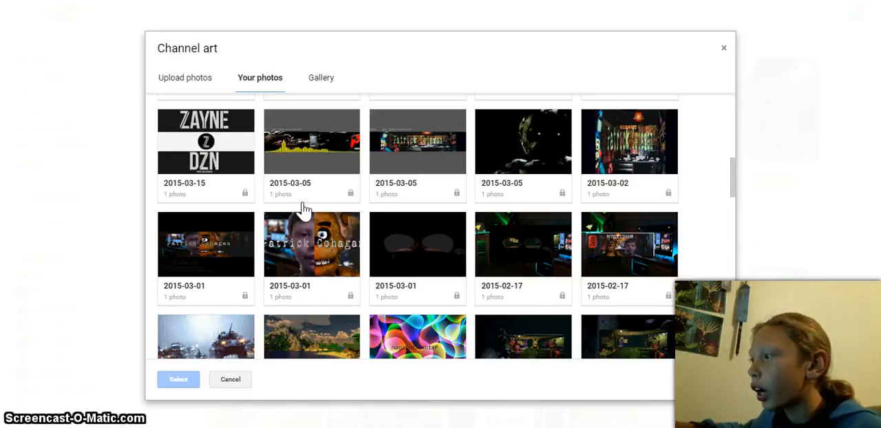
scroll("up", 3)
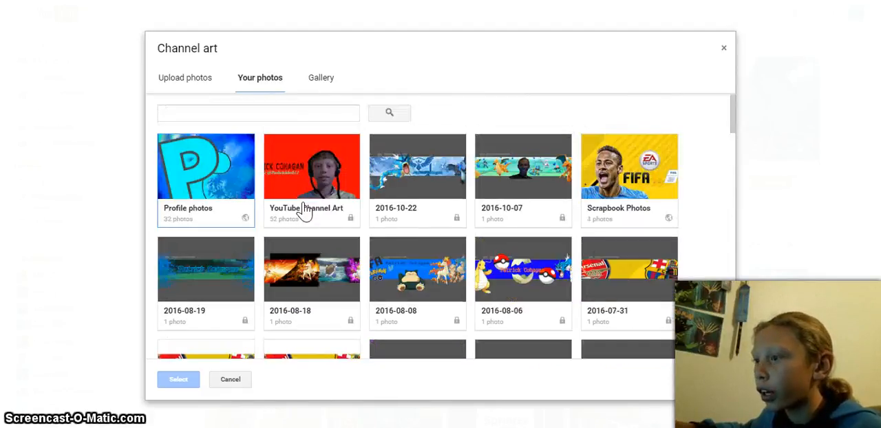